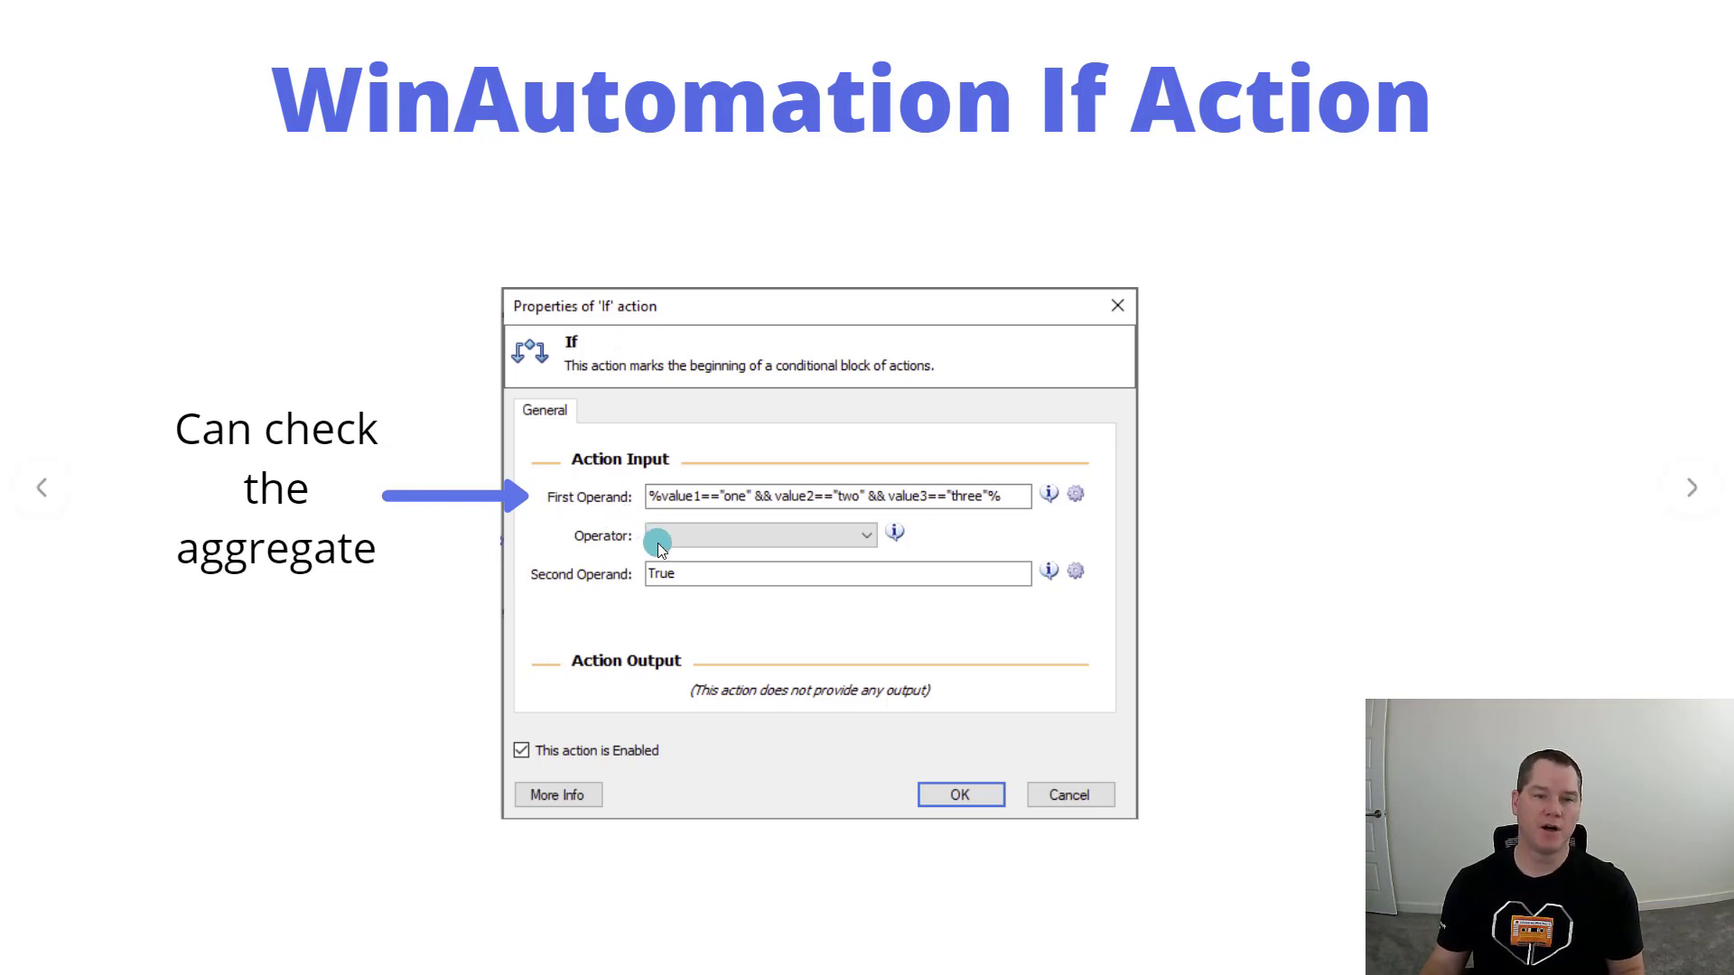
# - Start a run of the Nested If process from the toolbar
pyautogui.click(759, 534)
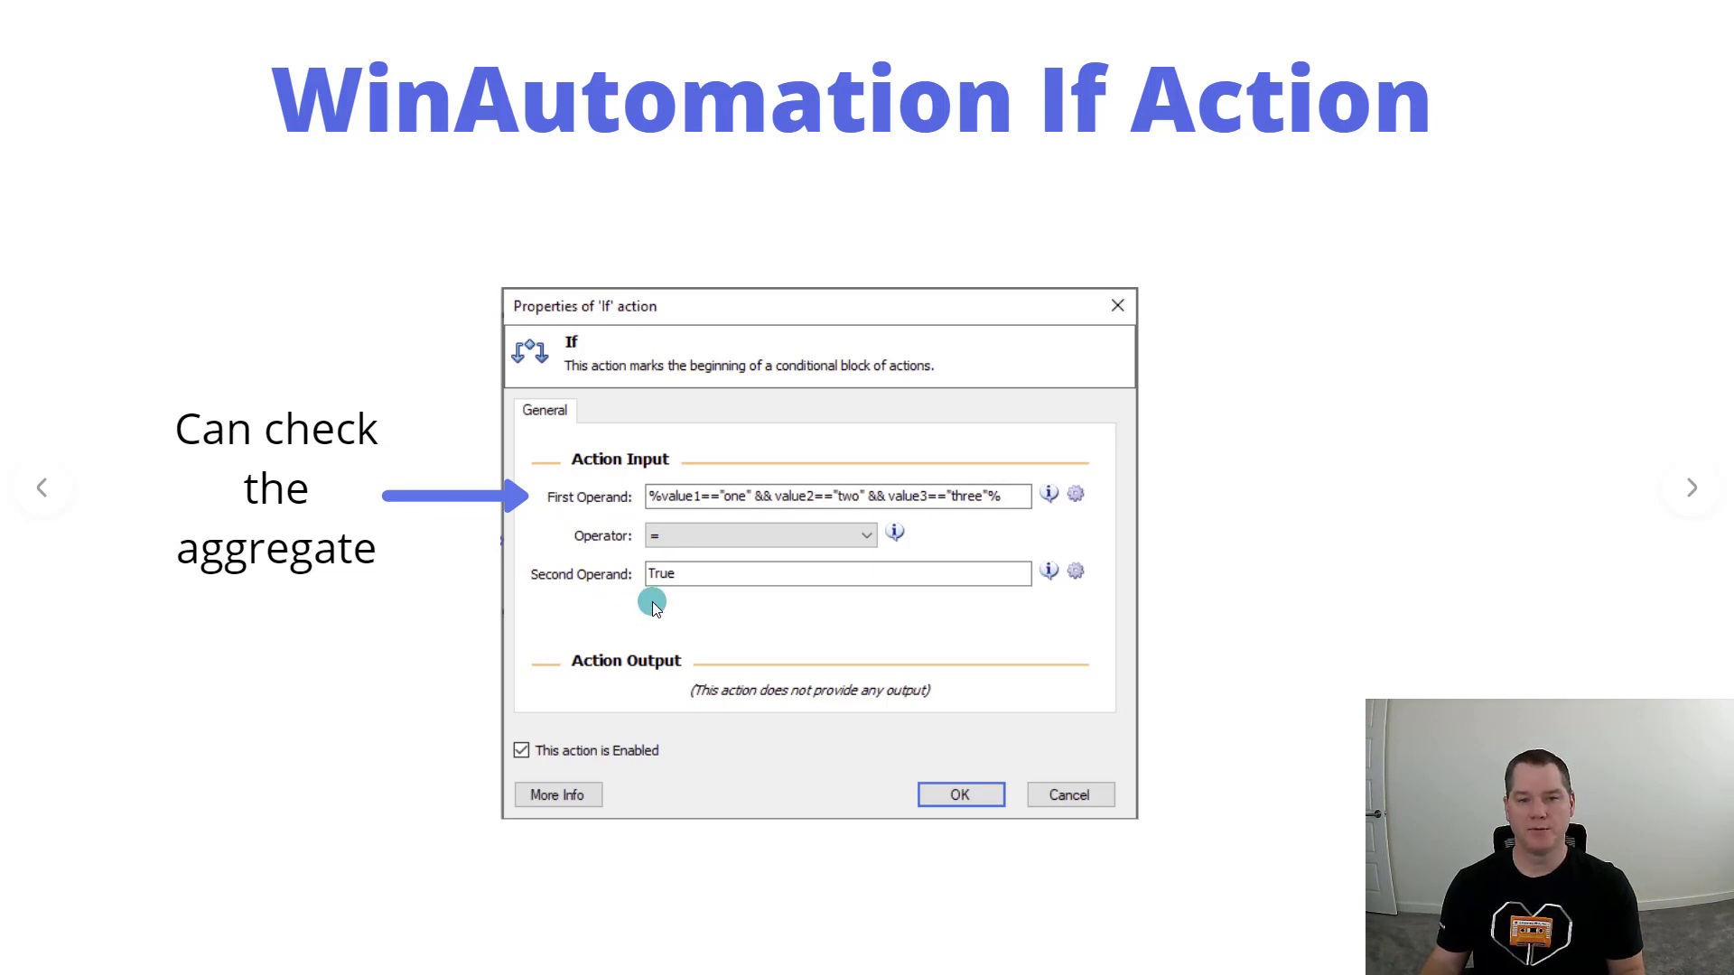
pyautogui.moveTo(724, 527)
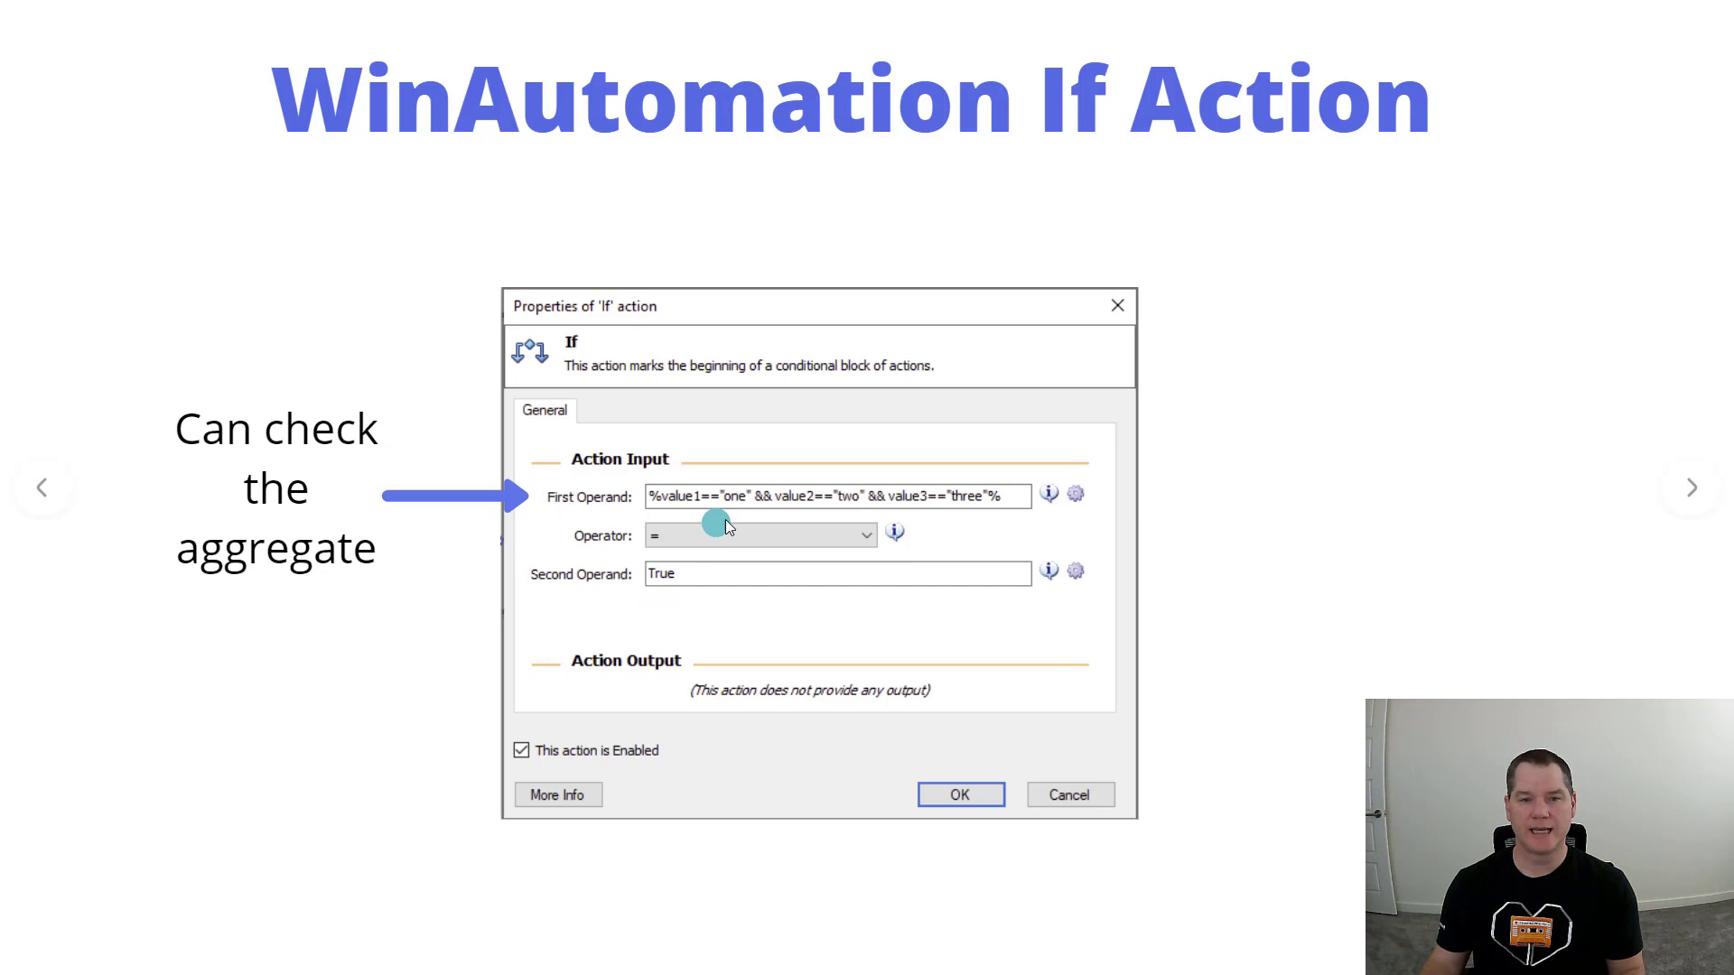
pyautogui.moveTo(806, 543)
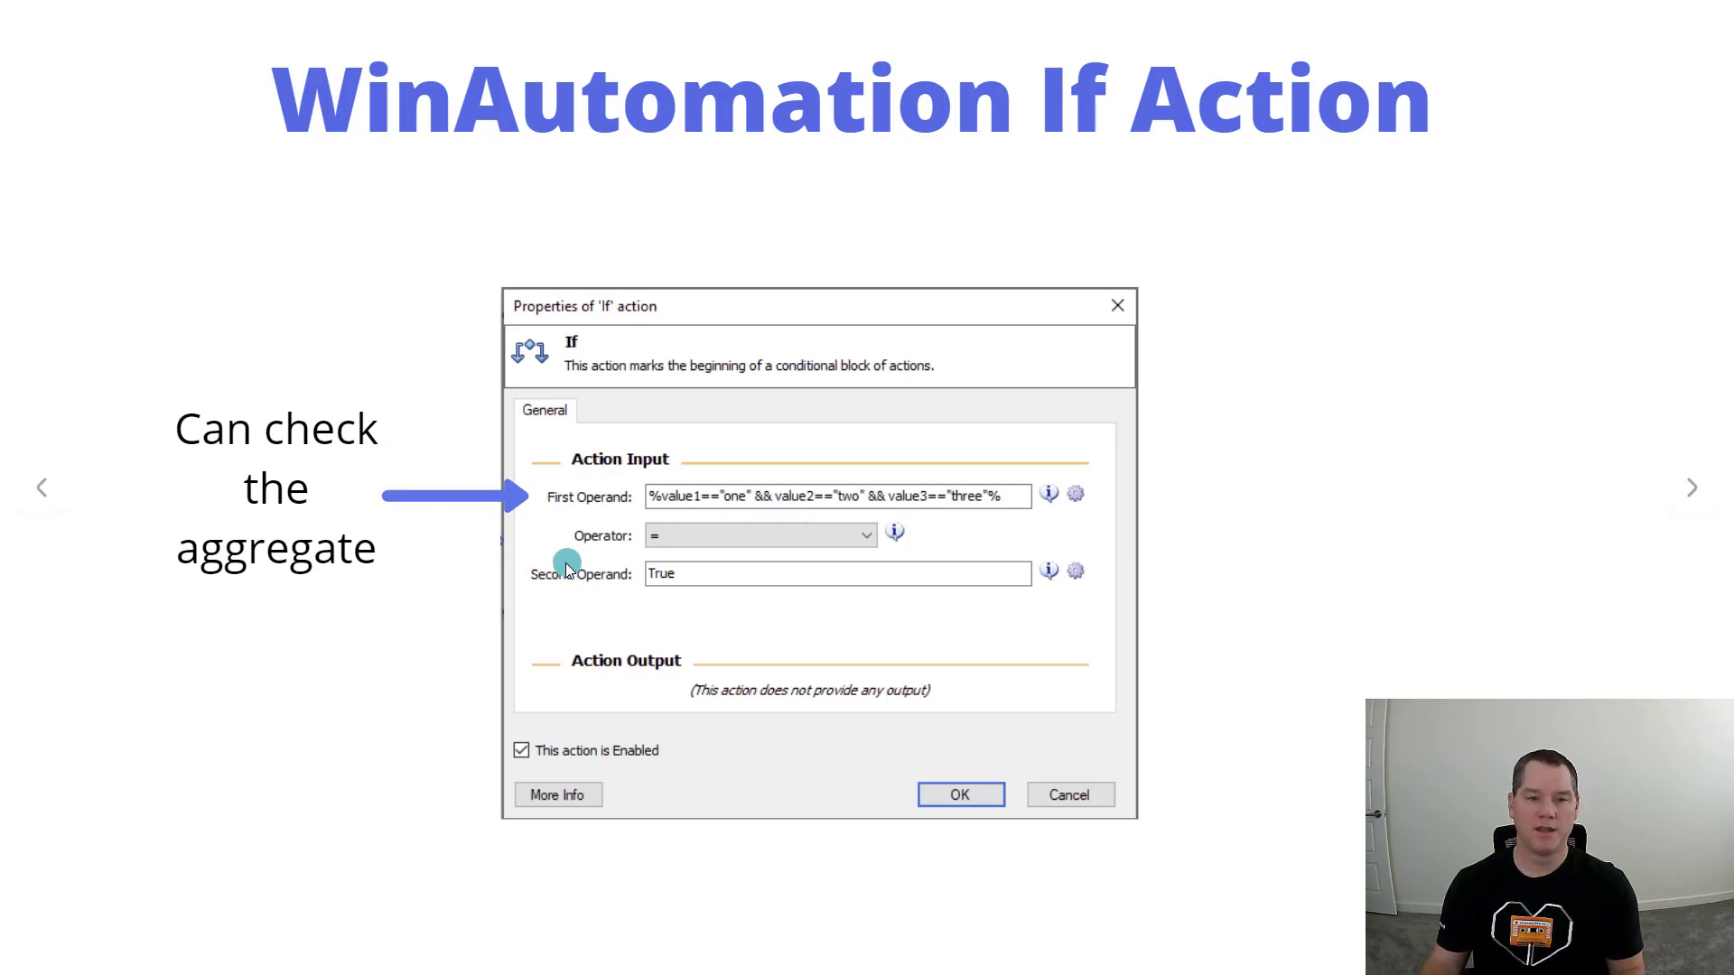
pyautogui.moveTo(600, 591)
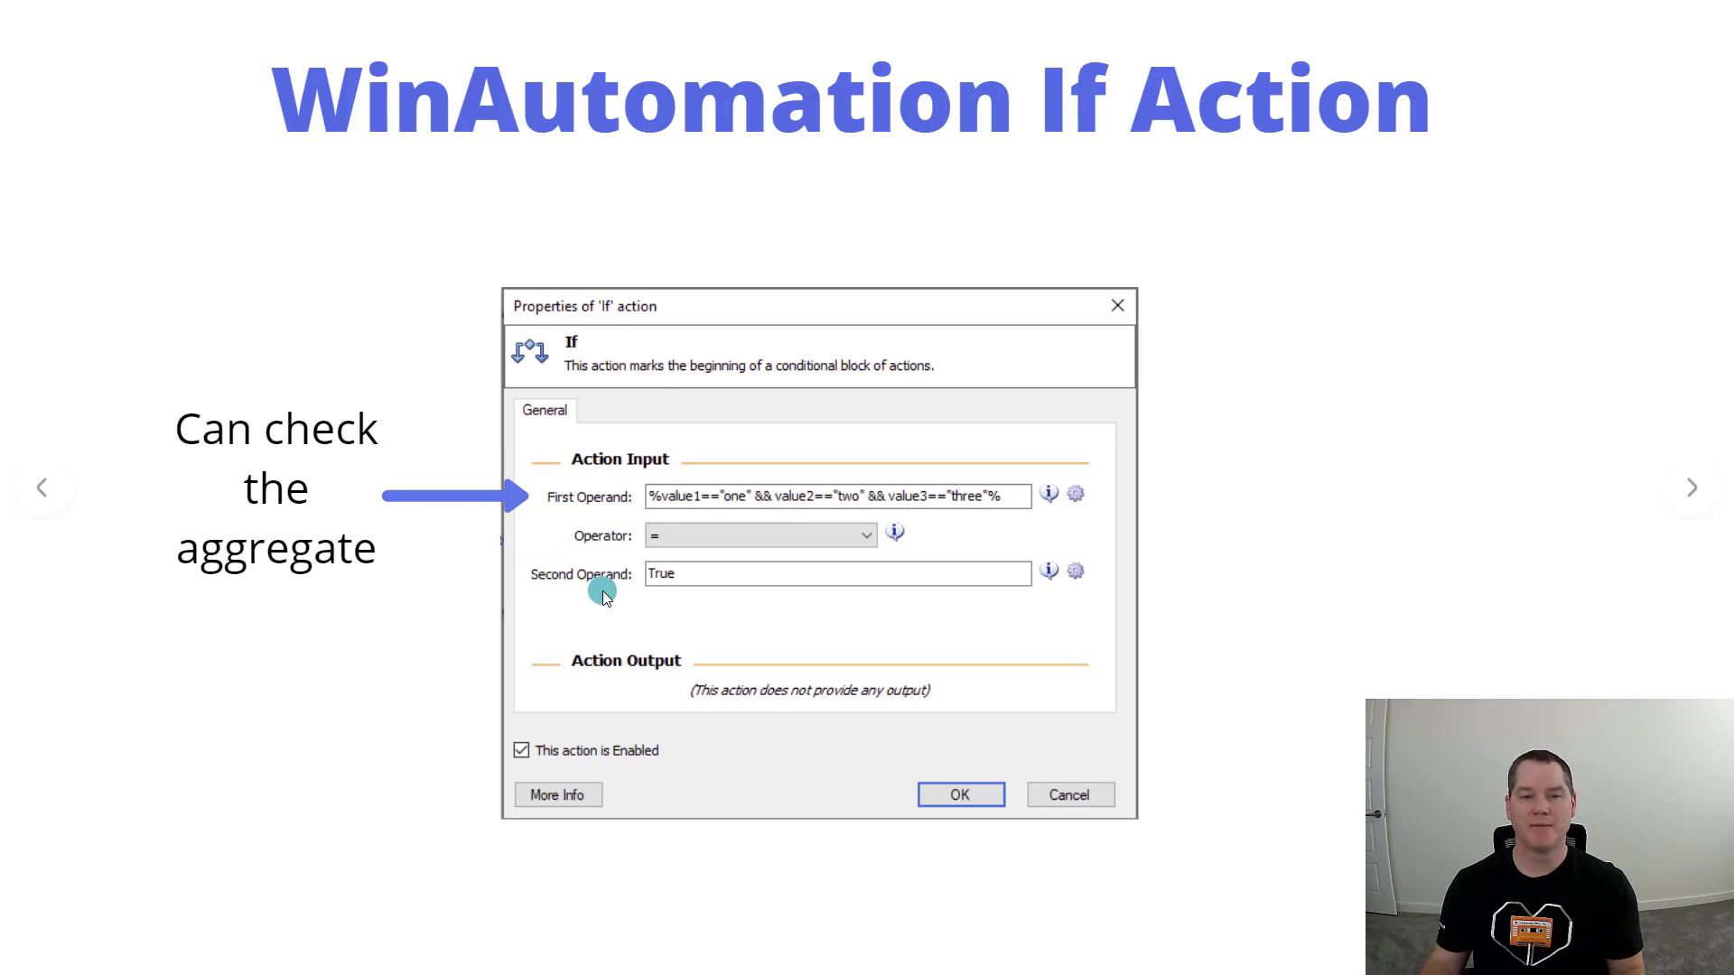
pyautogui.moveTo(676, 525)
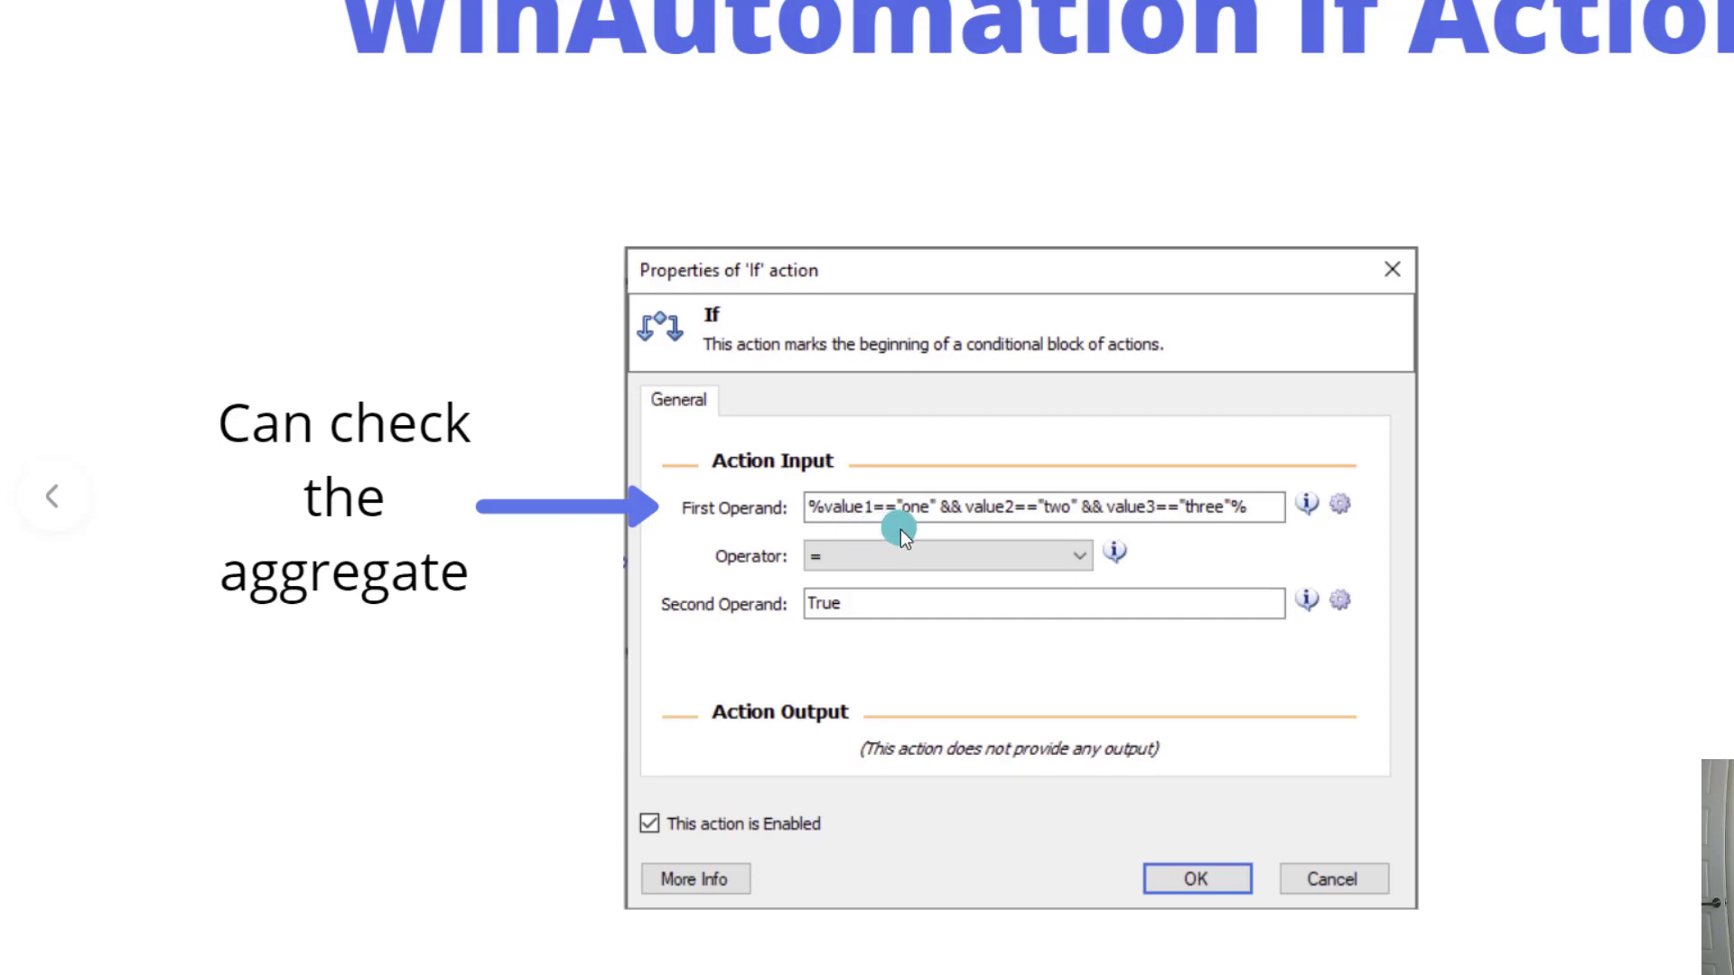
pyautogui.moveTo(913, 536)
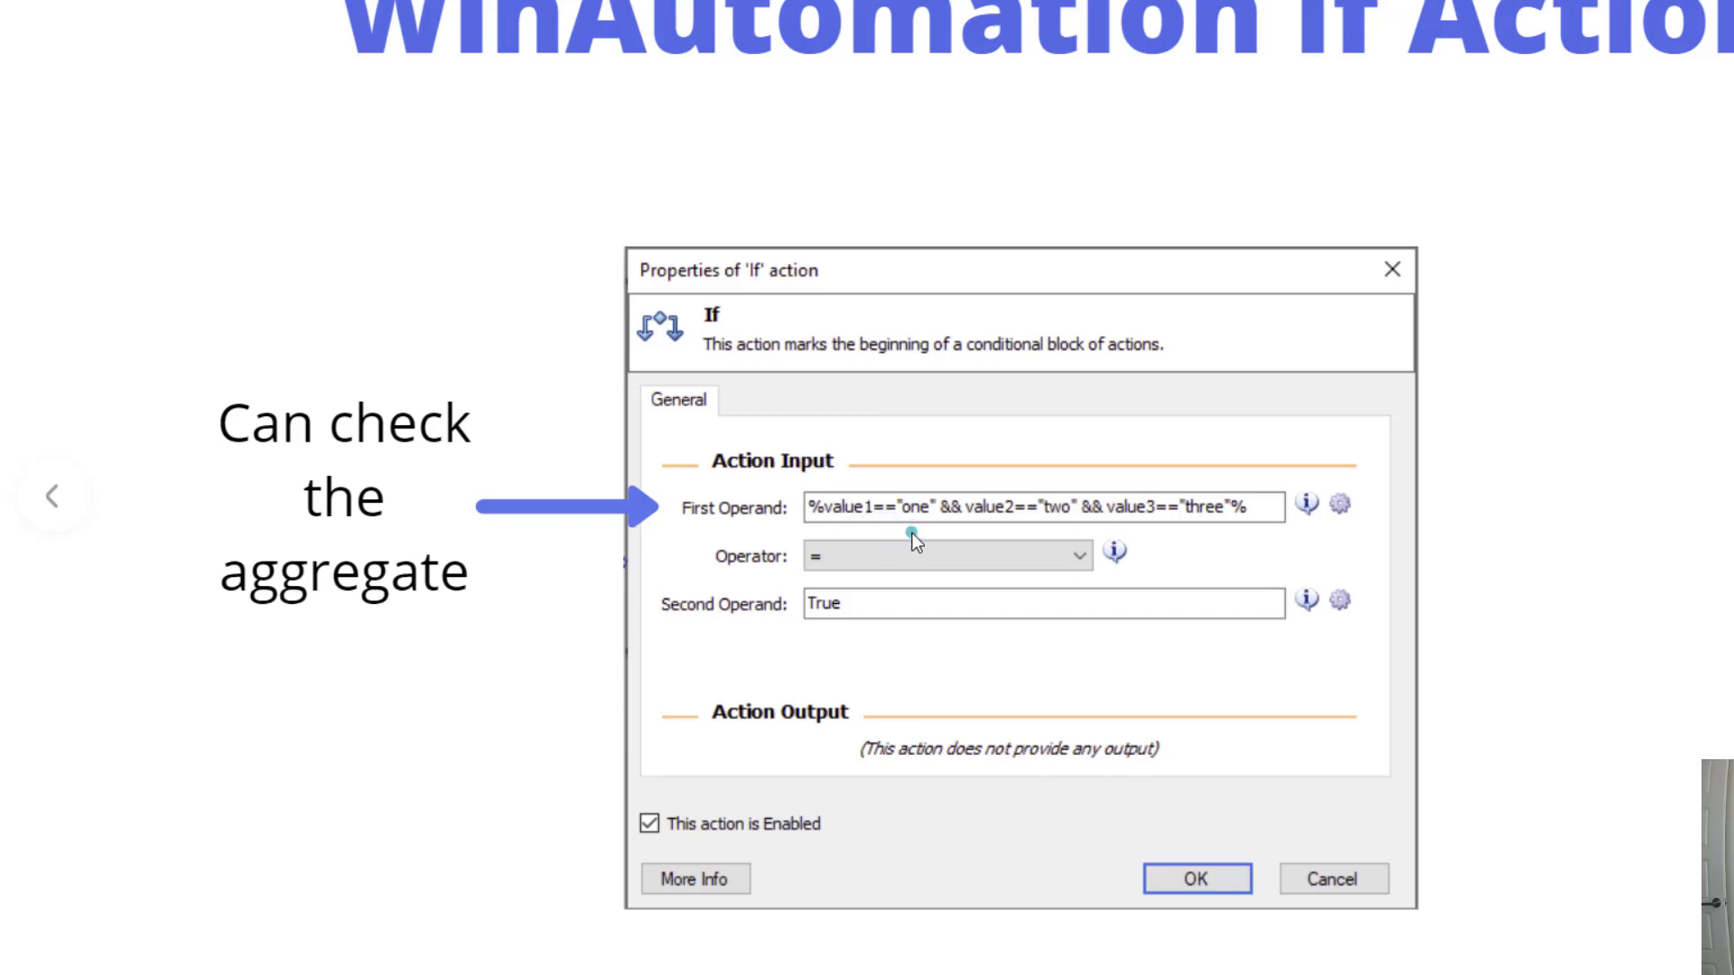
pyautogui.moveTo(1041, 546)
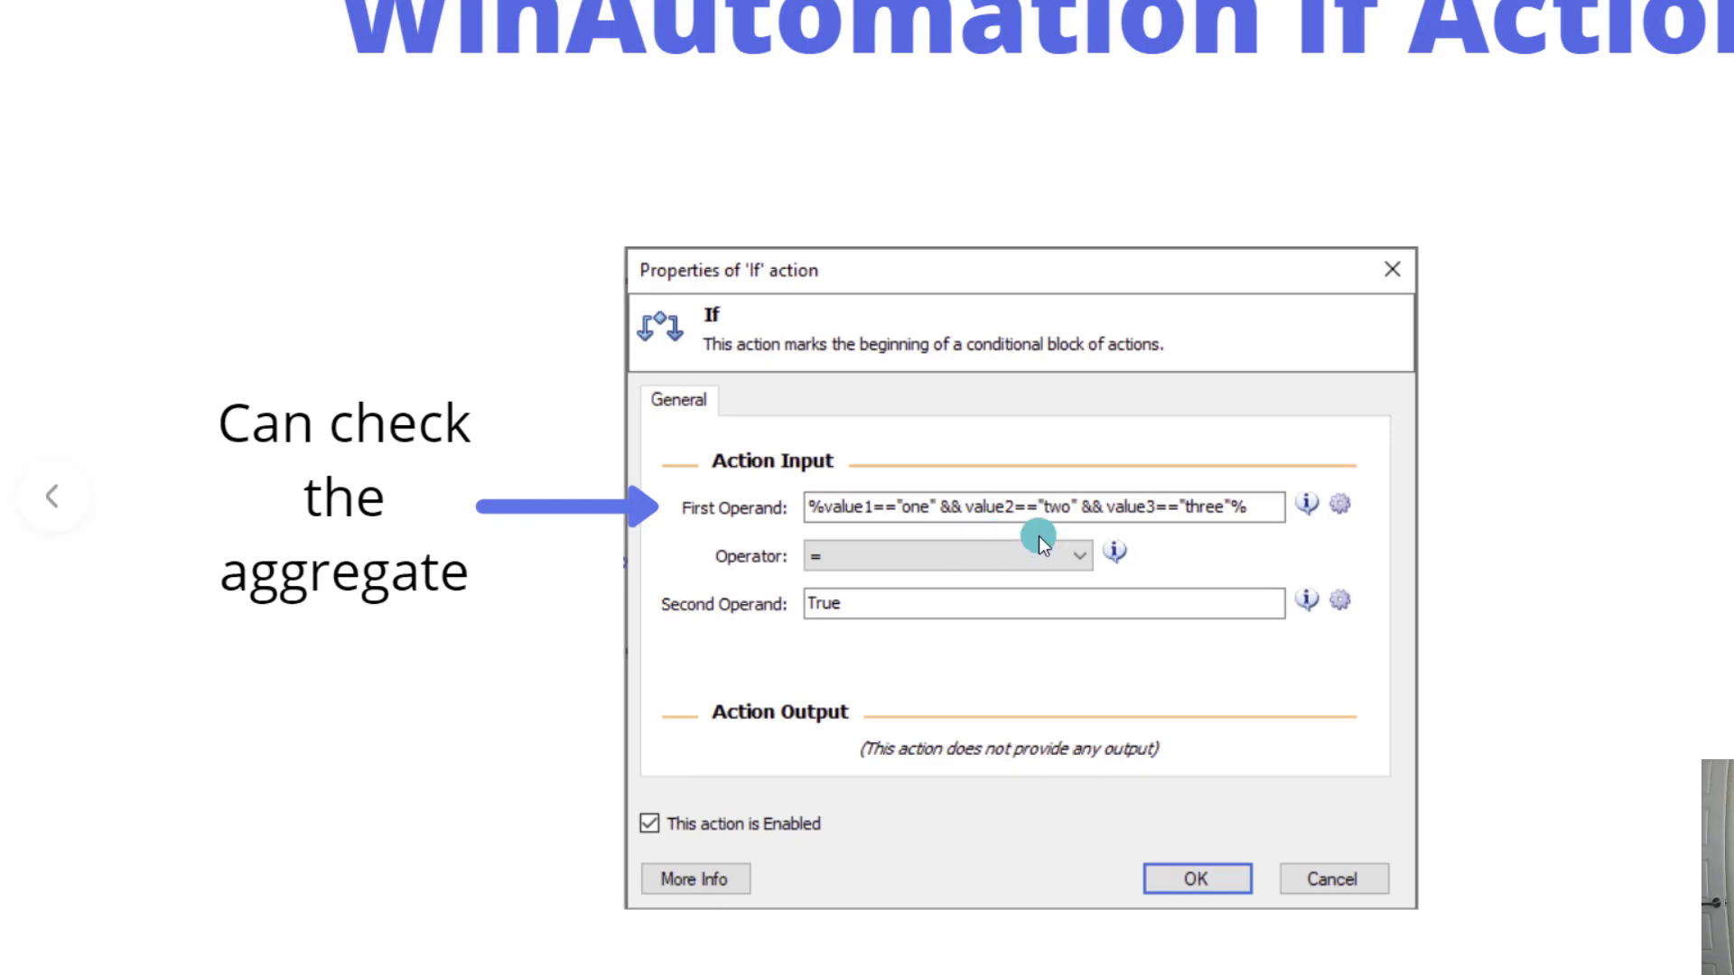
pyautogui.moveTo(1088, 542)
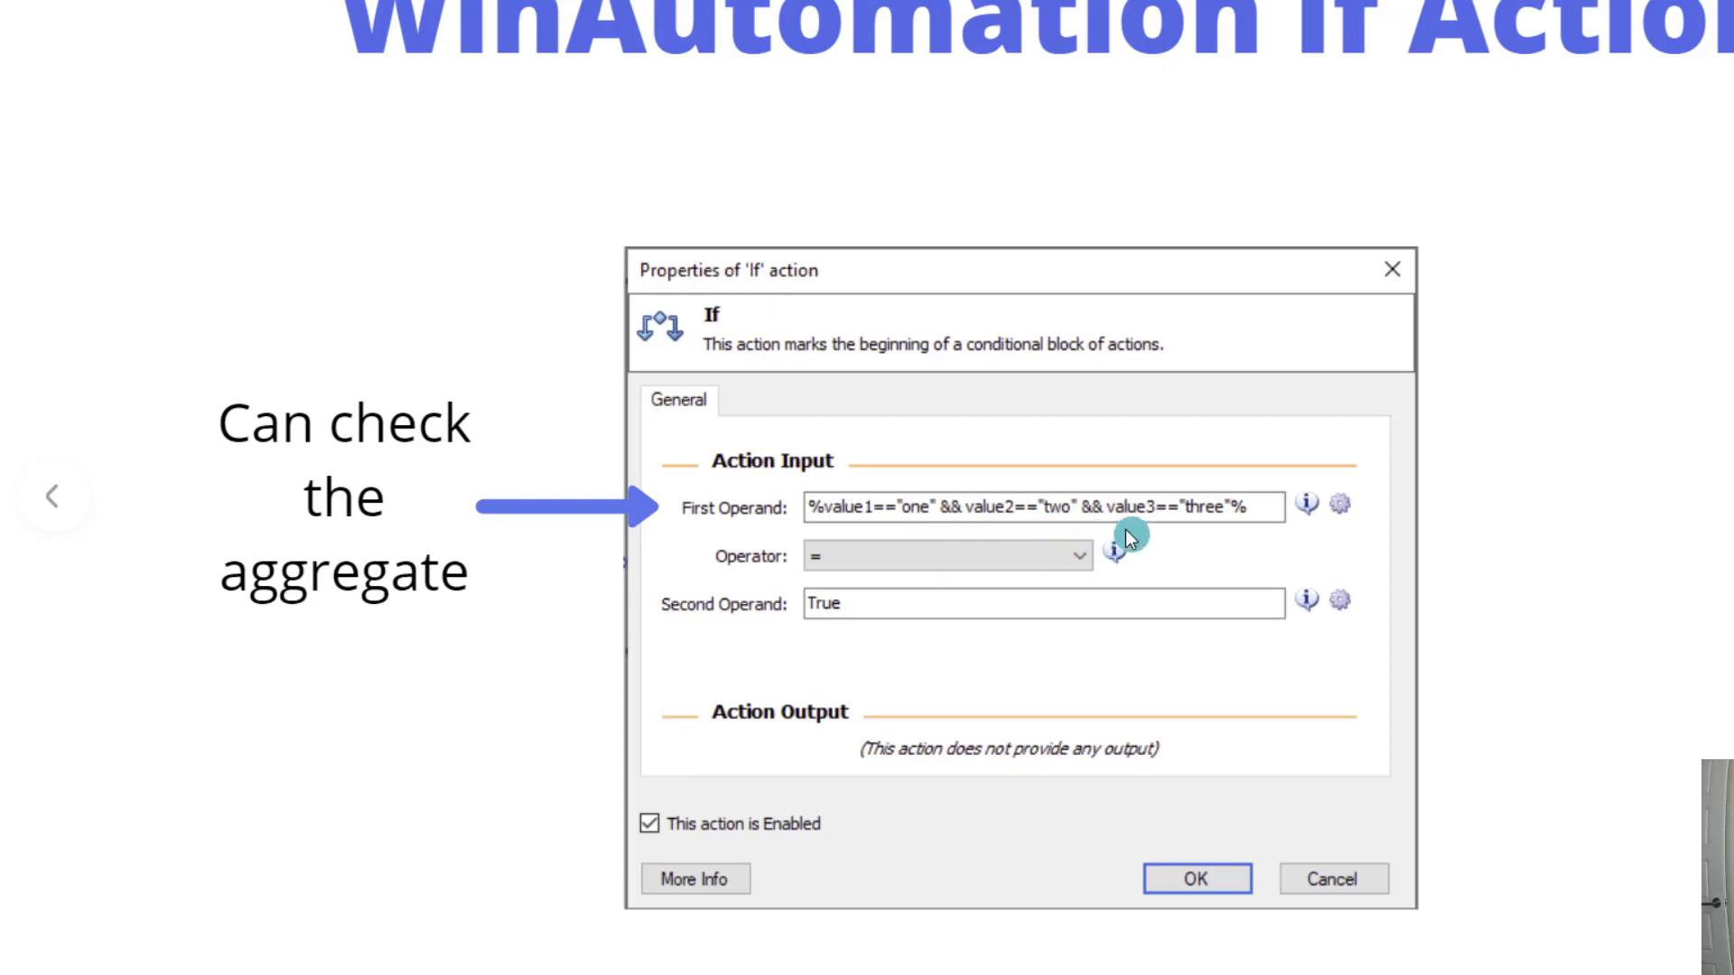
pyautogui.moveTo(1225, 542)
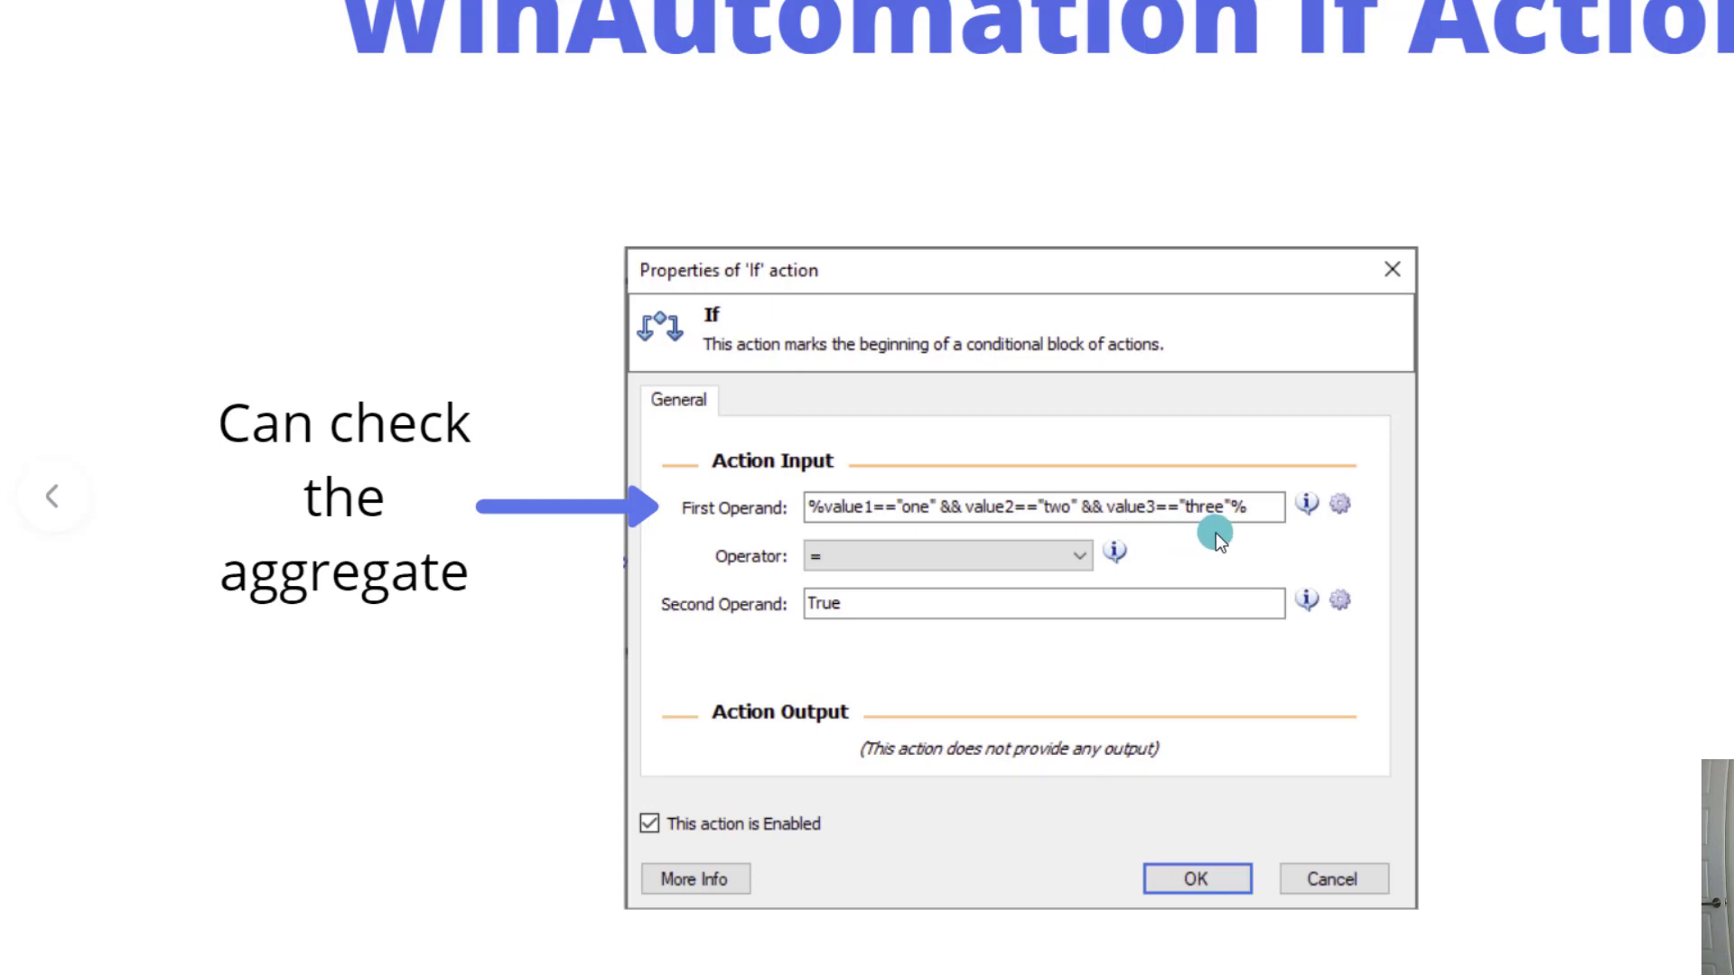
pyautogui.moveTo(1230, 542)
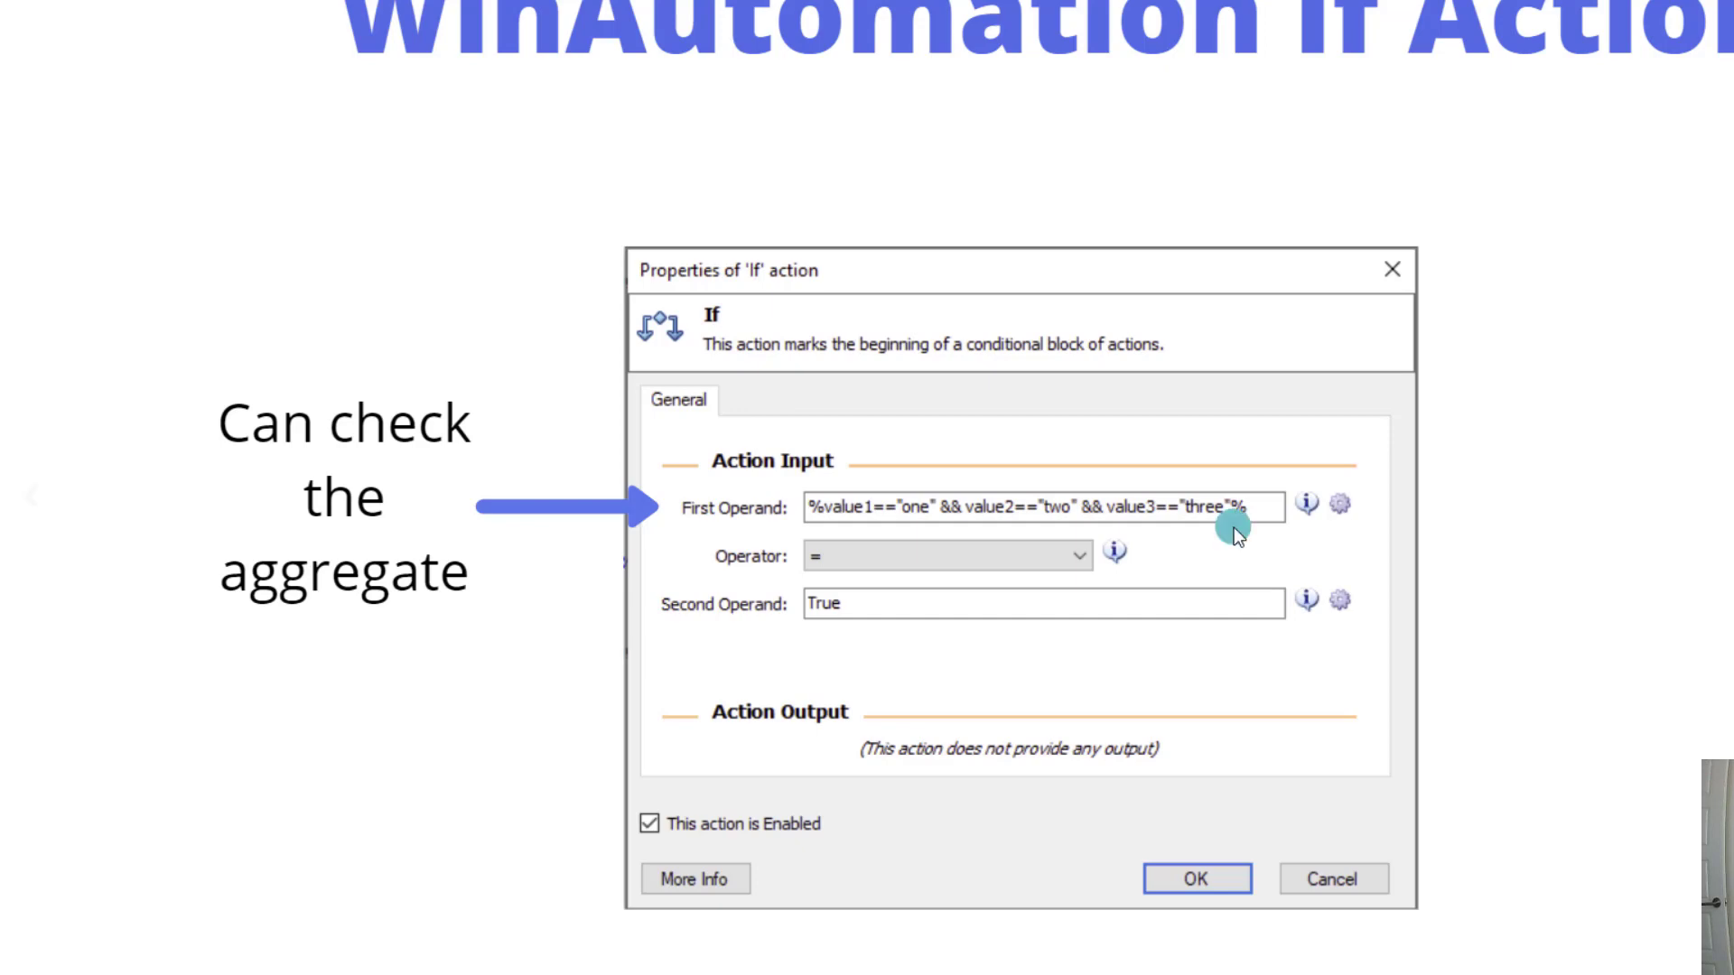
pyautogui.moveTo(882, 643)
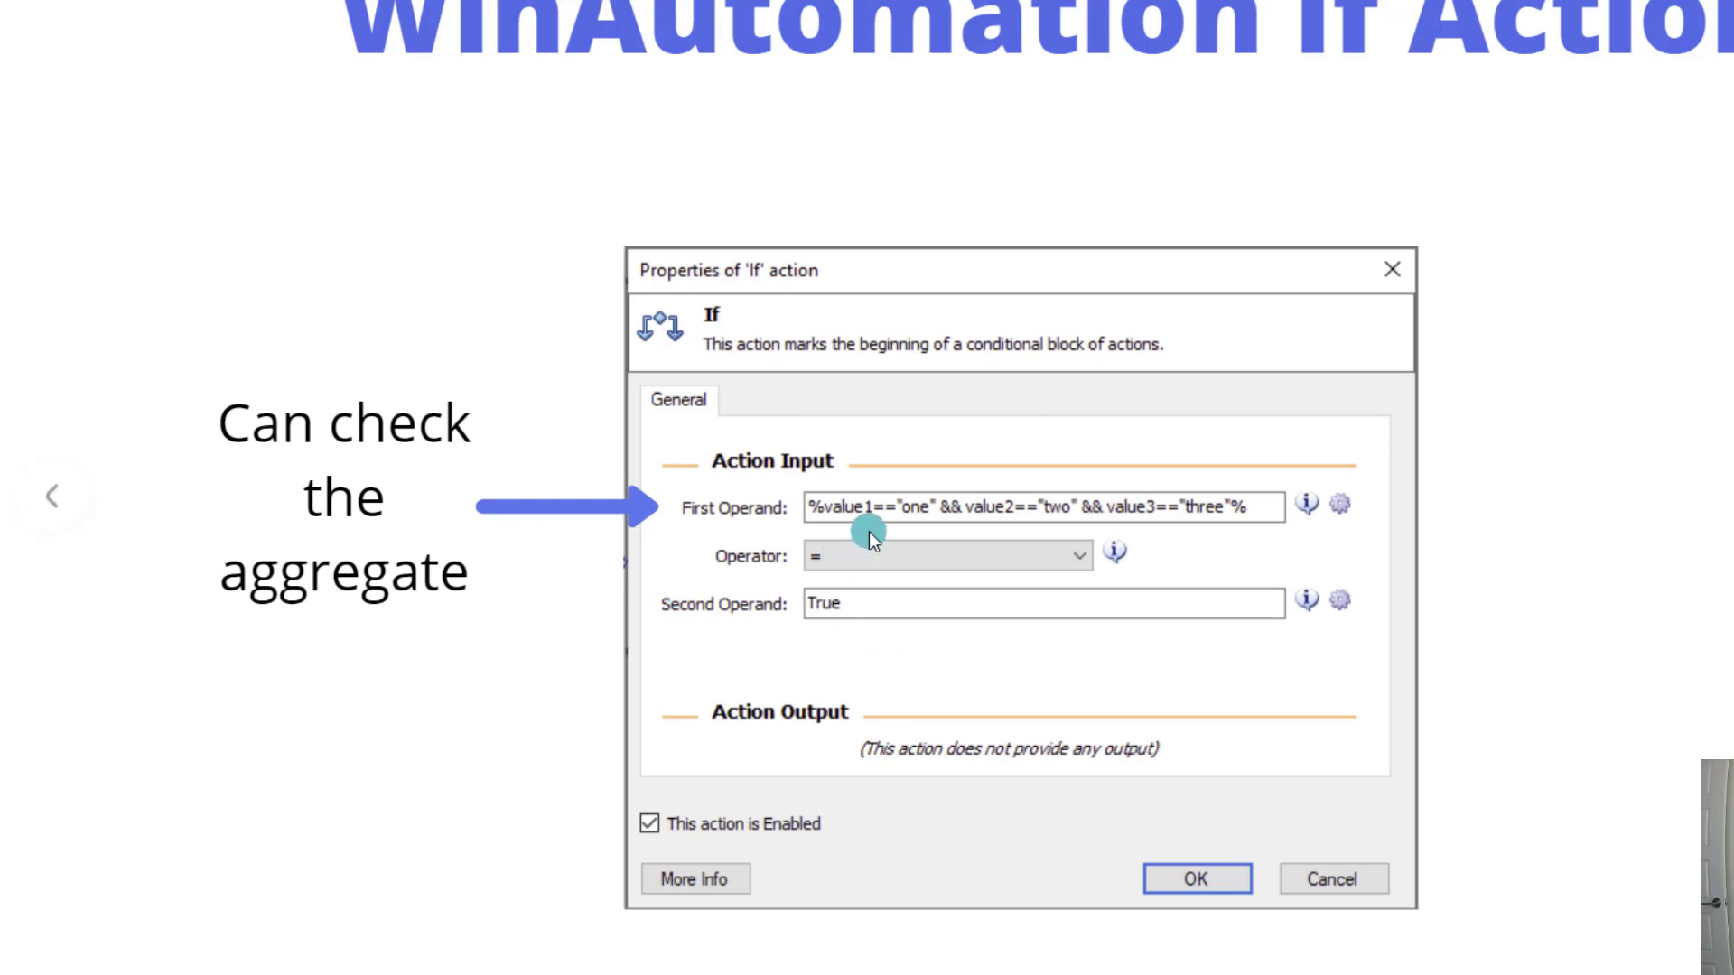
pyautogui.moveTo(917, 546)
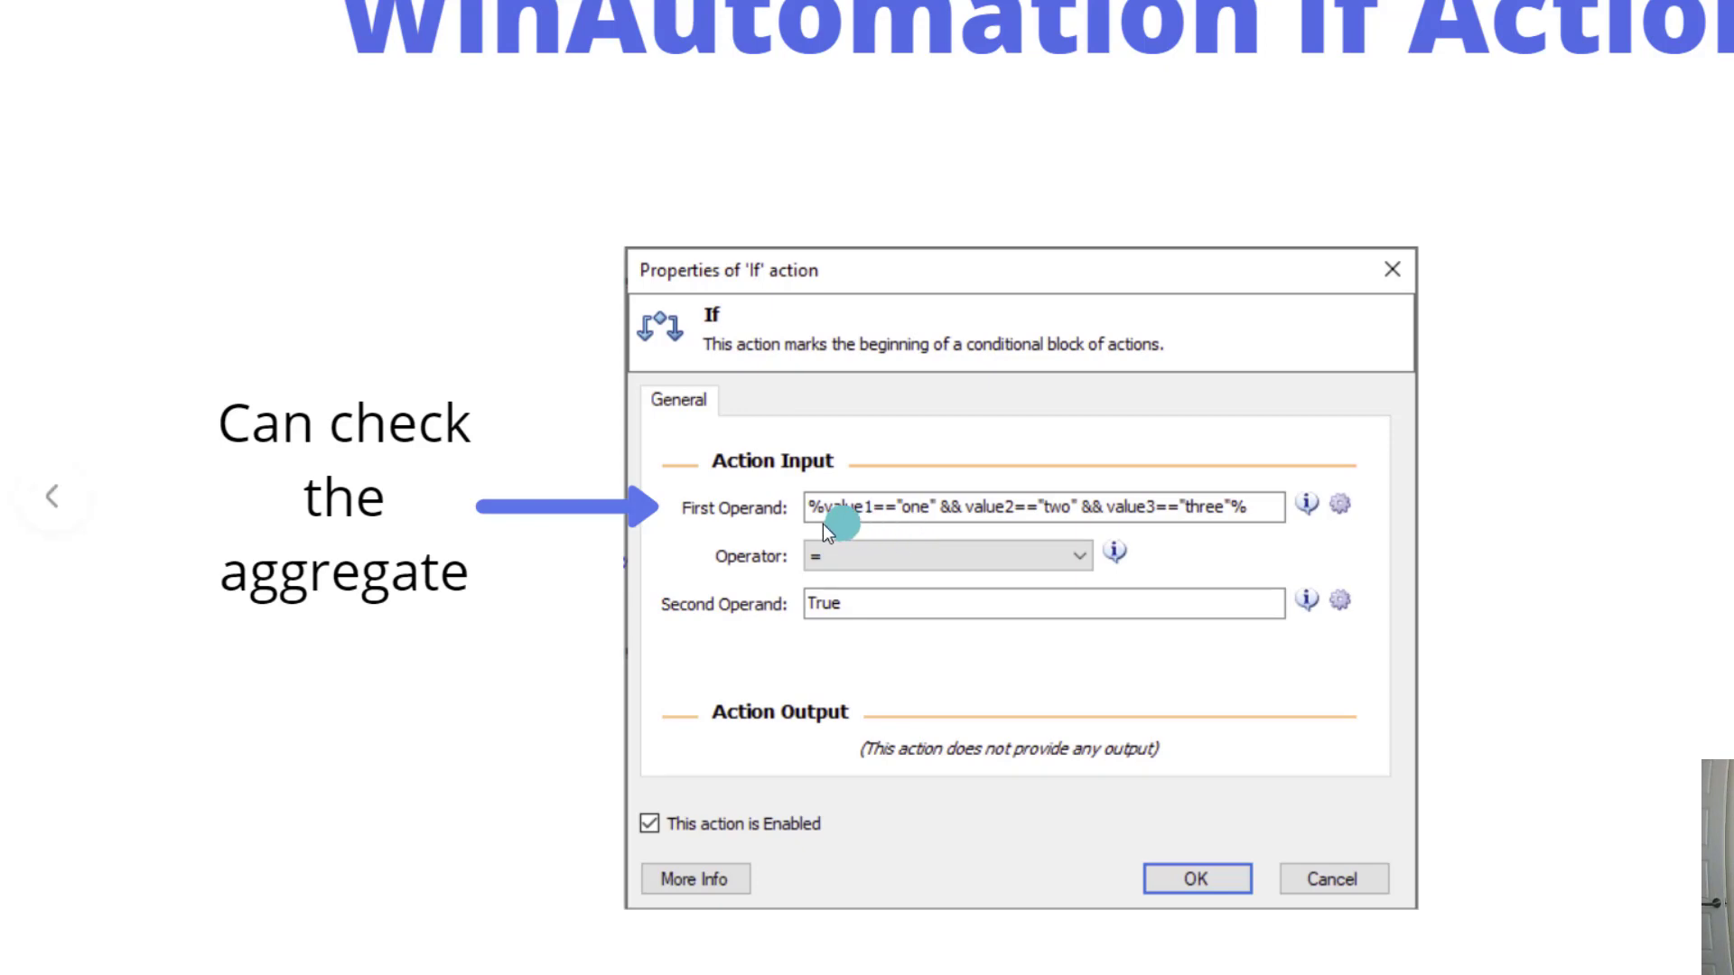
pyautogui.moveTo(867, 535)
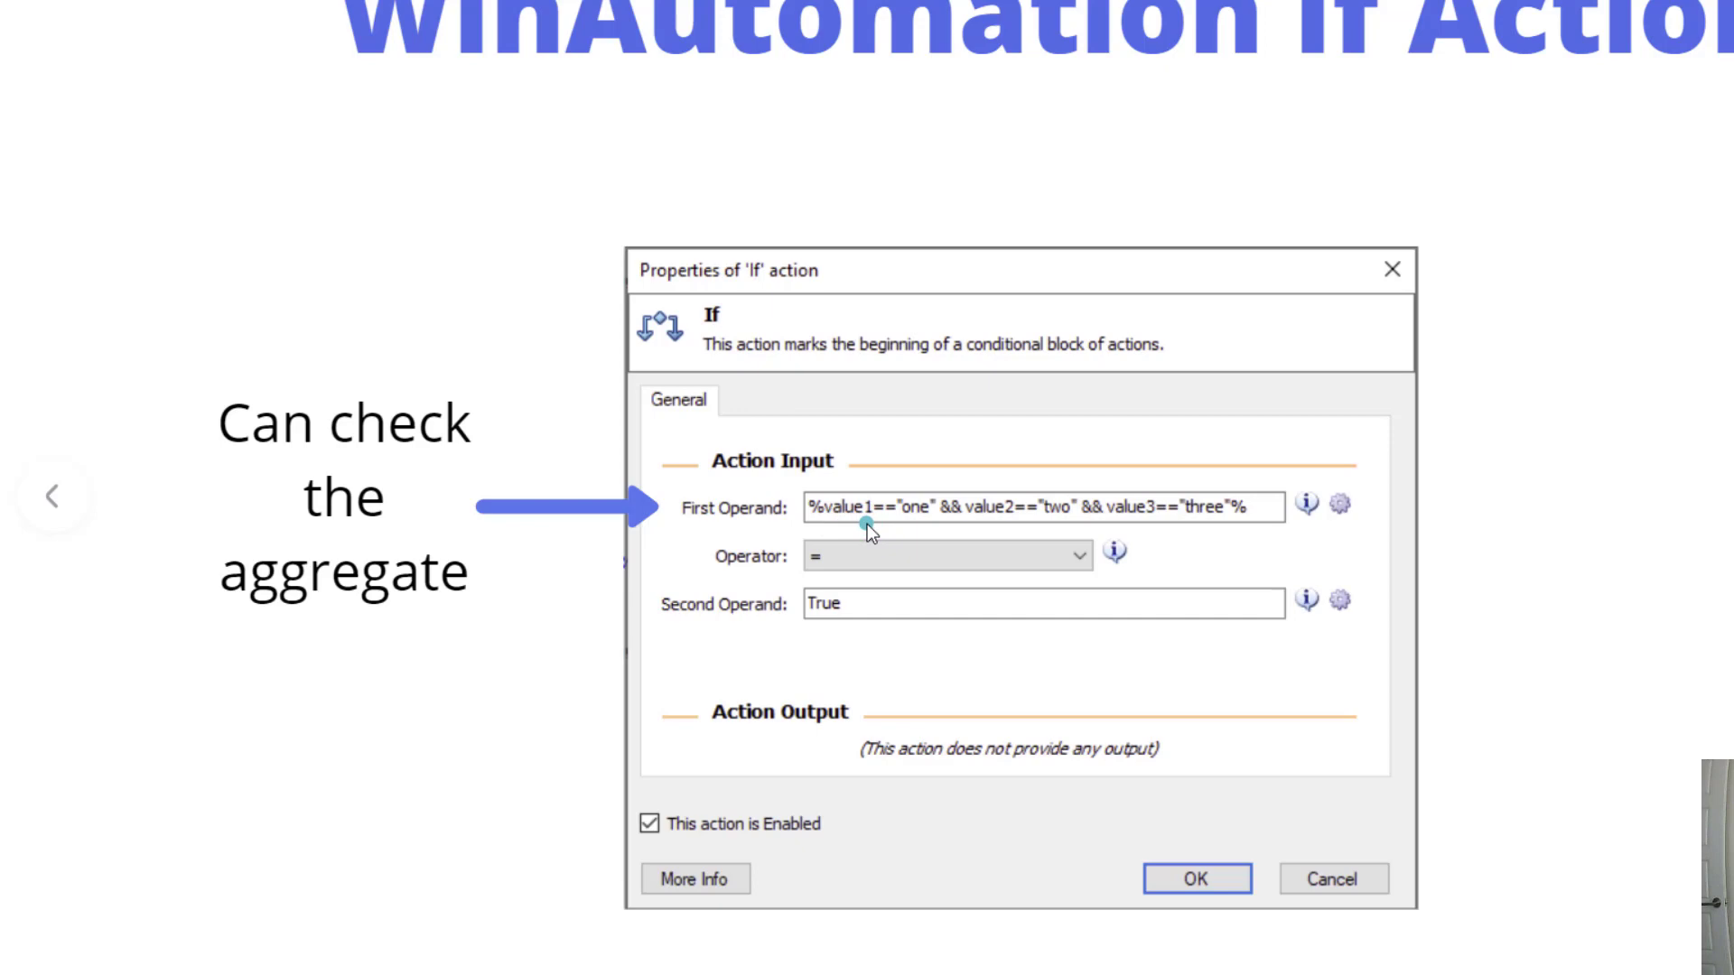
pyautogui.moveTo(751, 522)
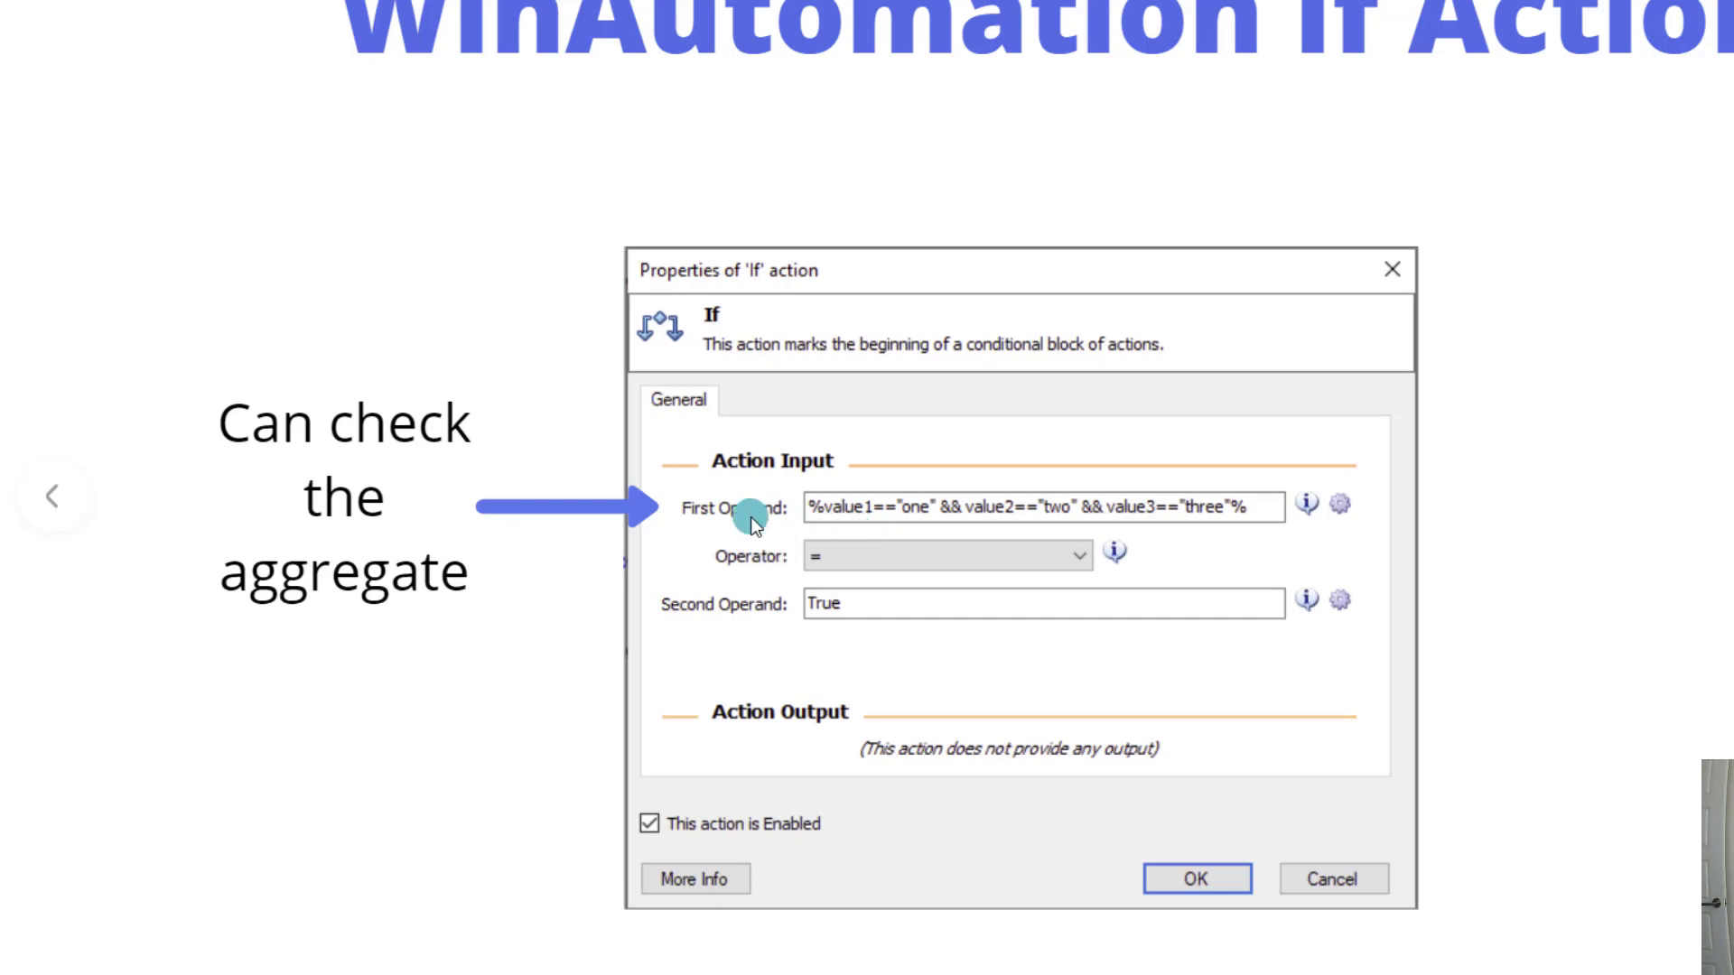
pyautogui.moveTo(748, 647)
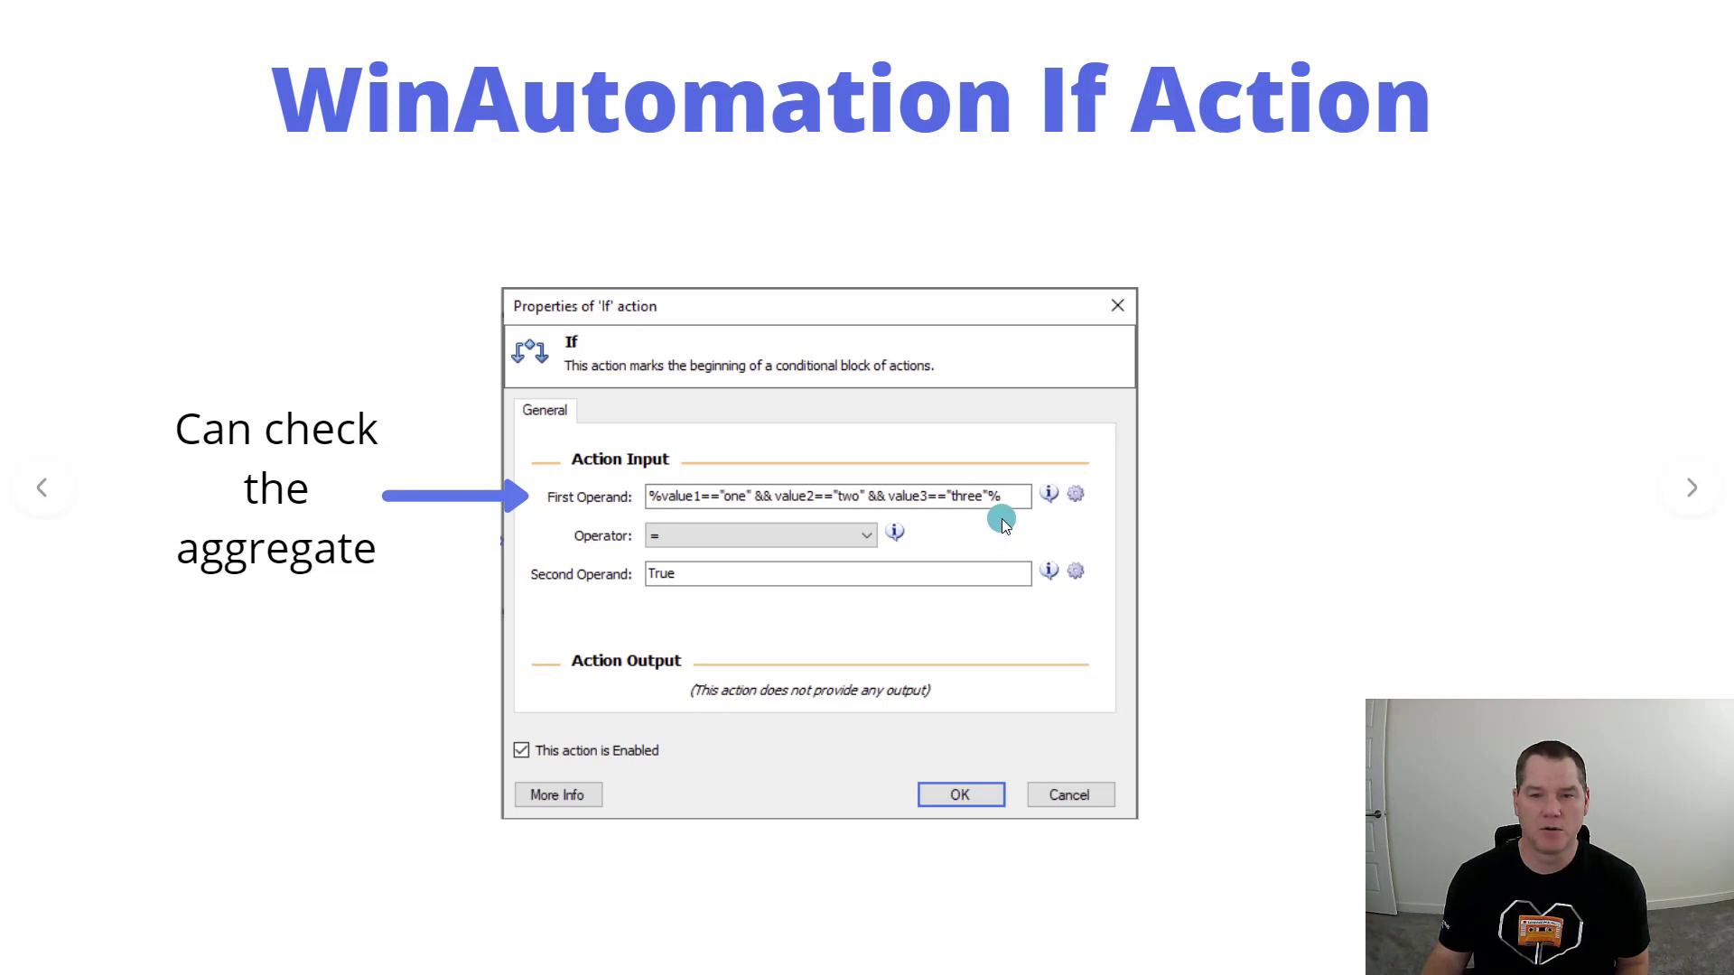
pyautogui.moveTo(702, 528)
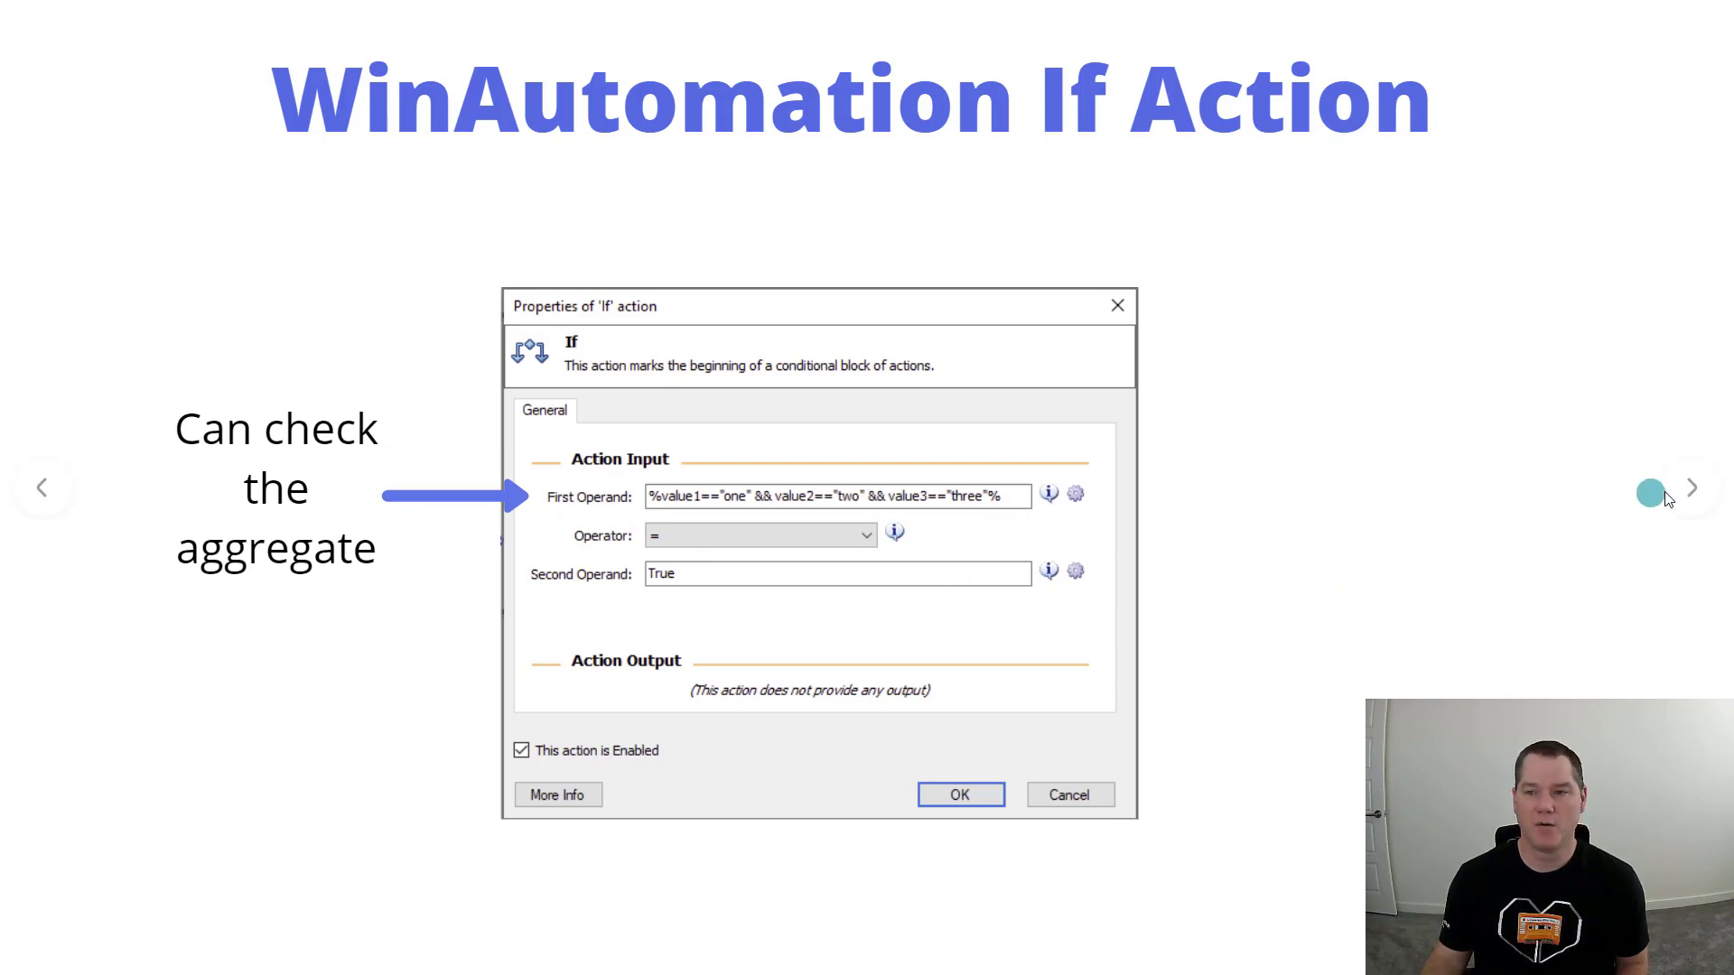
pyautogui.click(1691, 488)
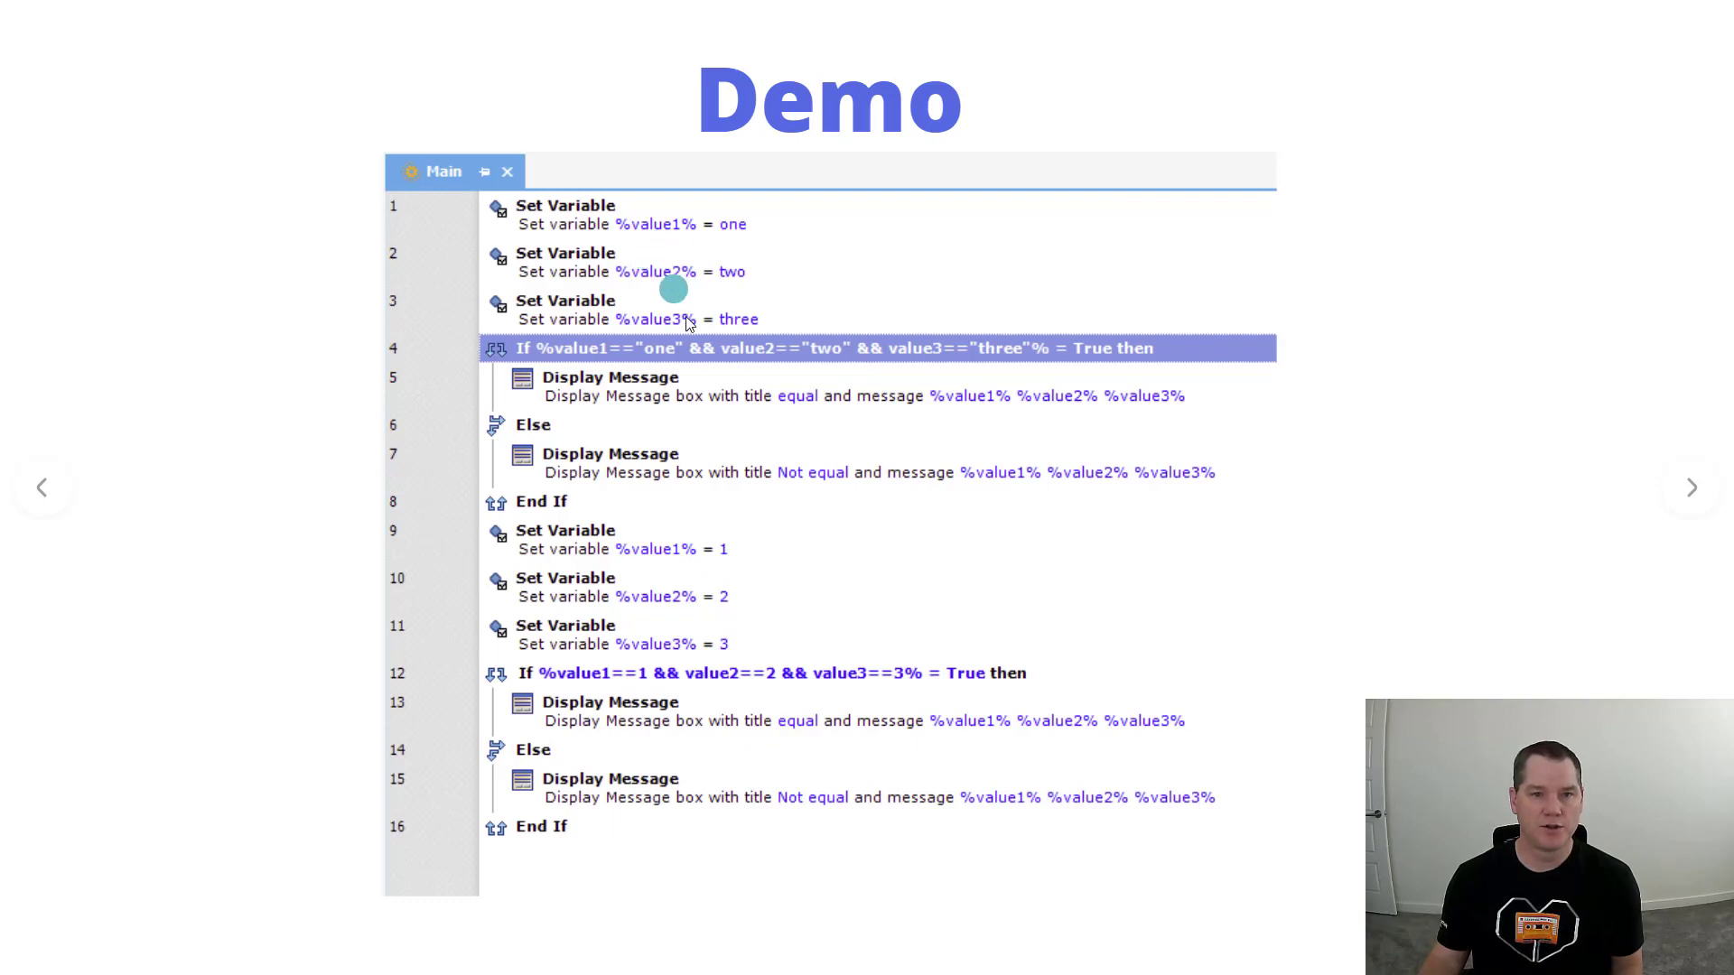
pyautogui.moveTo(636, 348)
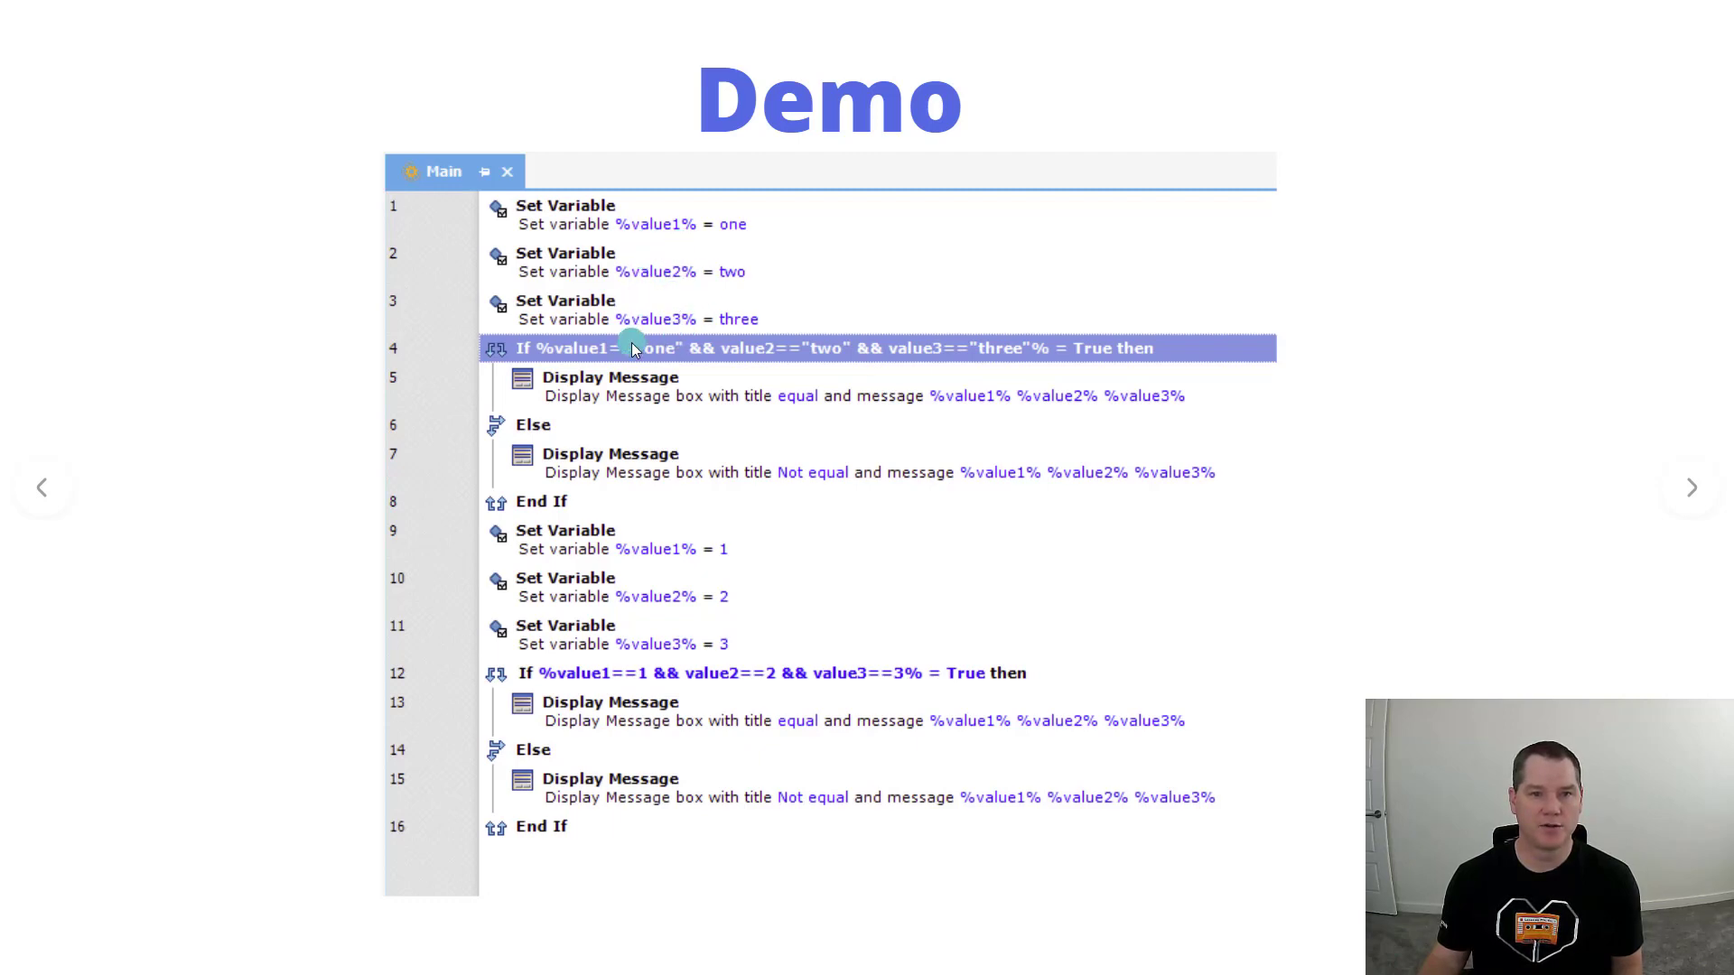
pyautogui.moveTo(766, 224)
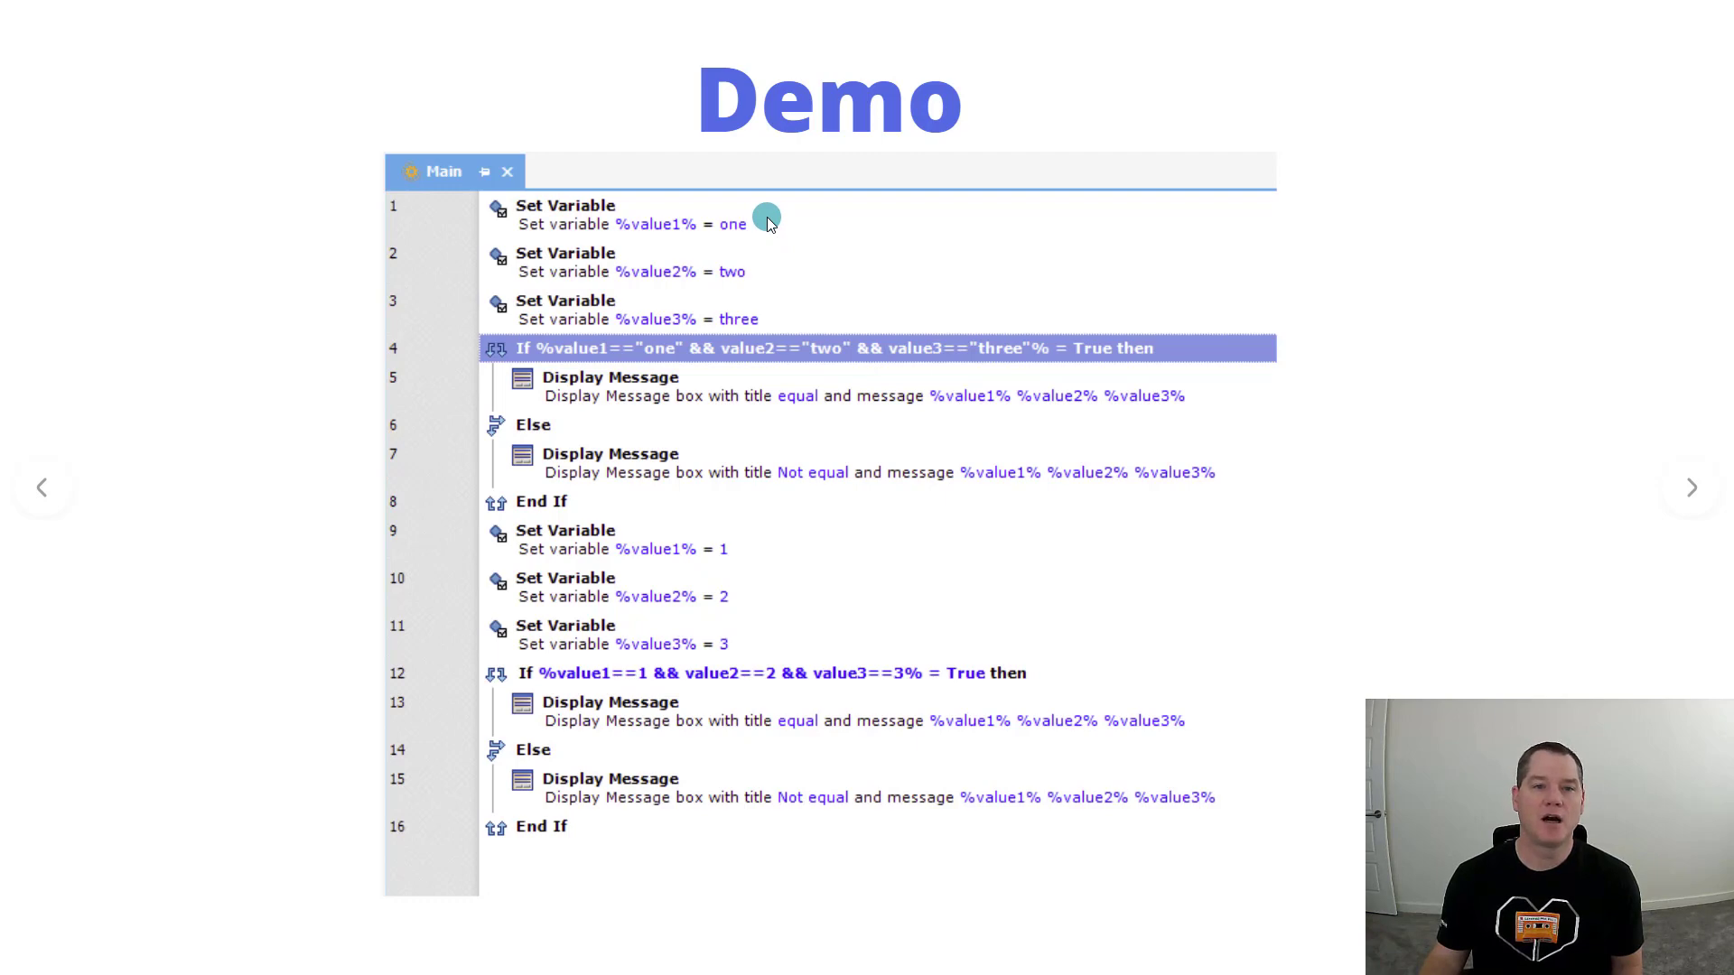
pyautogui.moveTo(778, 218)
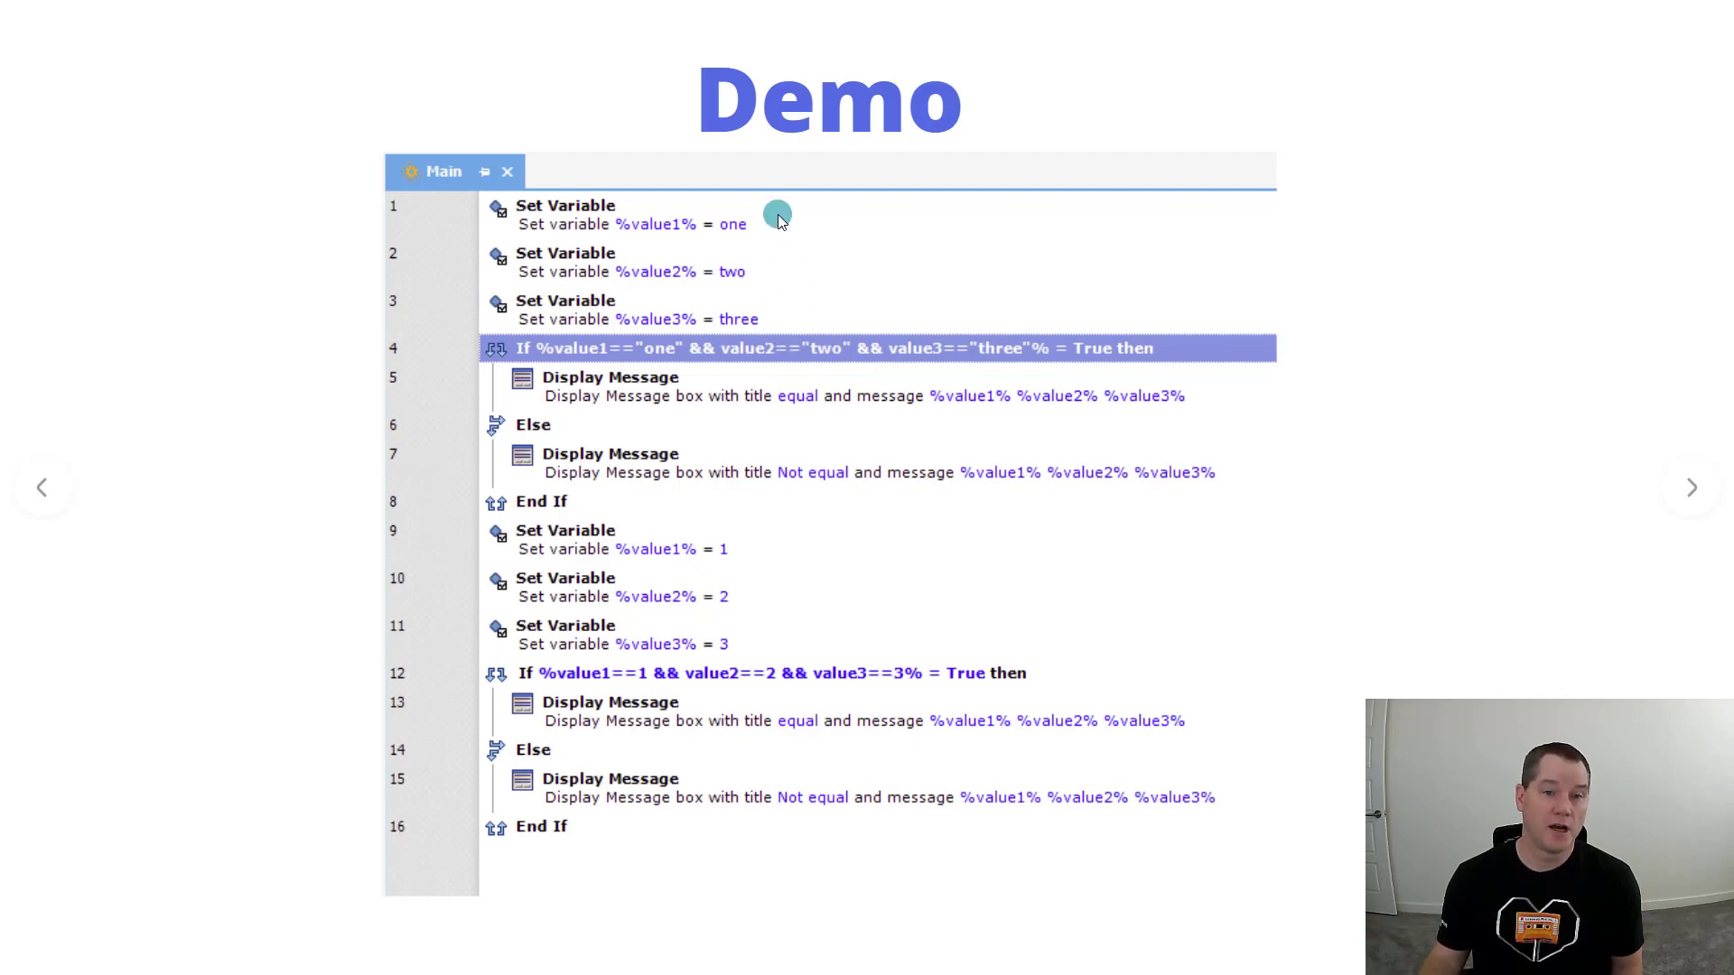
pyautogui.moveTo(681, 264)
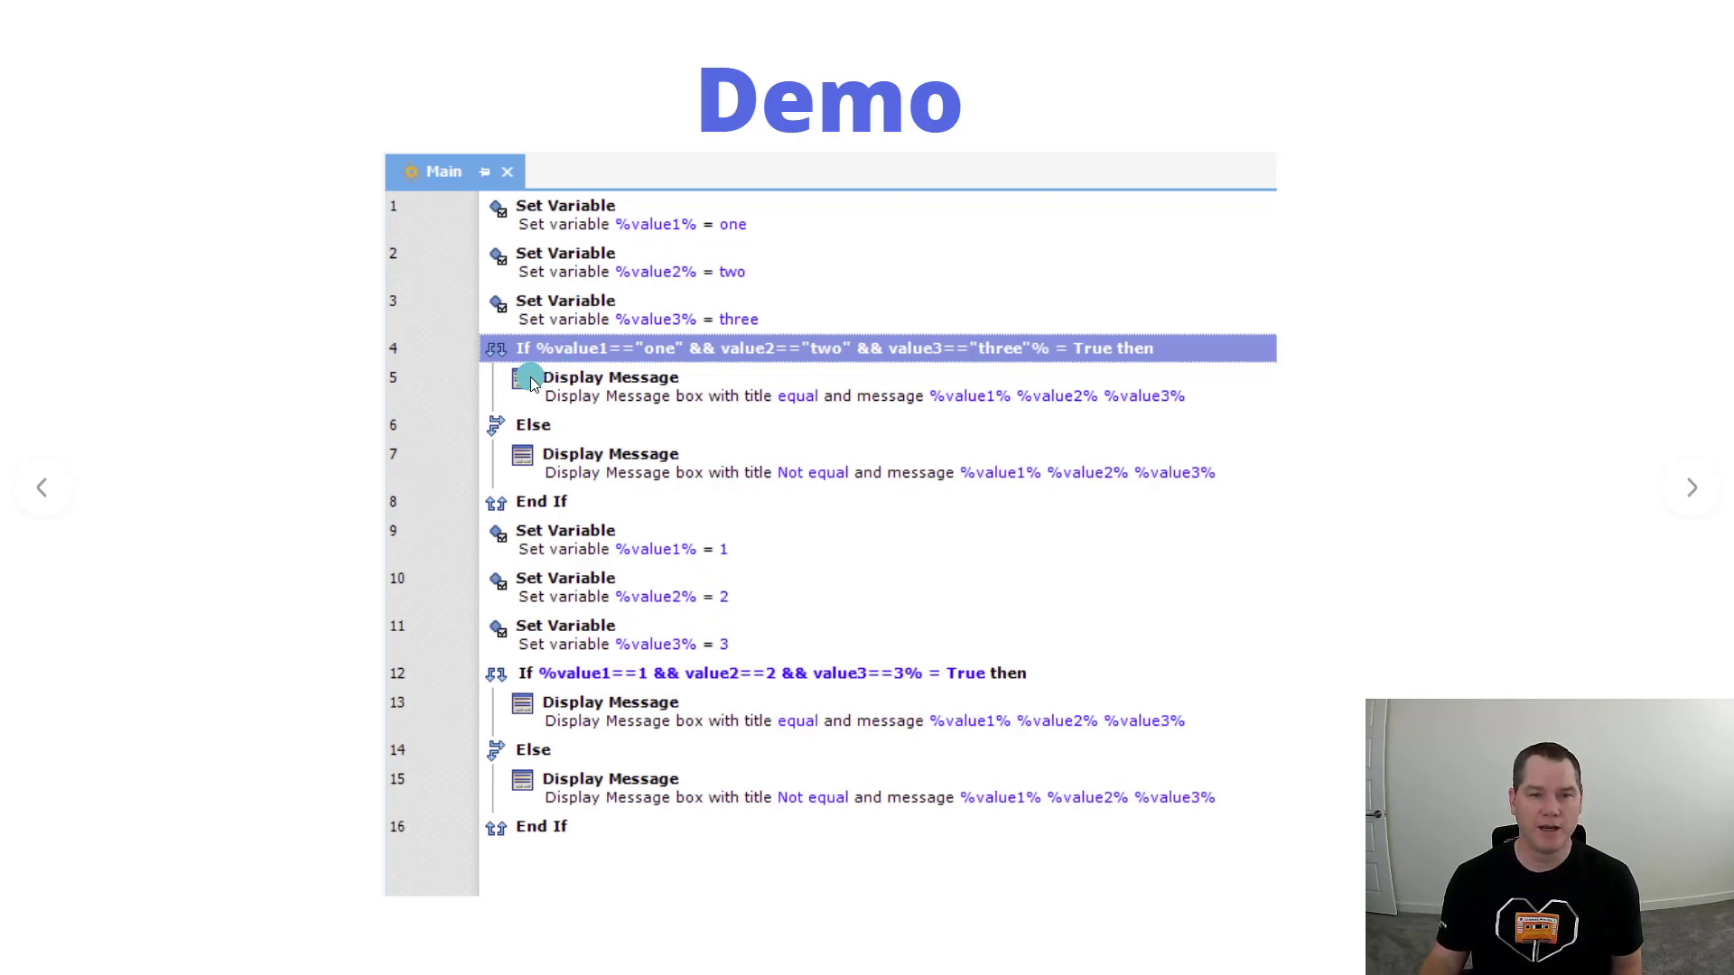
pyautogui.moveTo(597, 370)
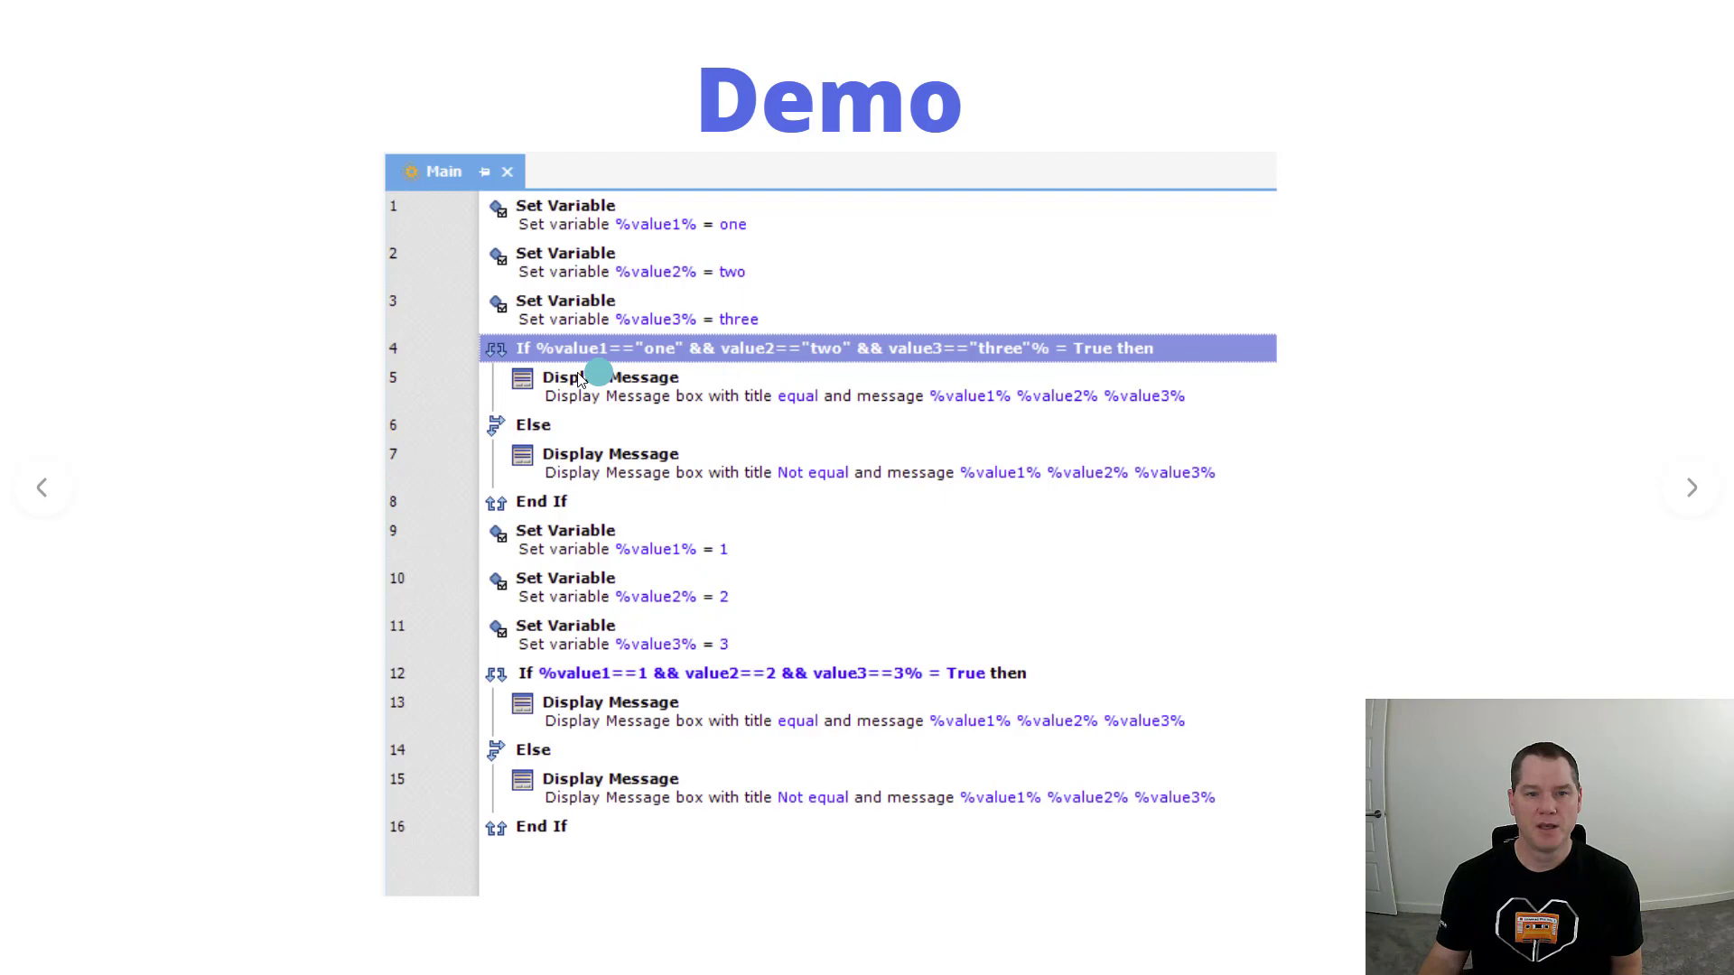
pyautogui.moveTo(1104, 382)
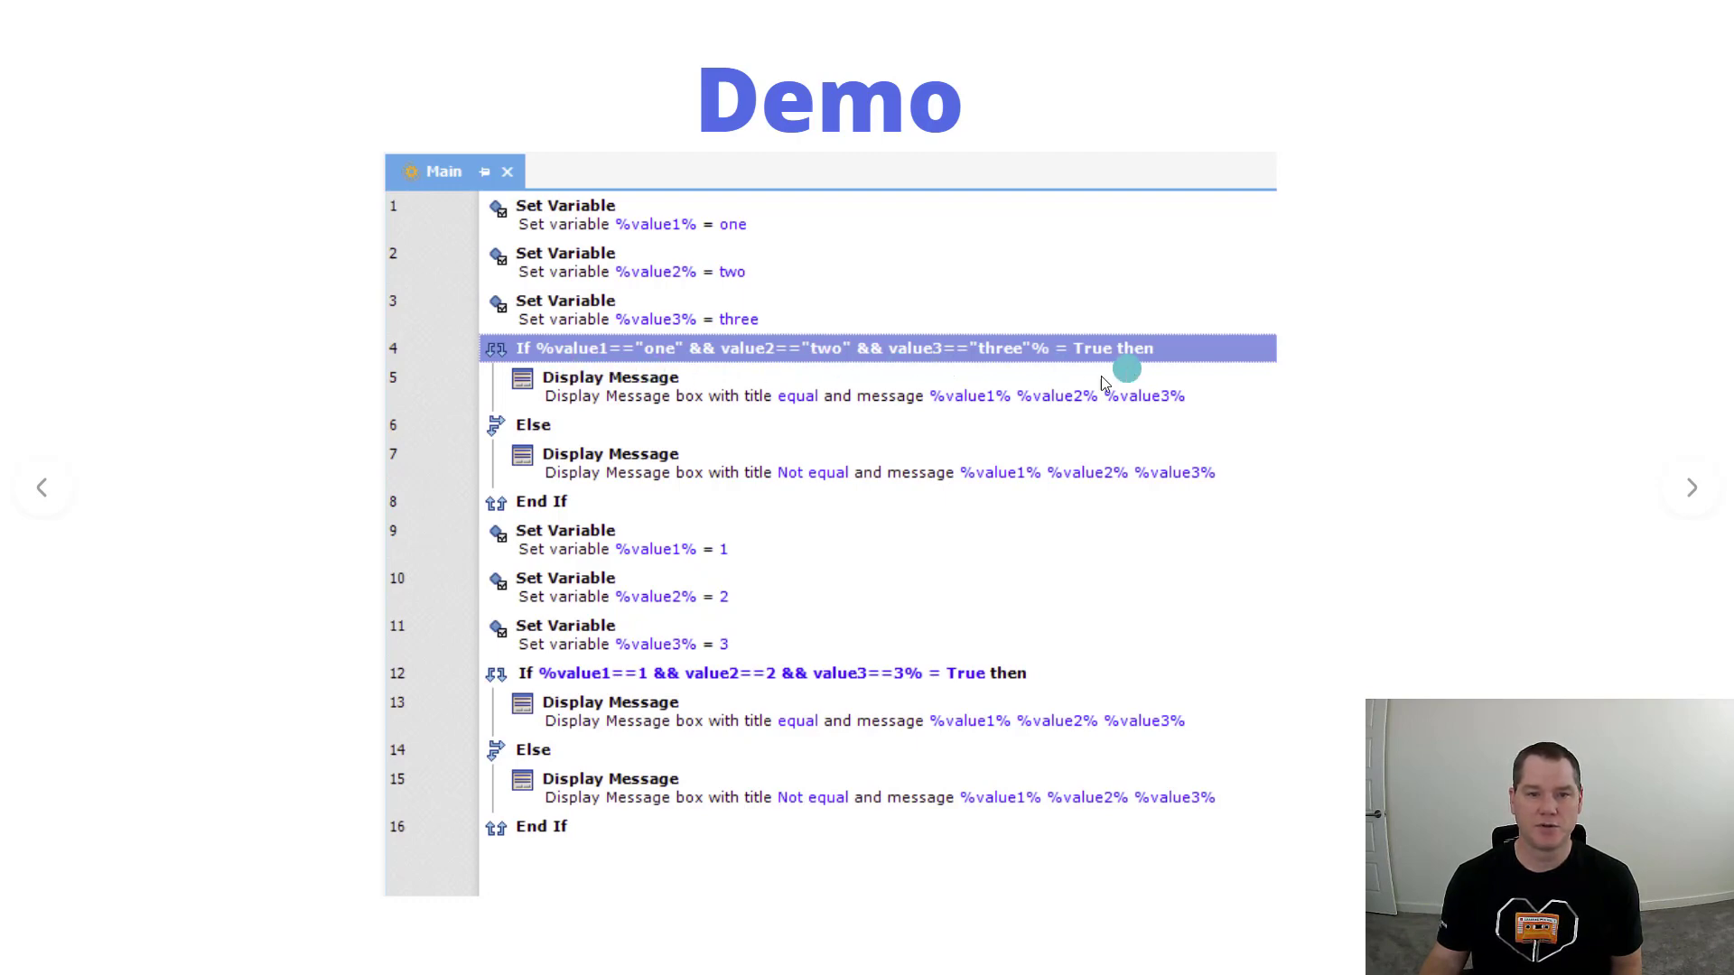
pyautogui.moveTo(748, 448)
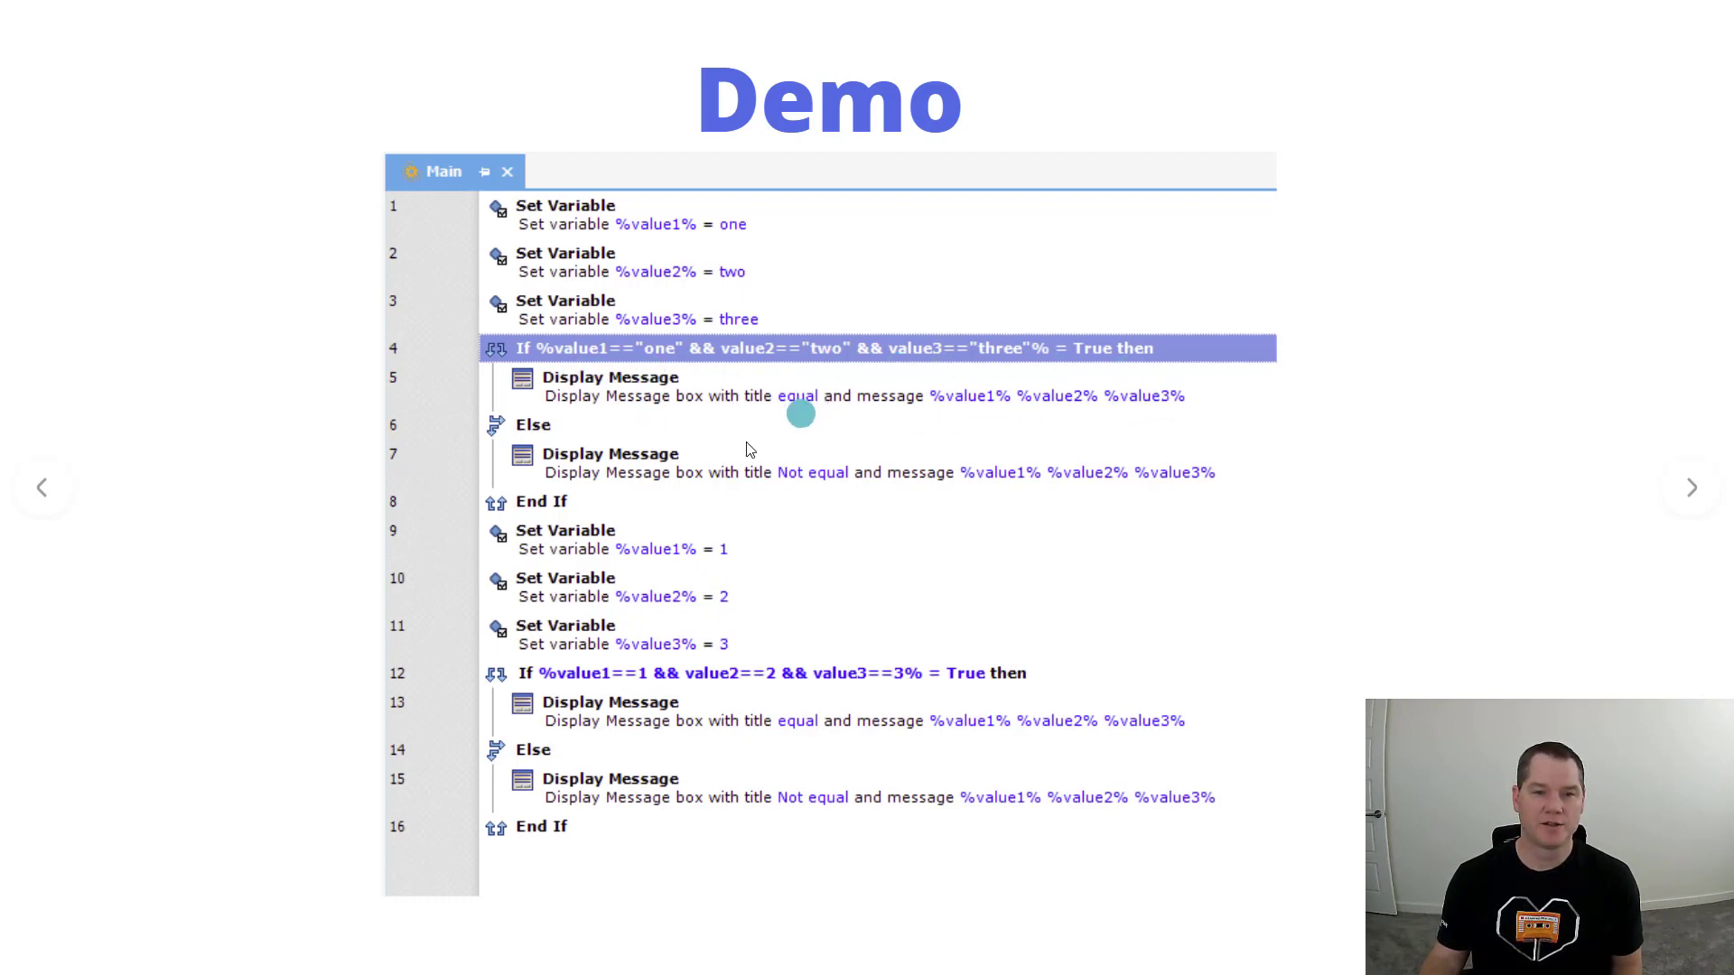
pyautogui.moveTo(1149, 486)
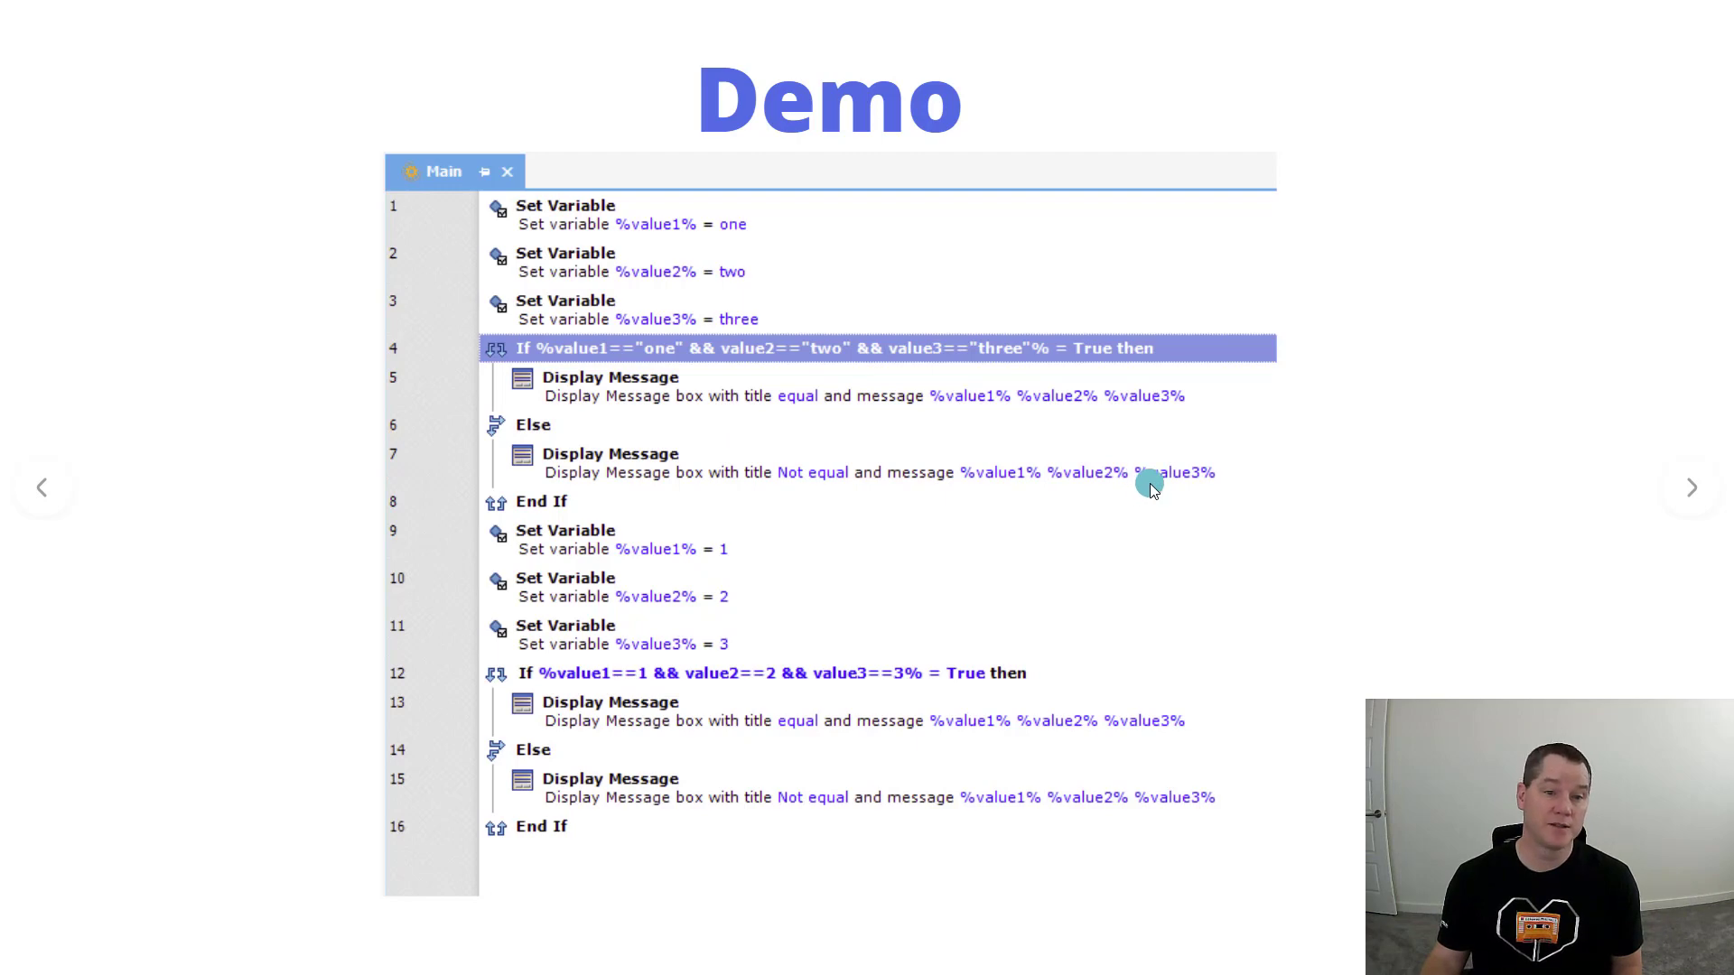
pyautogui.moveTo(964, 549)
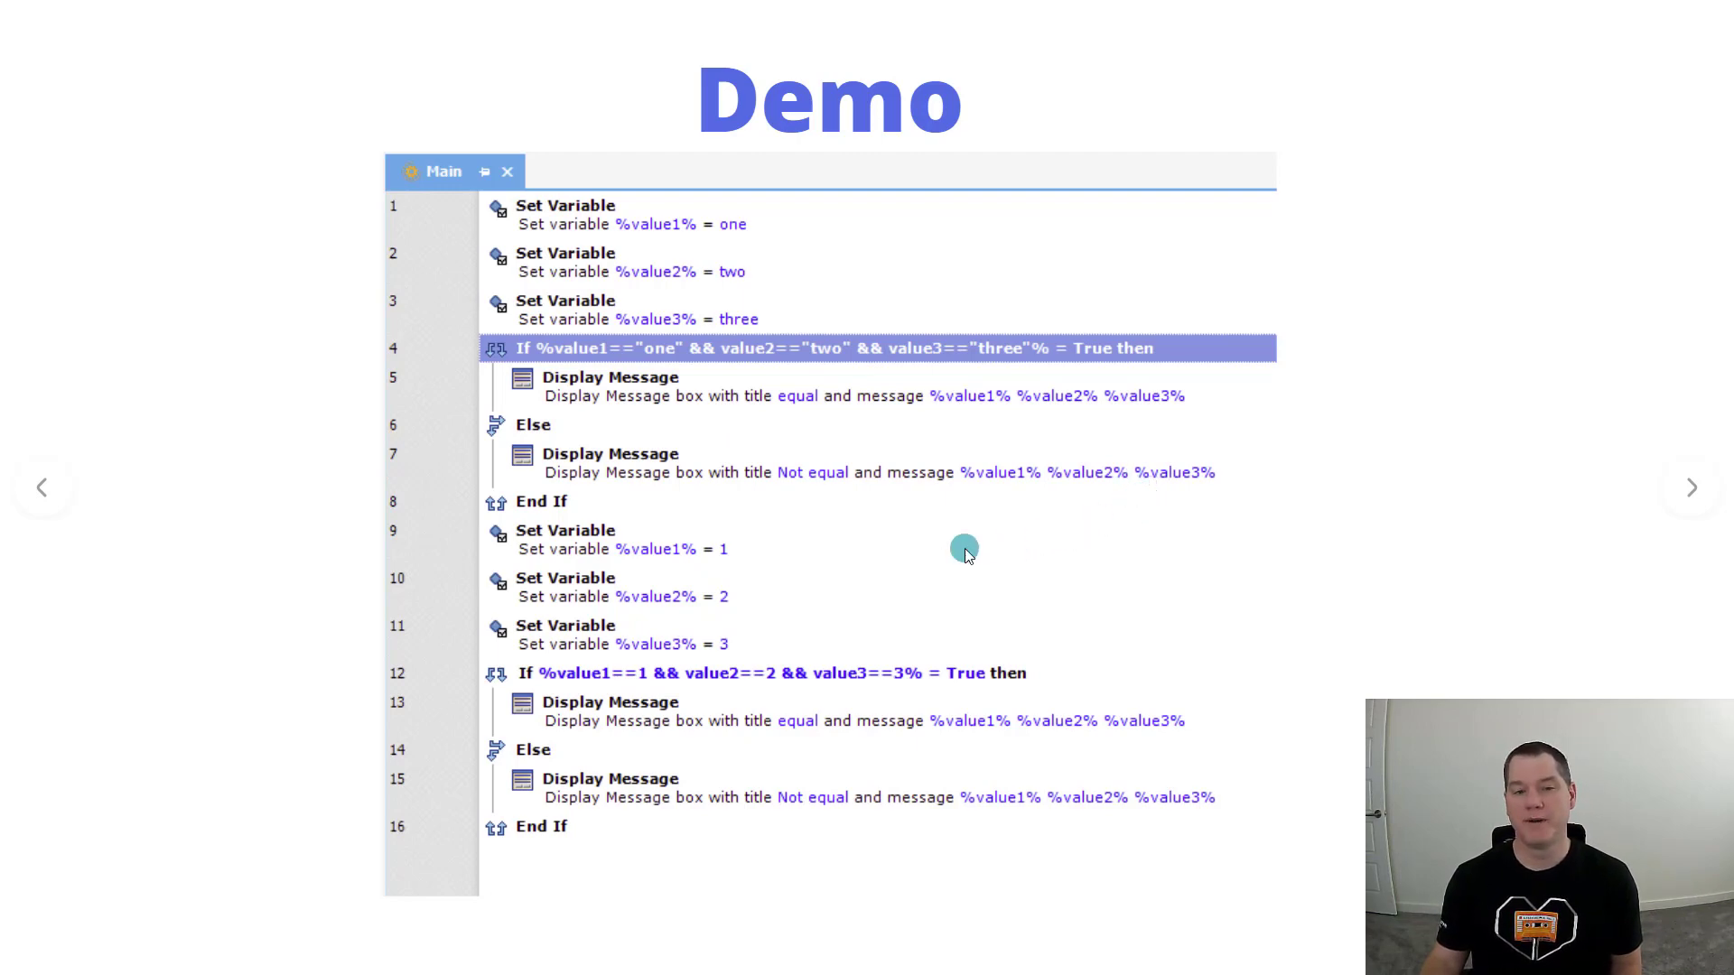
pyautogui.moveTo(865, 571)
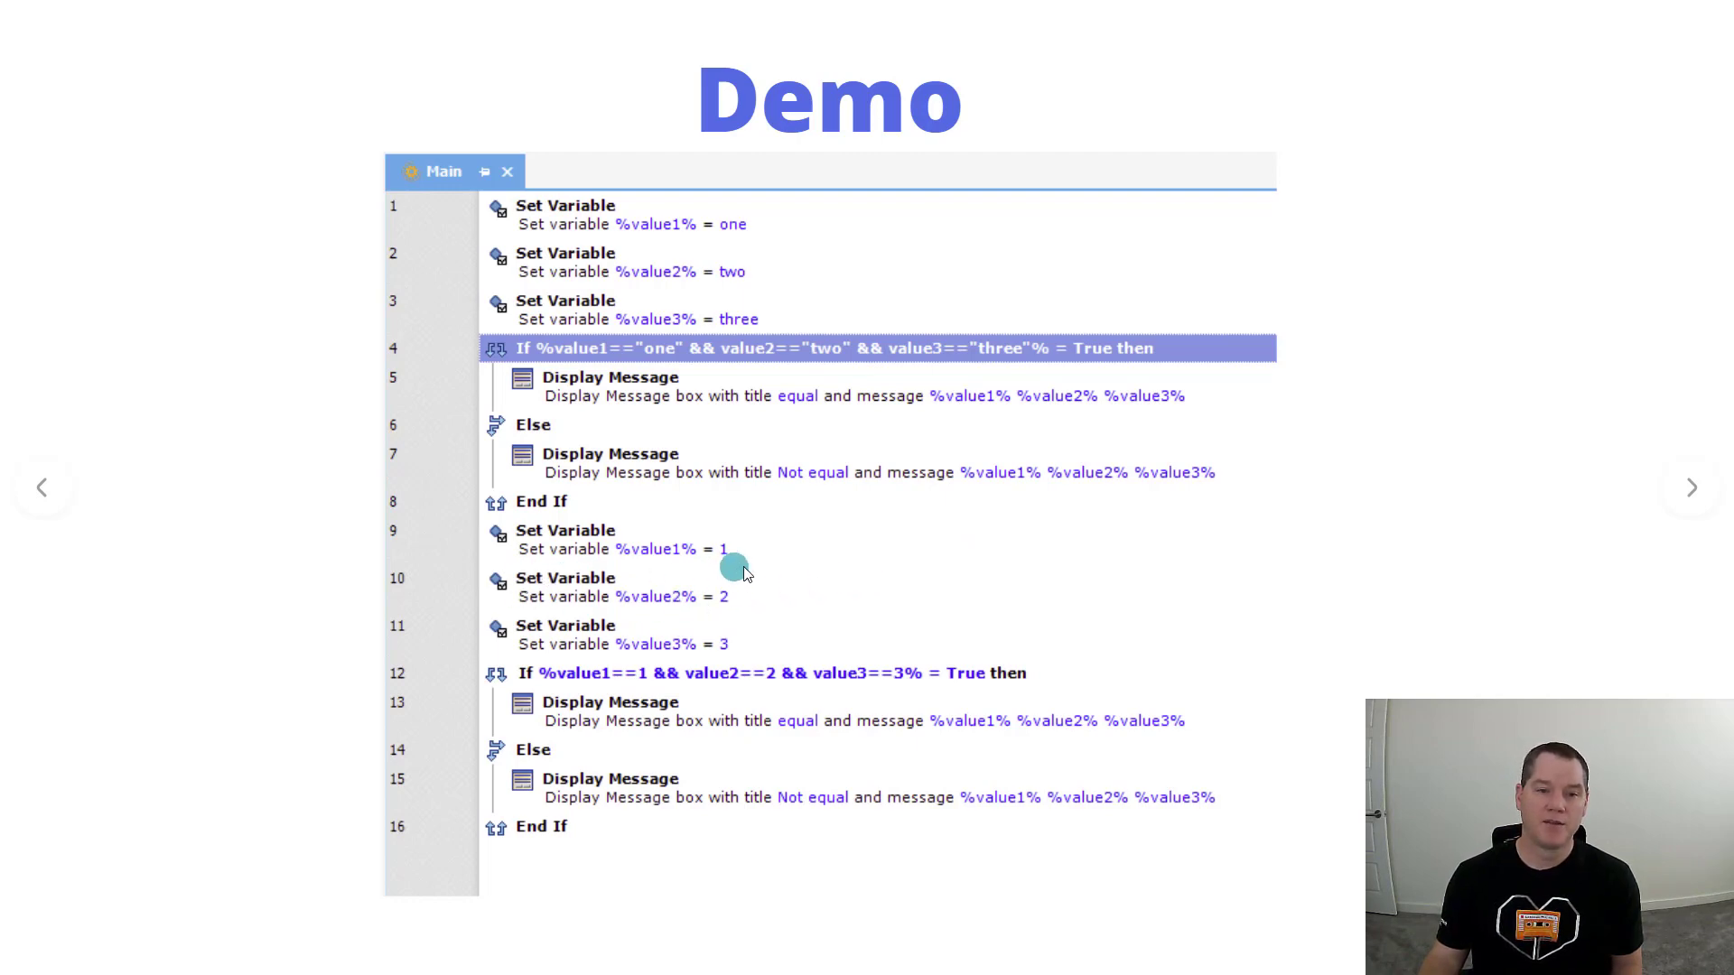
pyautogui.moveTo(587, 531)
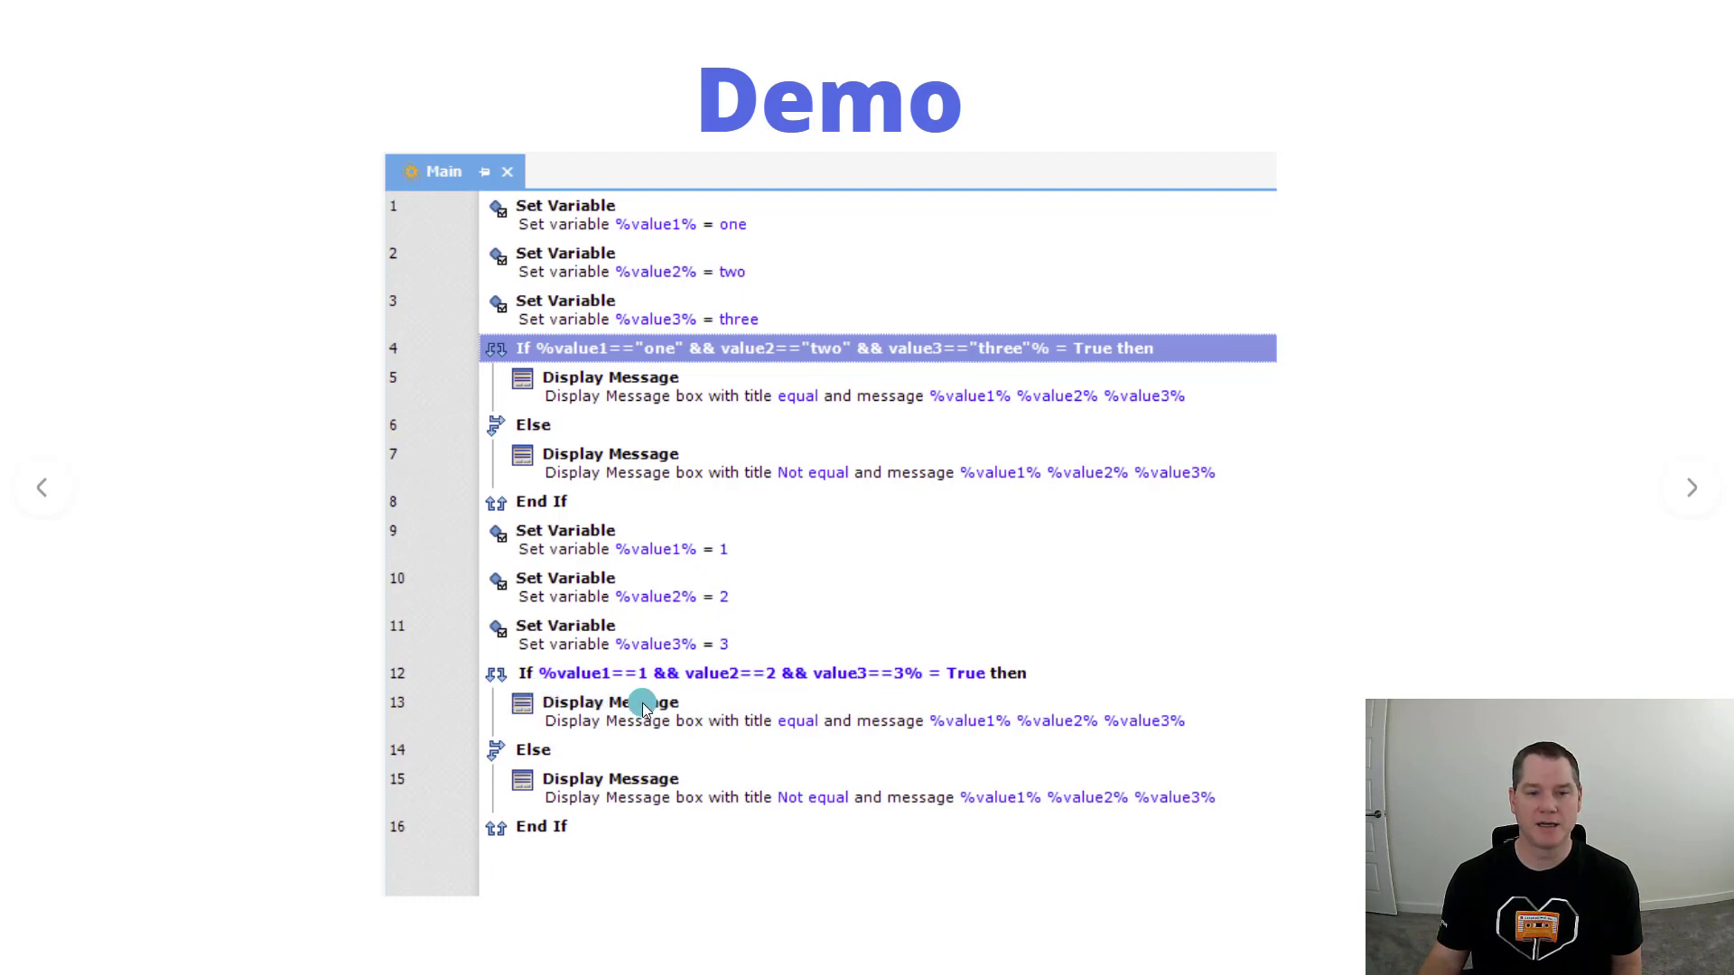
pyautogui.moveTo(675, 708)
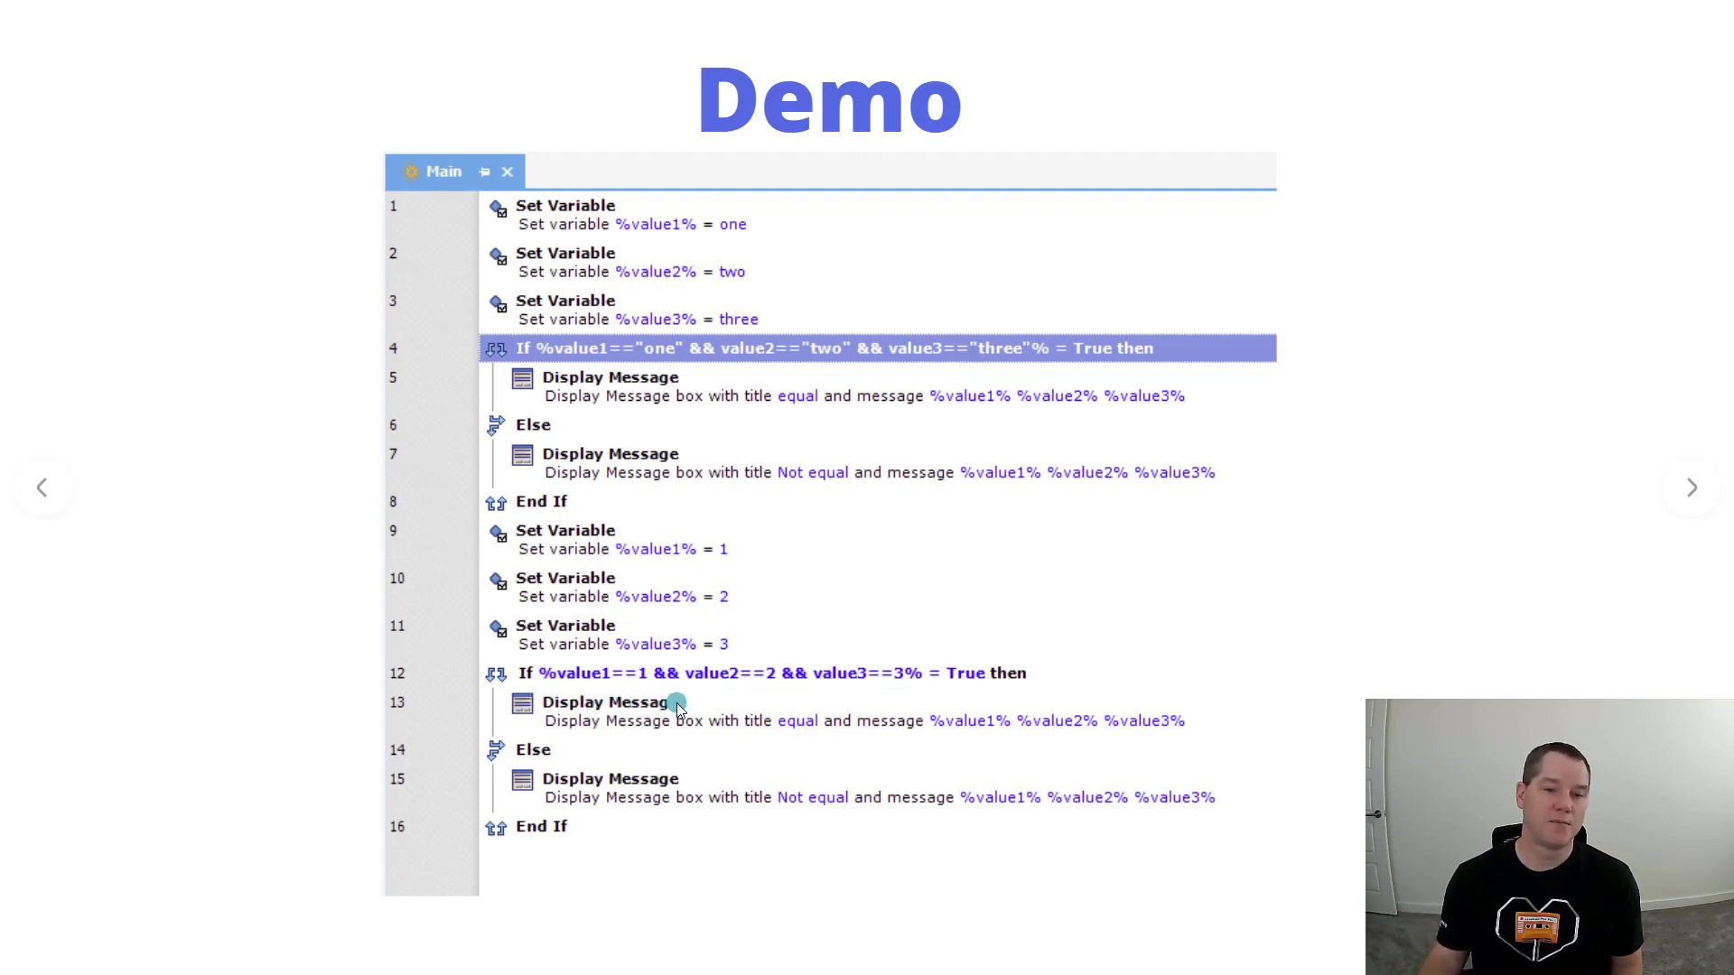
pyautogui.moveTo(1101, 770)
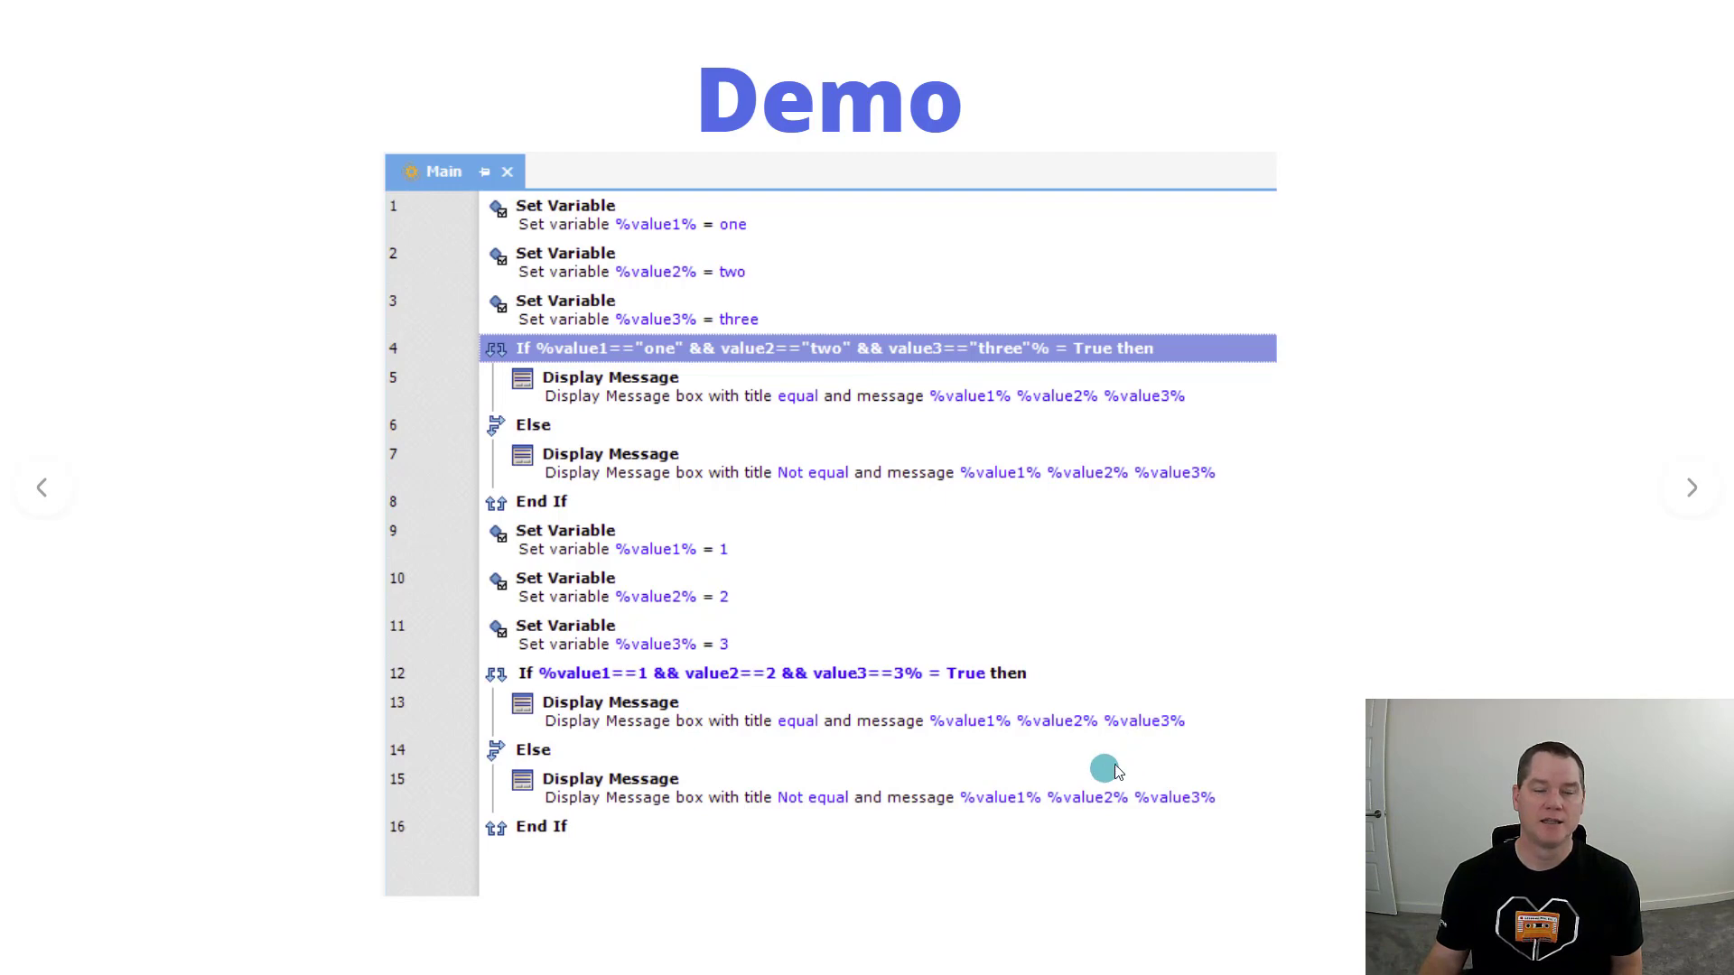
pyautogui.moveTo(1170, 758)
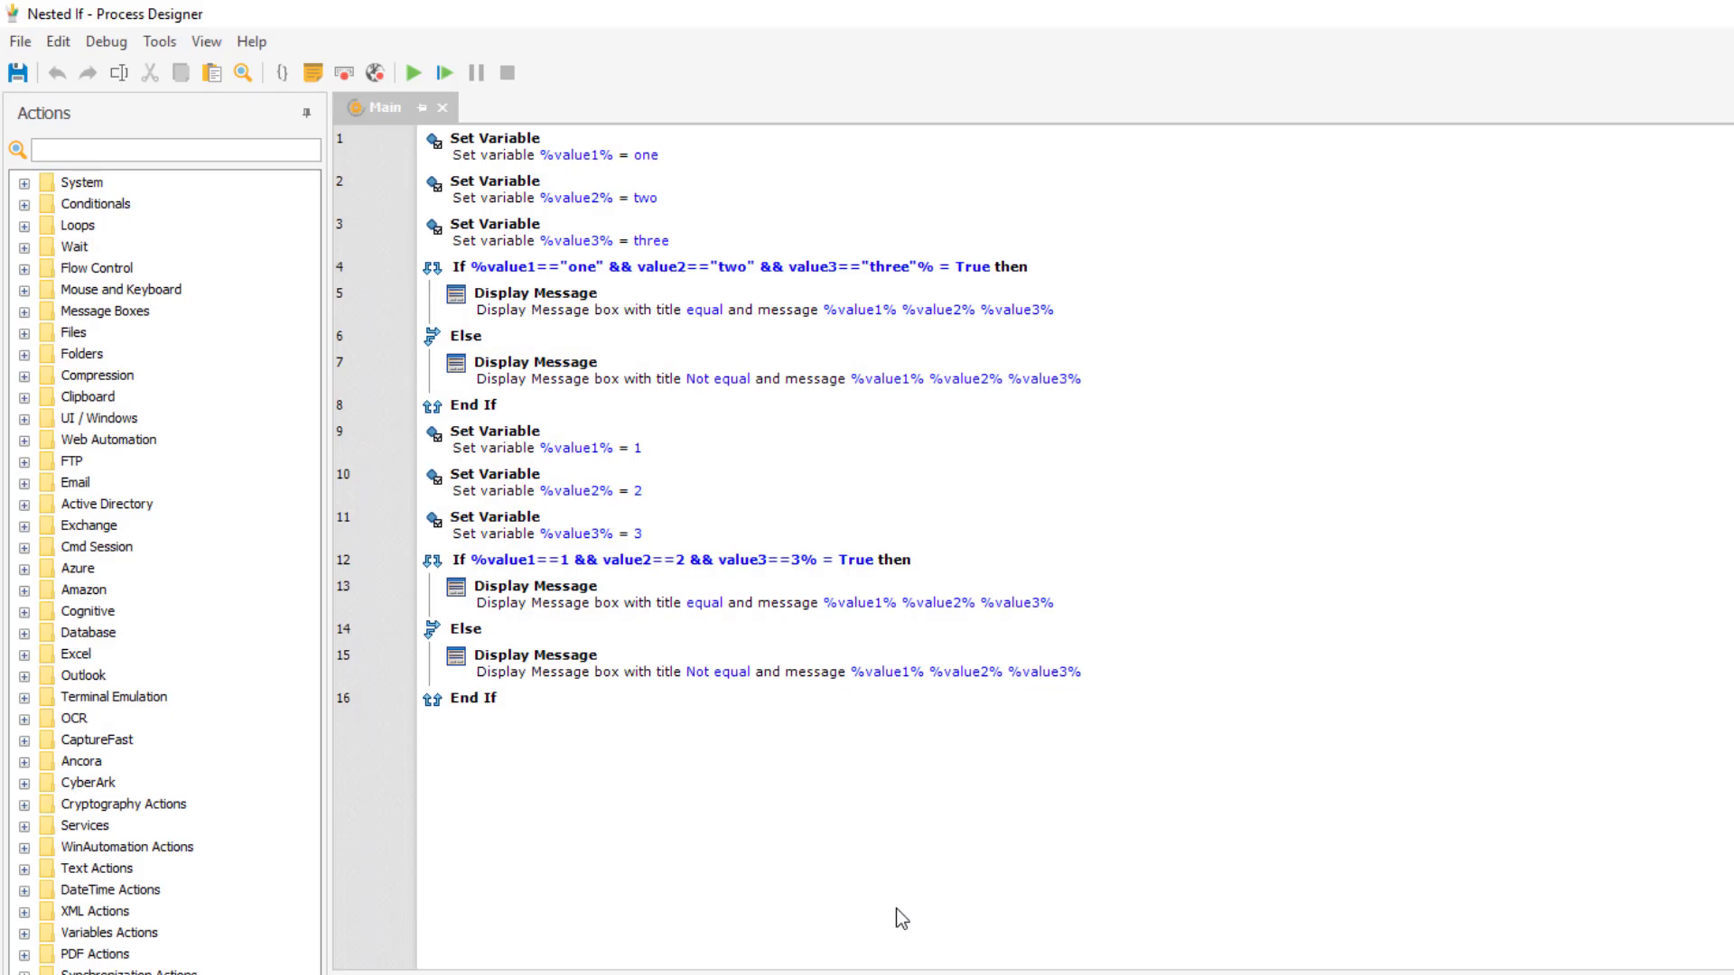
pyautogui.moveTo(909, 564)
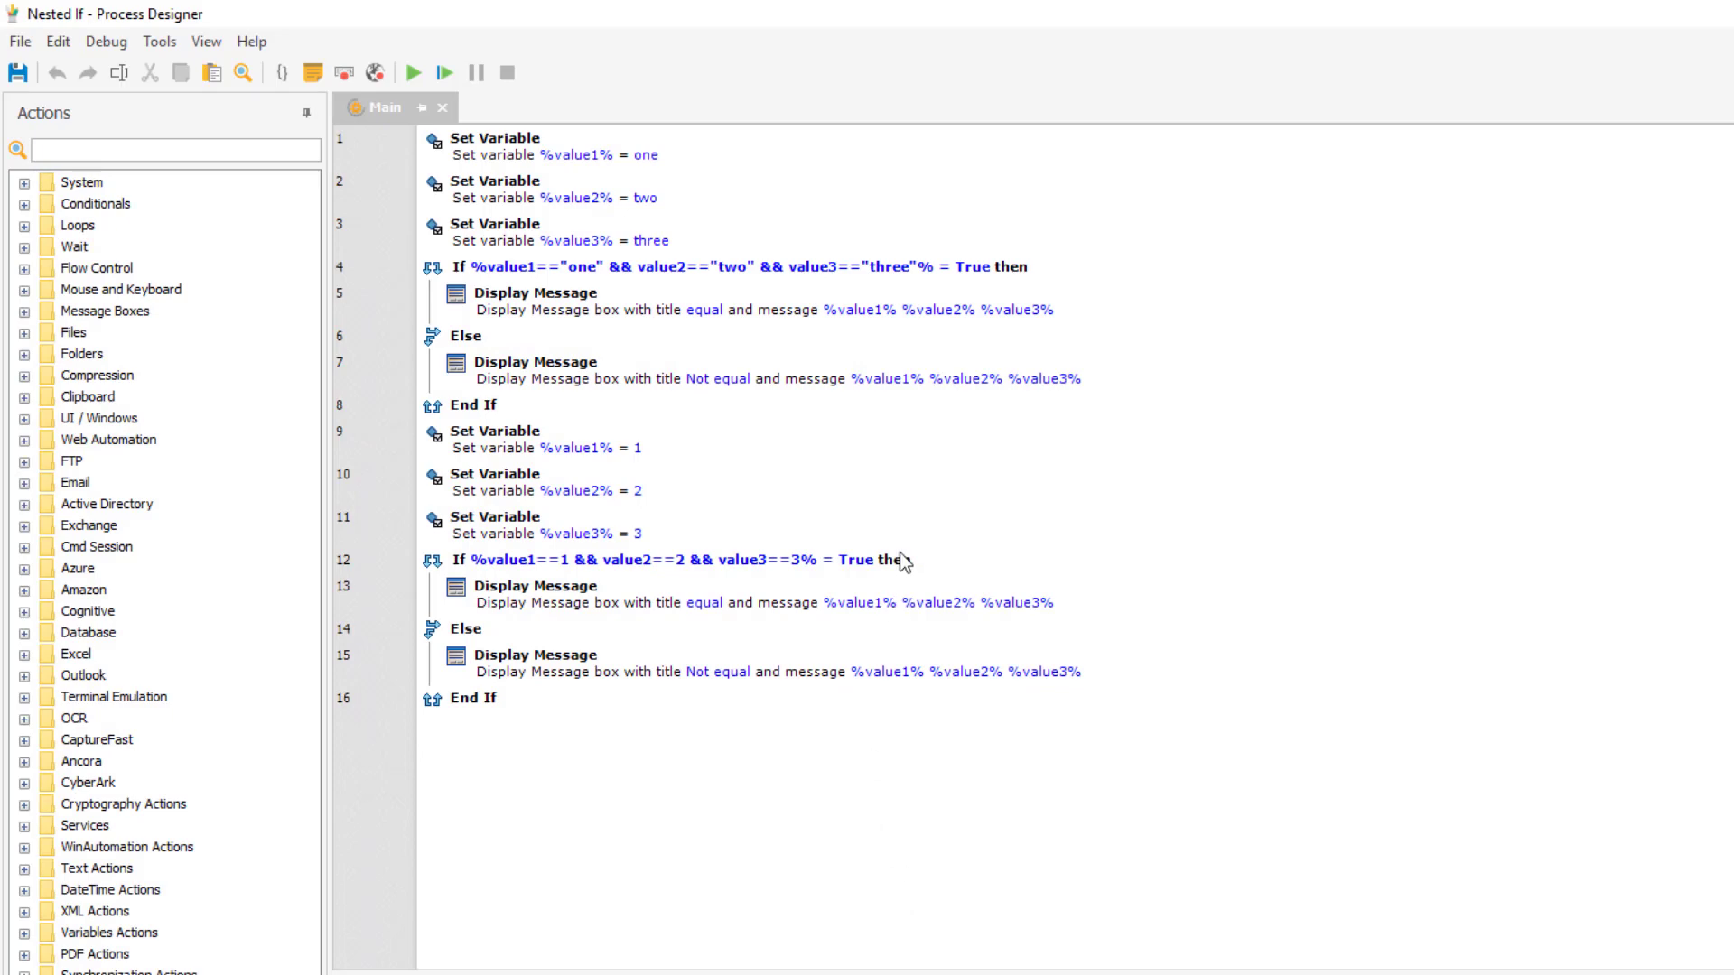
pyautogui.click(544, 231)
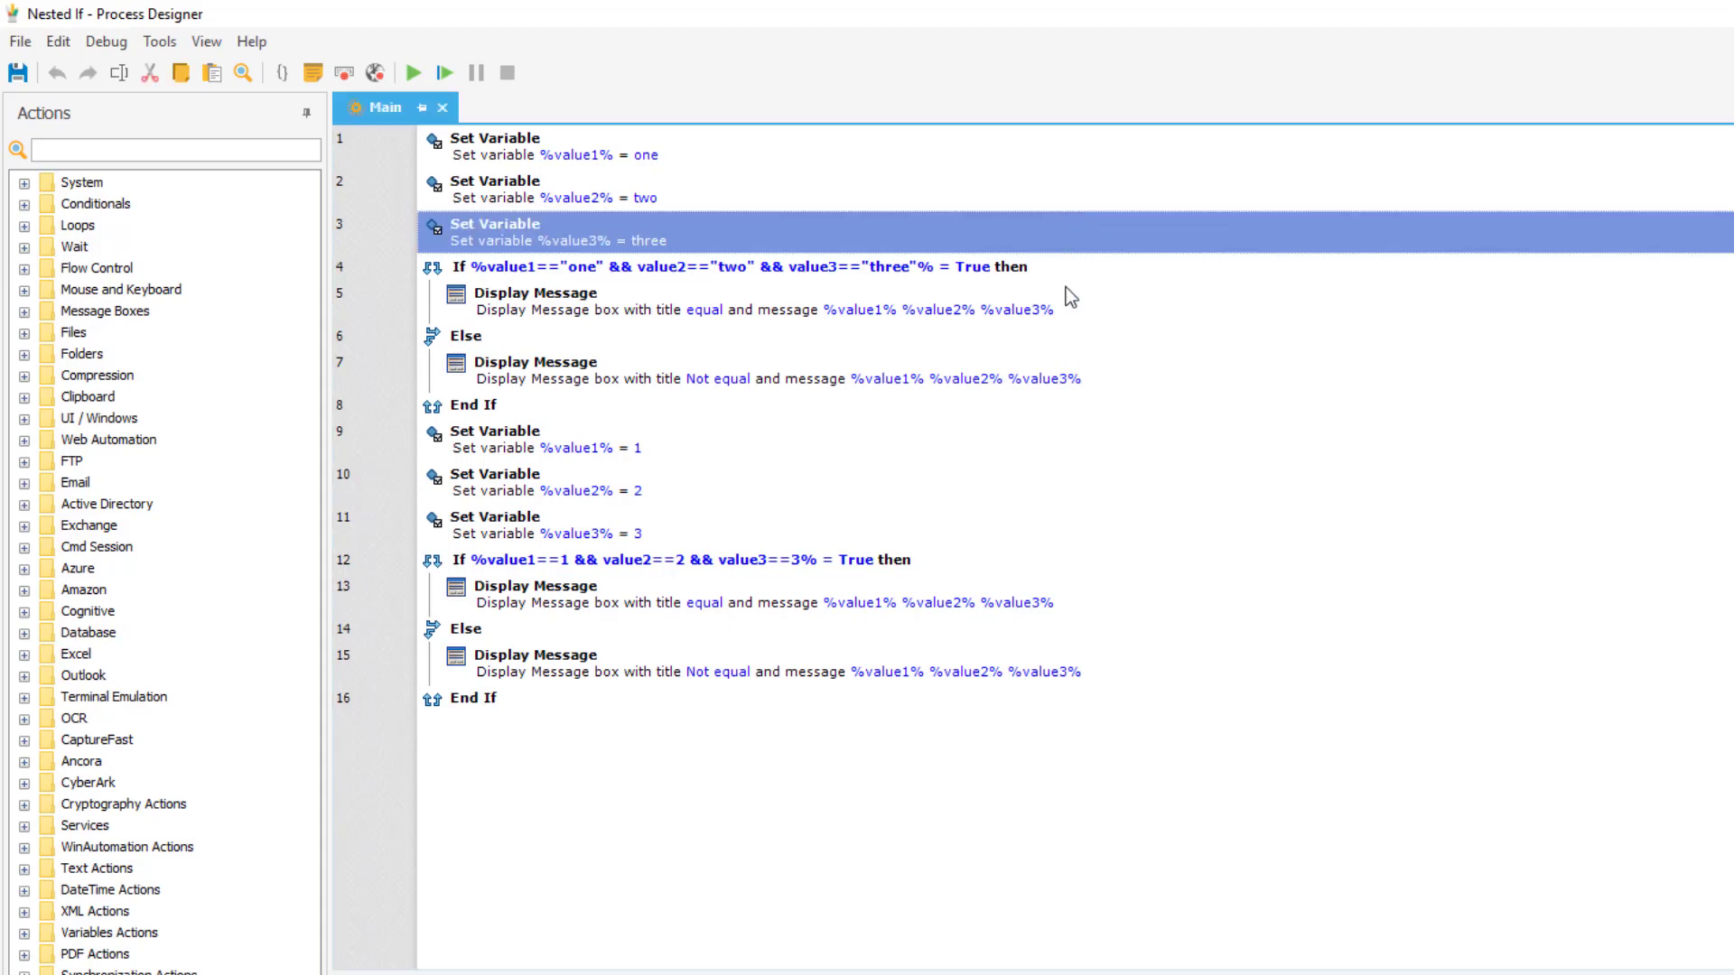
pyautogui.click(543, 147)
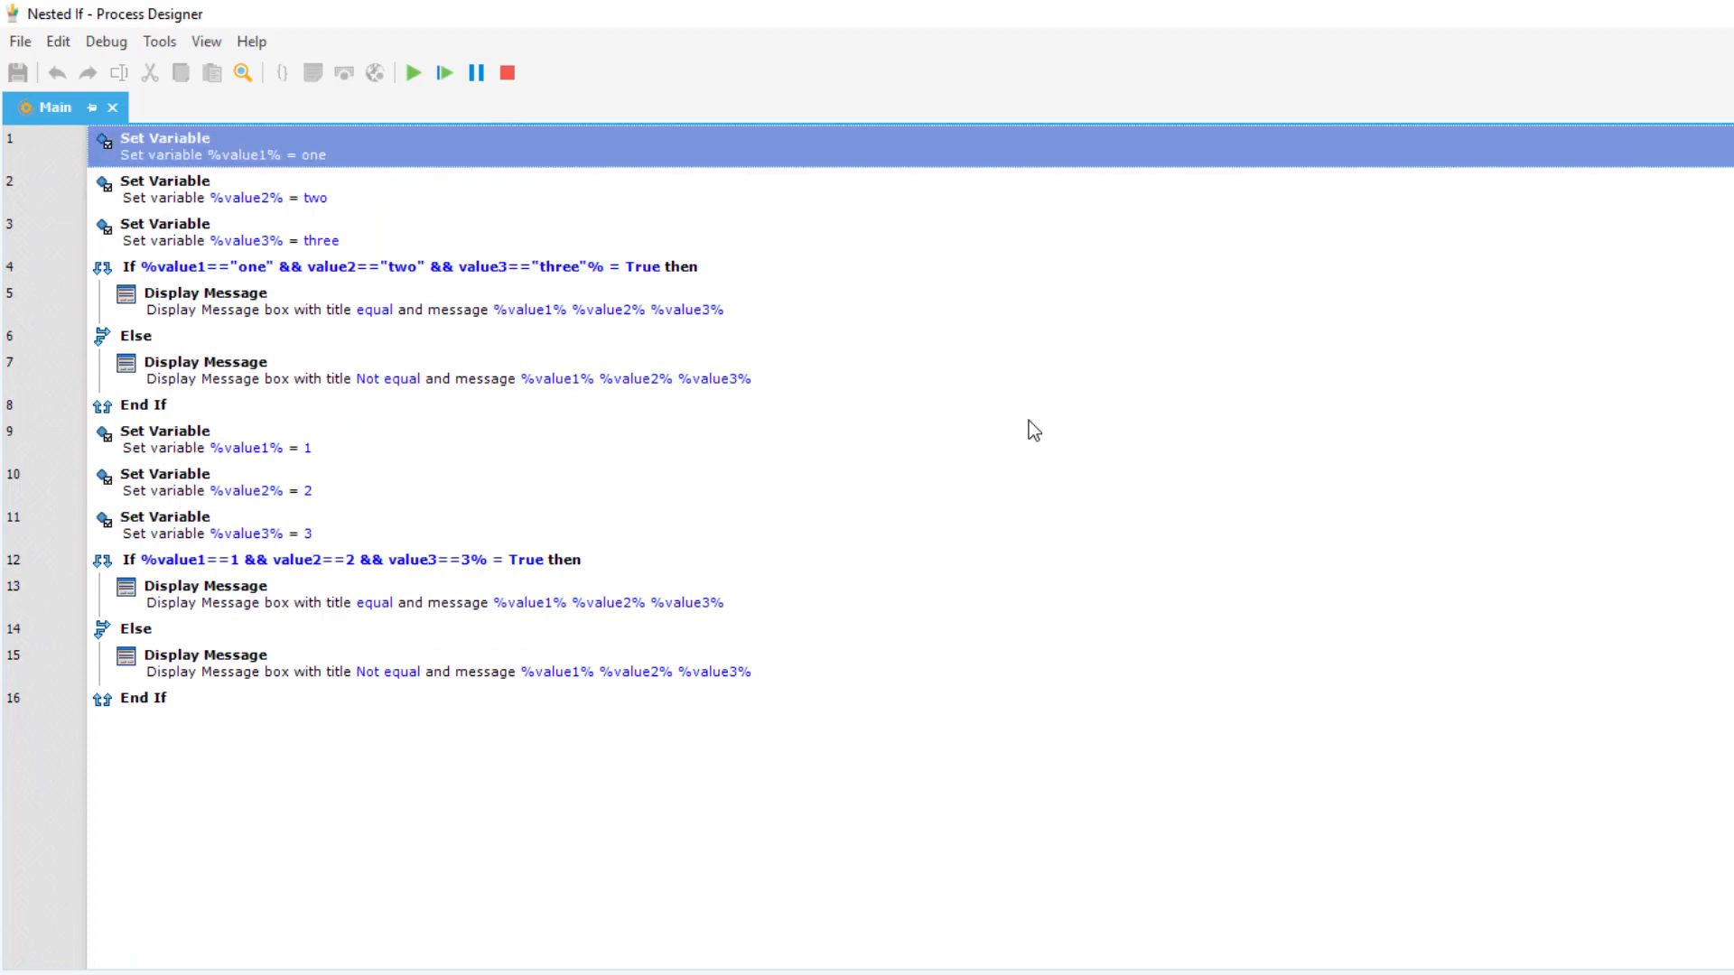
pyautogui.click(408, 72)
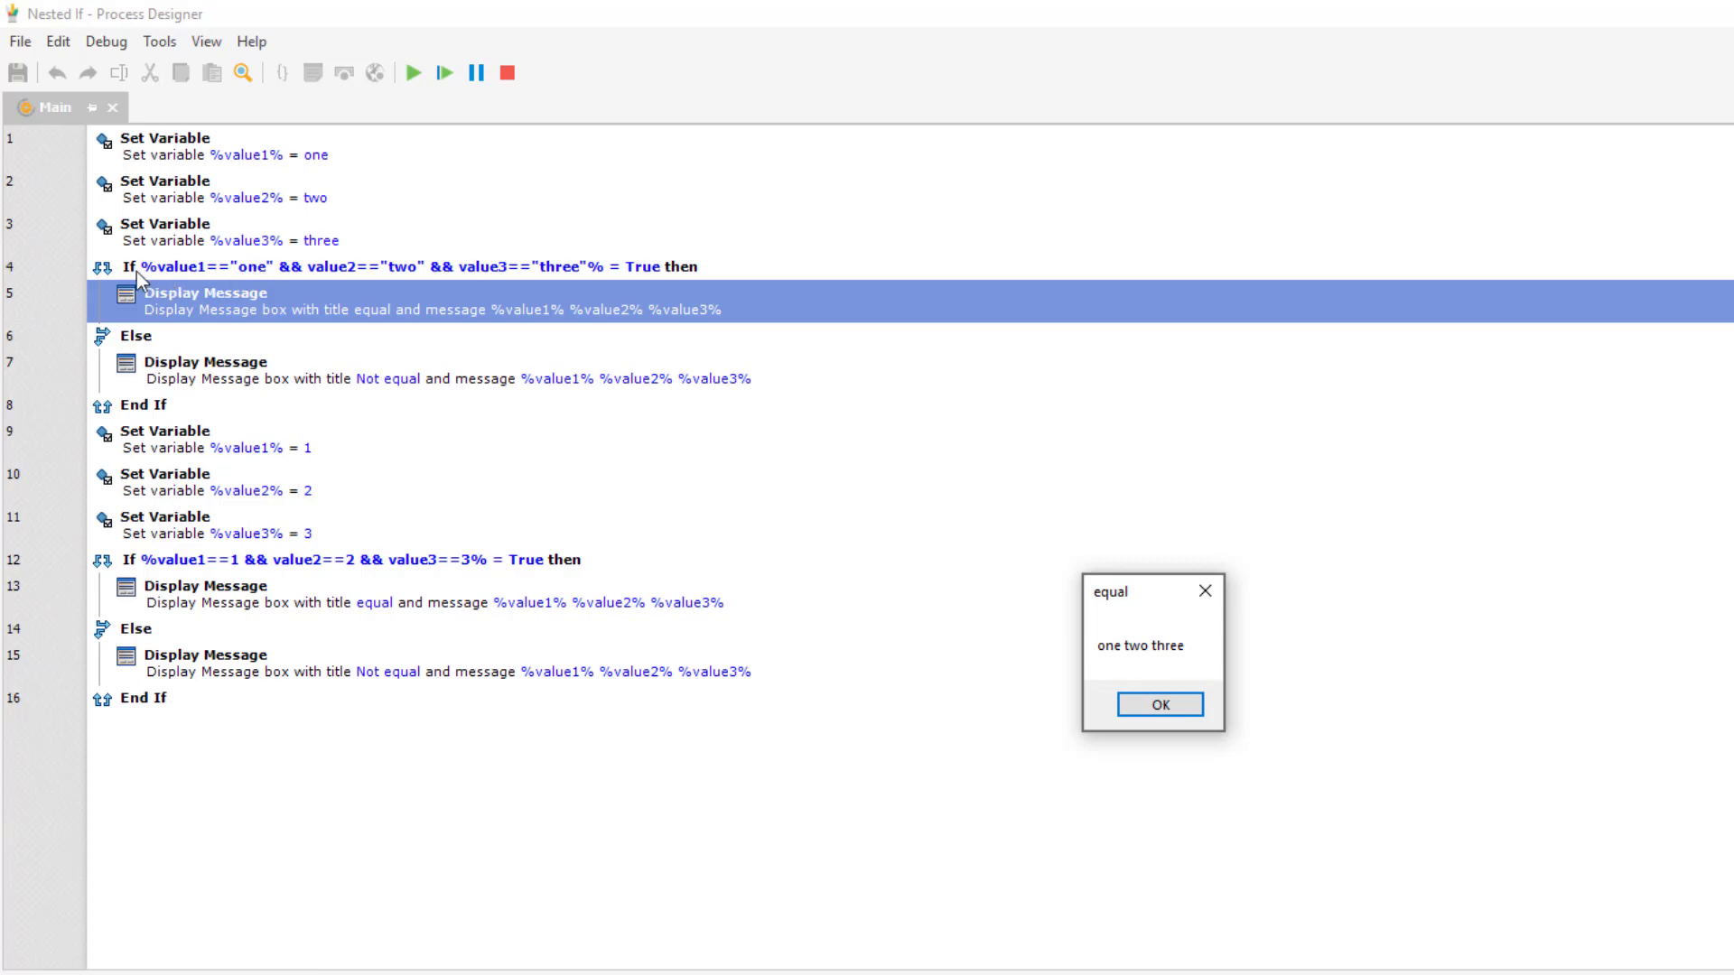
pyautogui.moveTo(222, 206)
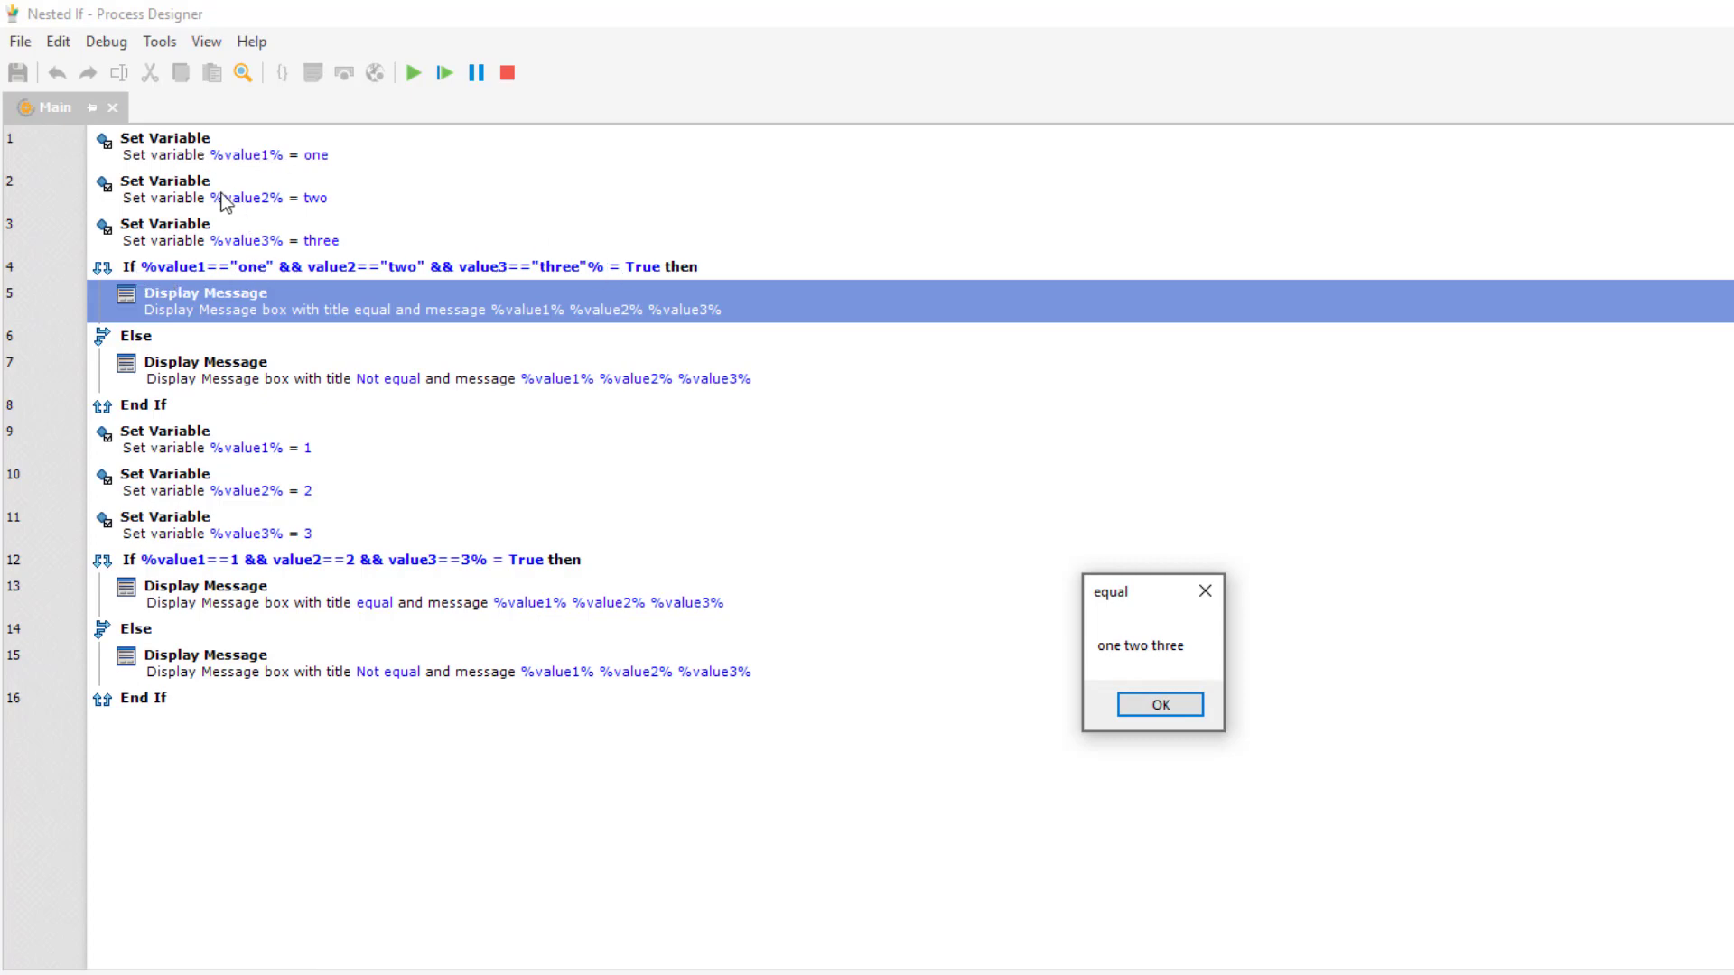
pyautogui.moveTo(336, 170)
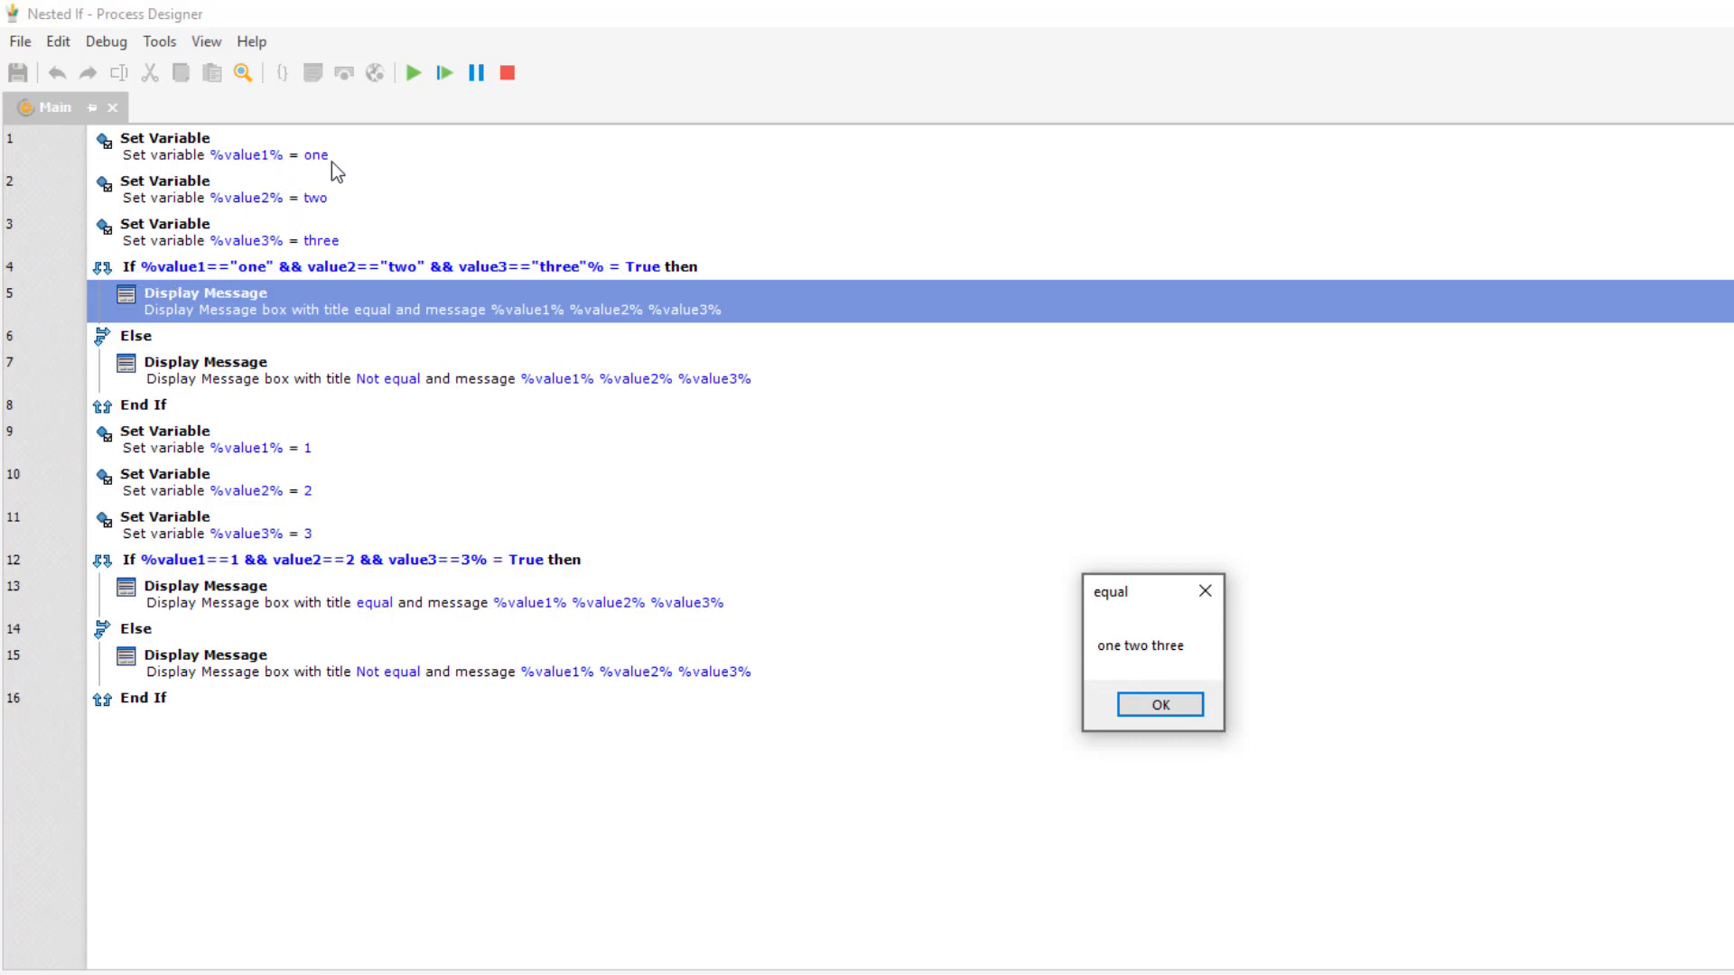
pyautogui.moveTo(376, 278)
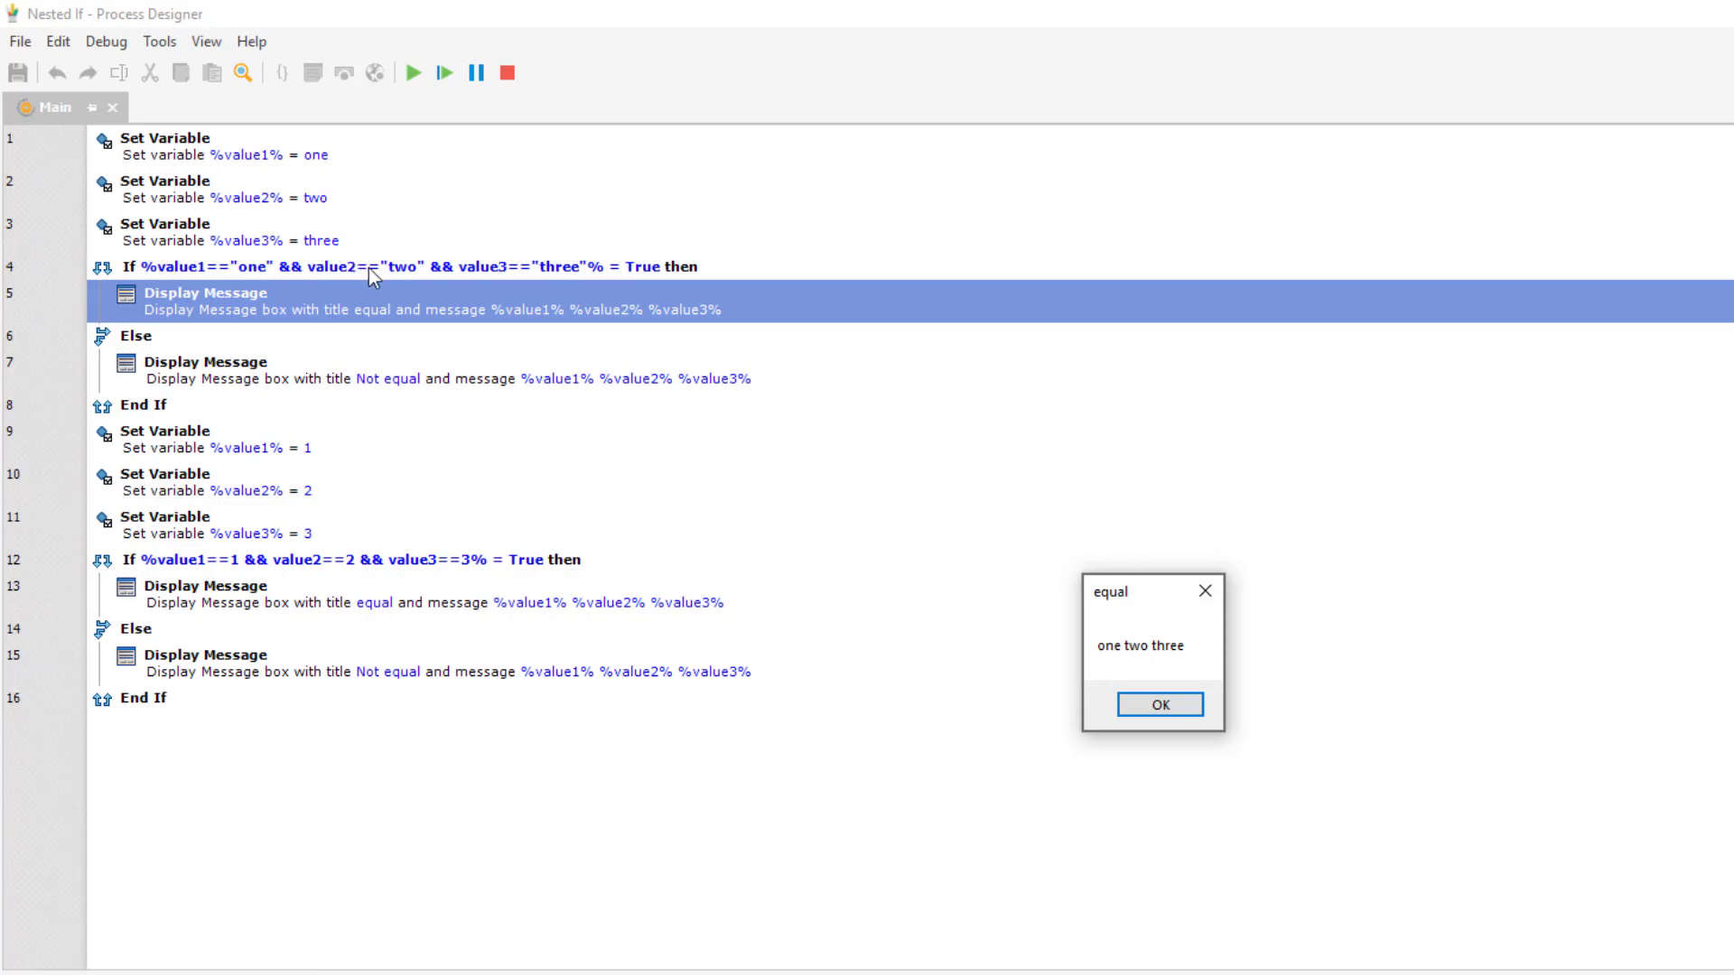
pyautogui.moveTo(1171, 668)
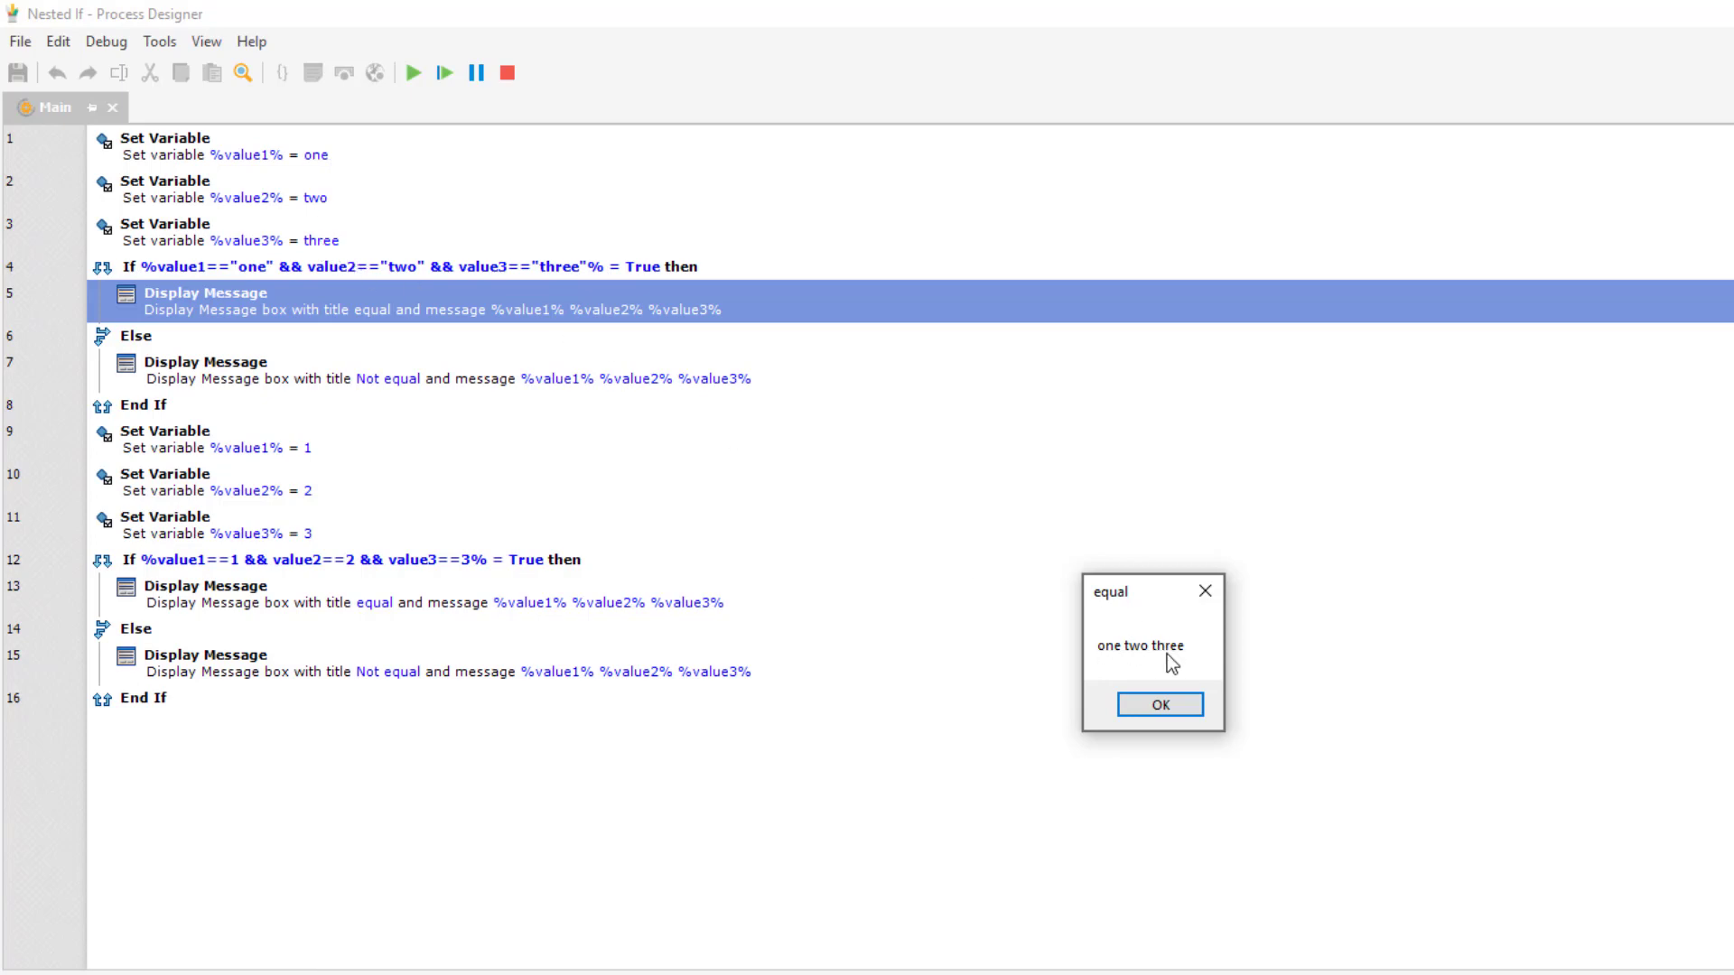
# - Acknowledge the 'equal' message boxes, the second one reporting 1 2 3
pyautogui.click(1160, 702)
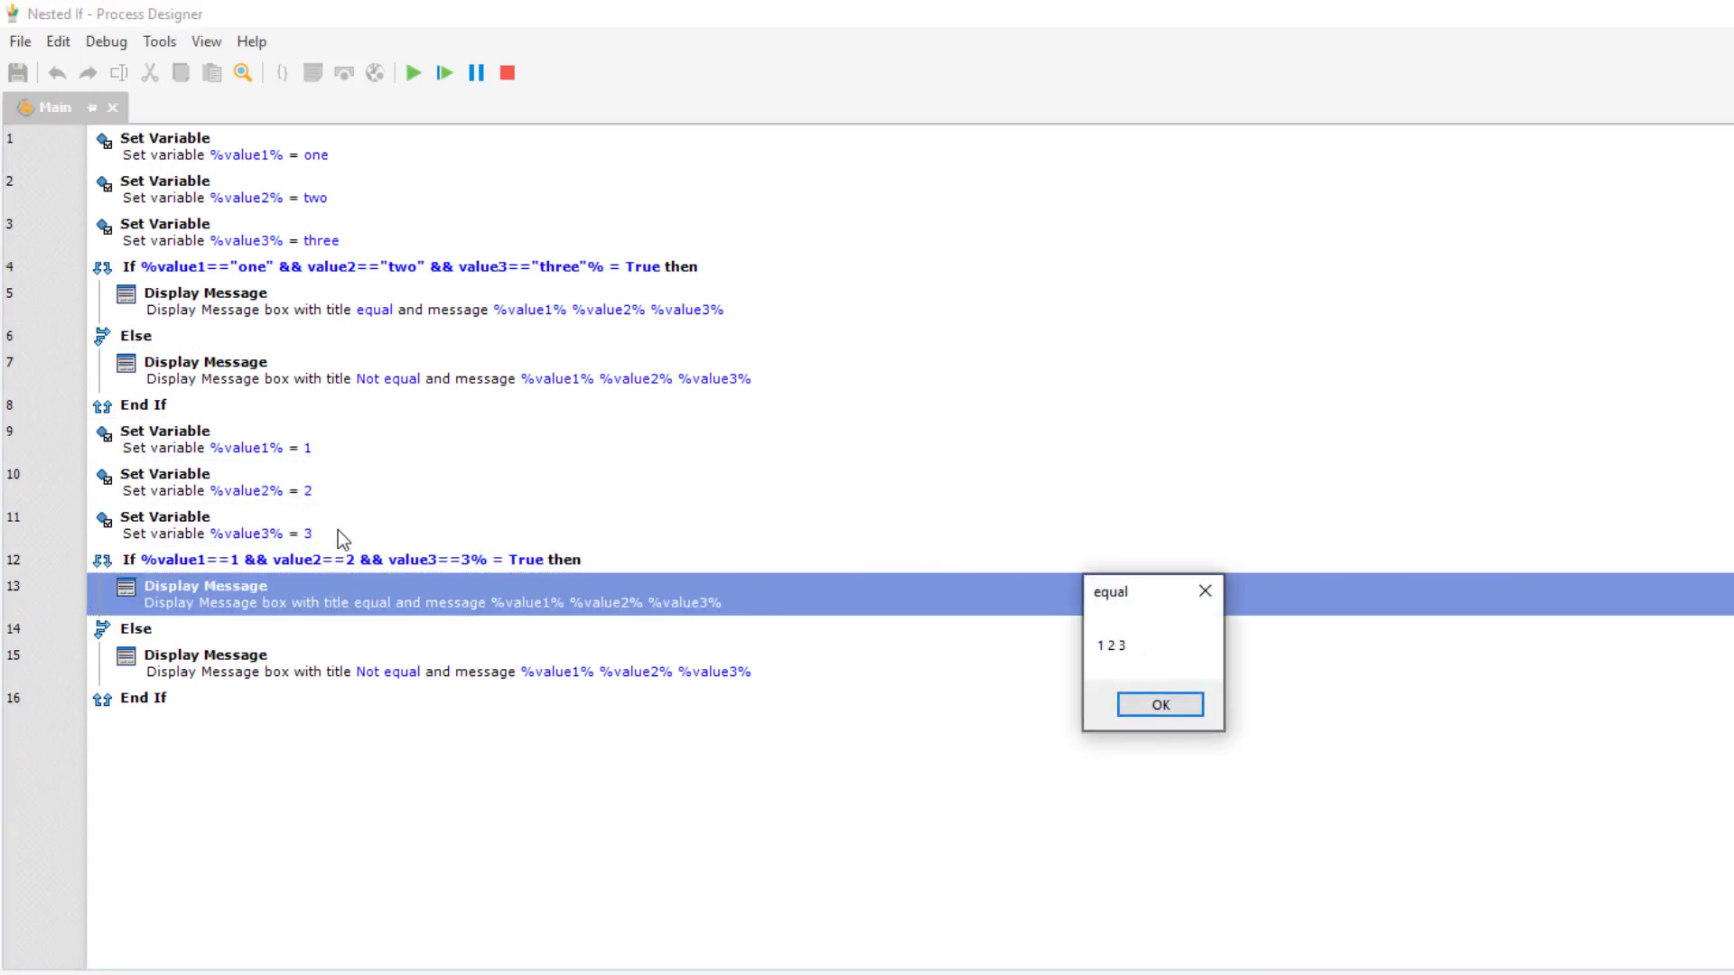
pyautogui.moveTo(253, 458)
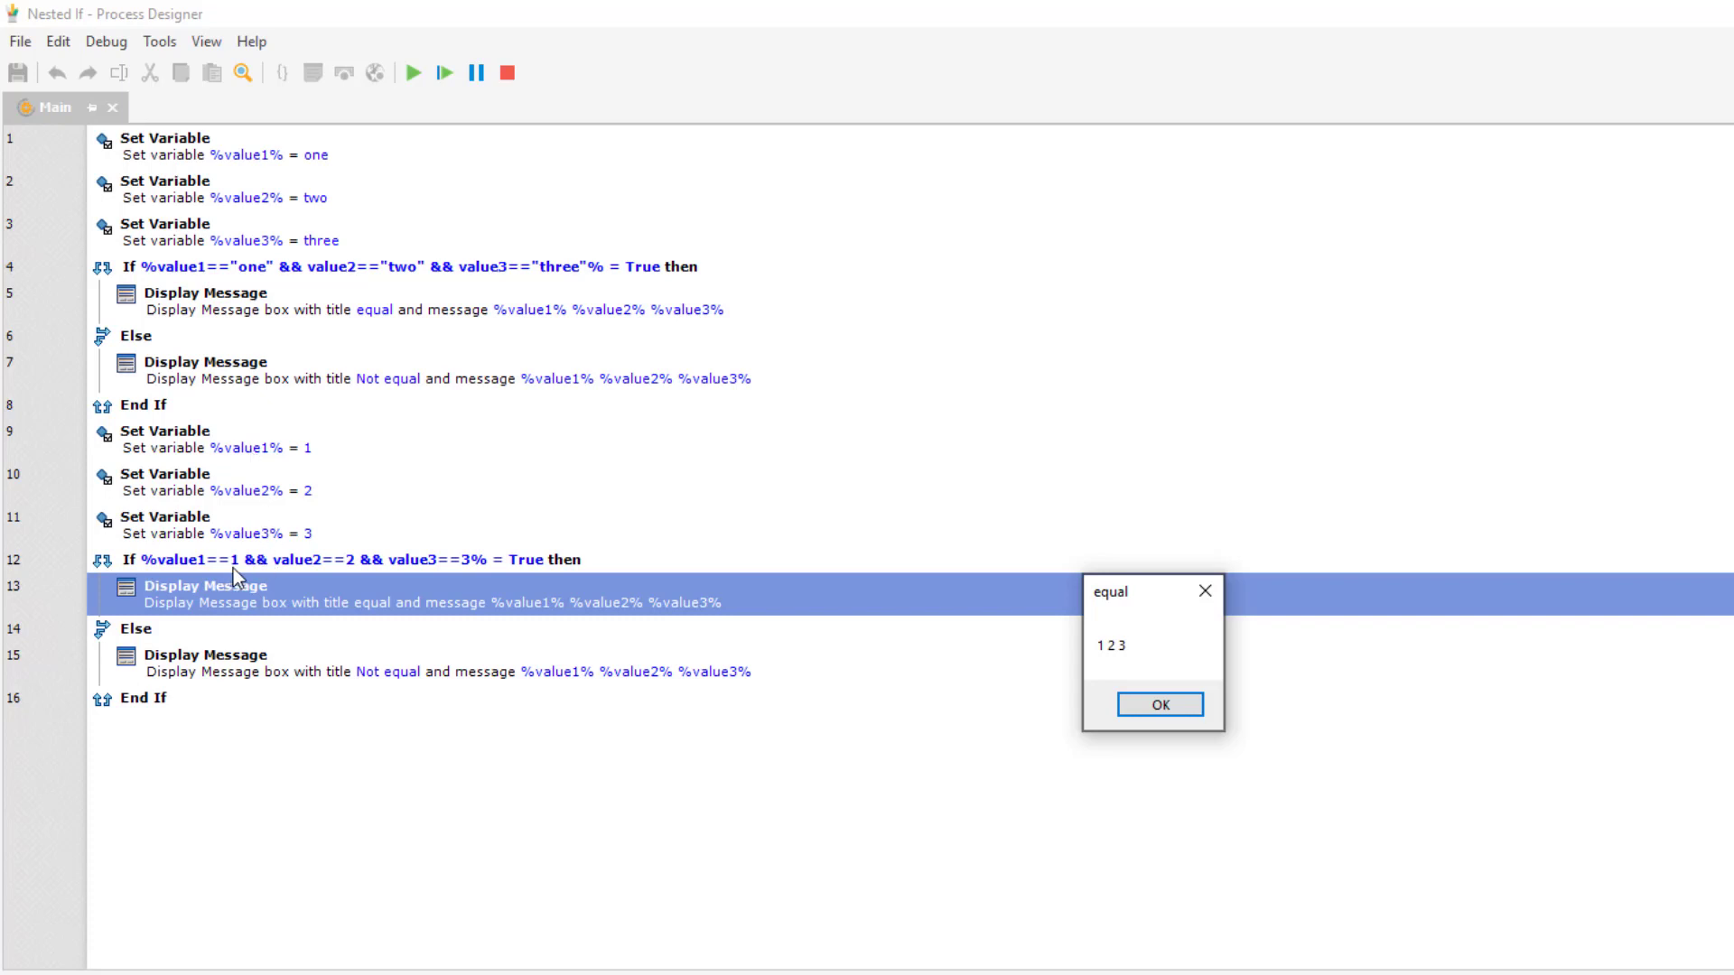
pyautogui.moveTo(159, 578)
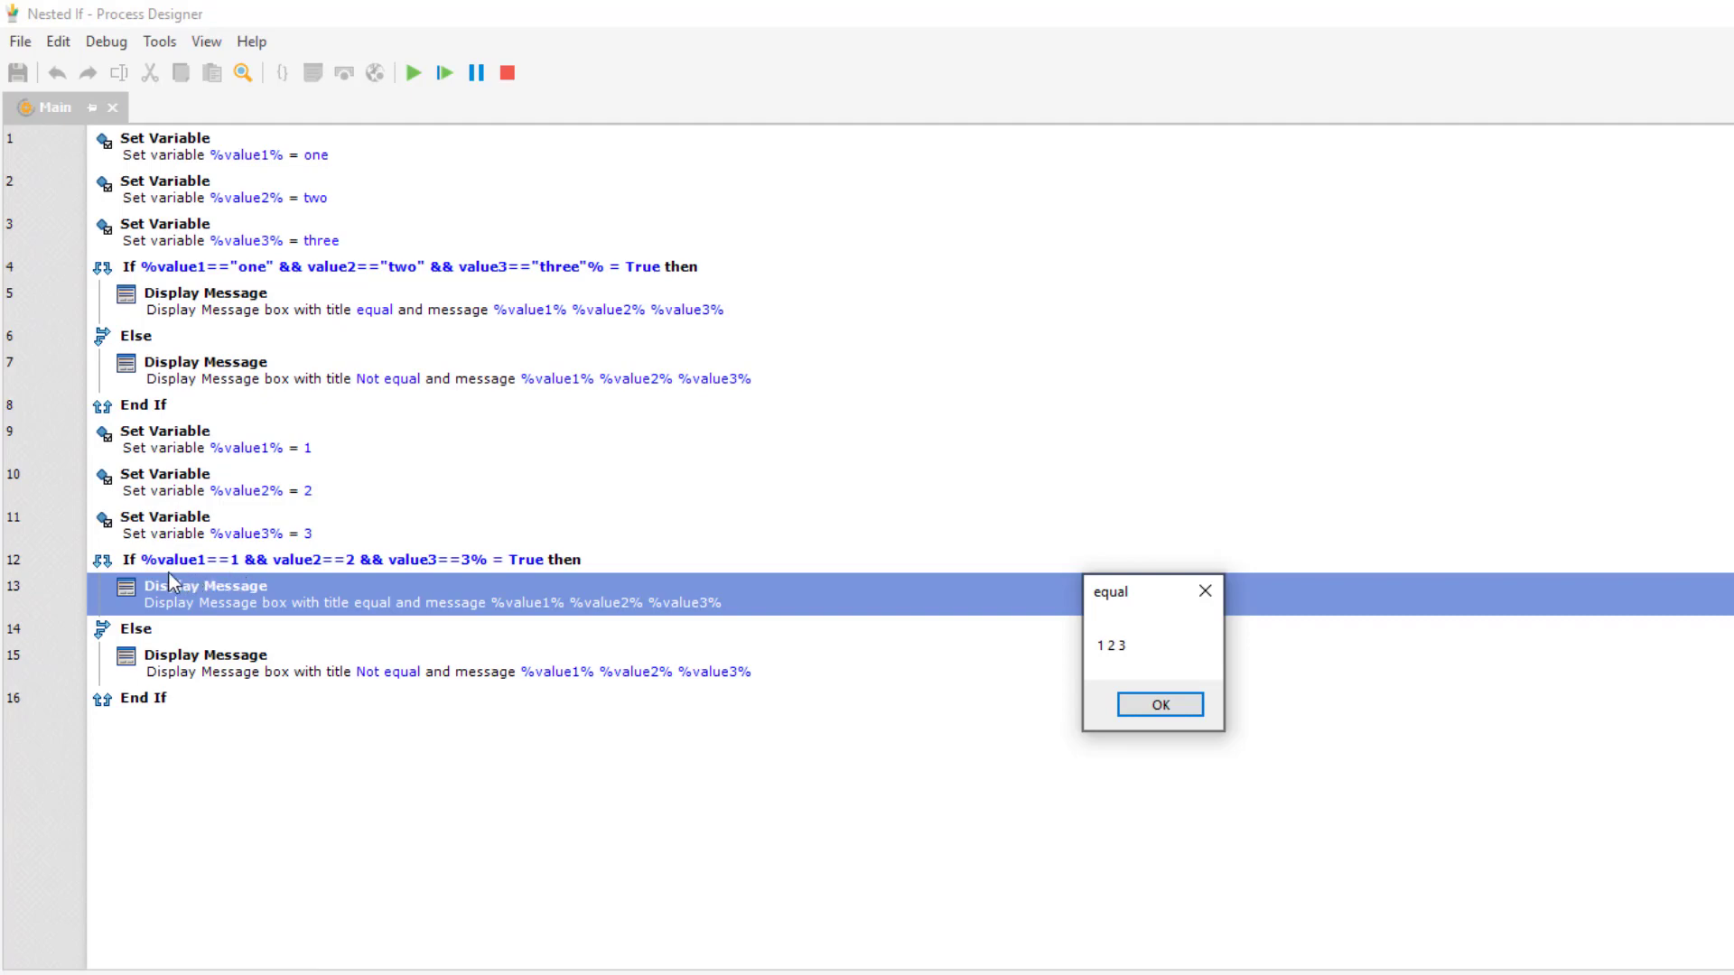
pyautogui.moveTo(477, 569)
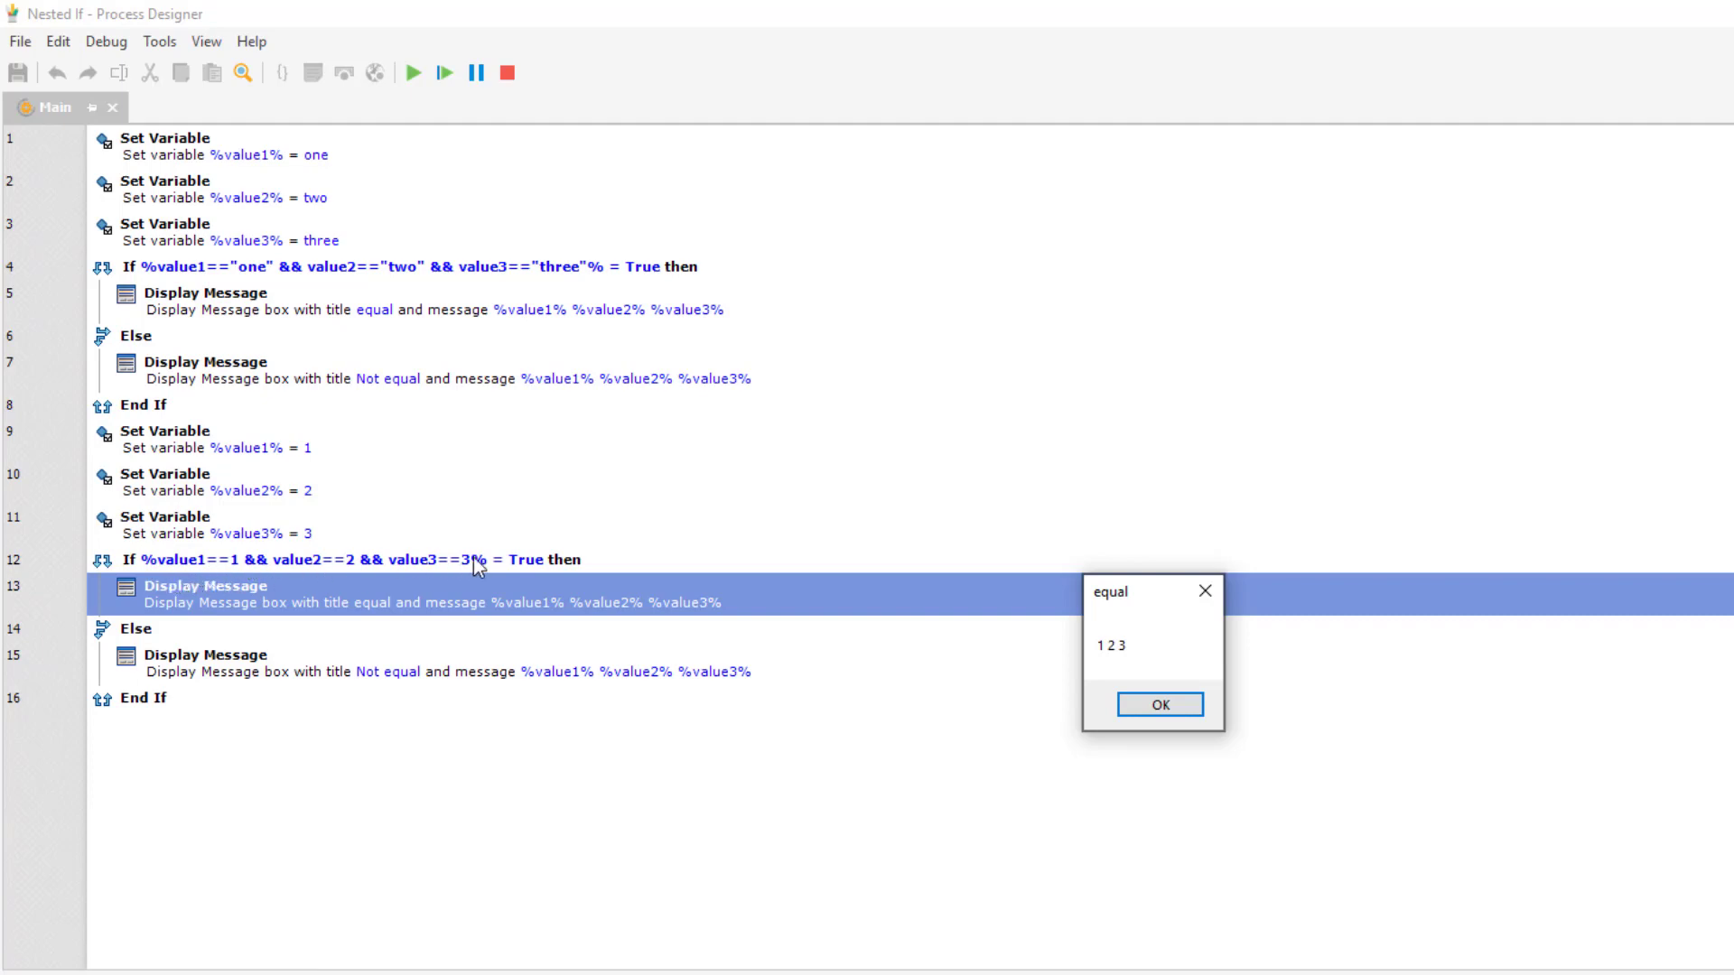
pyautogui.moveTo(191, 192)
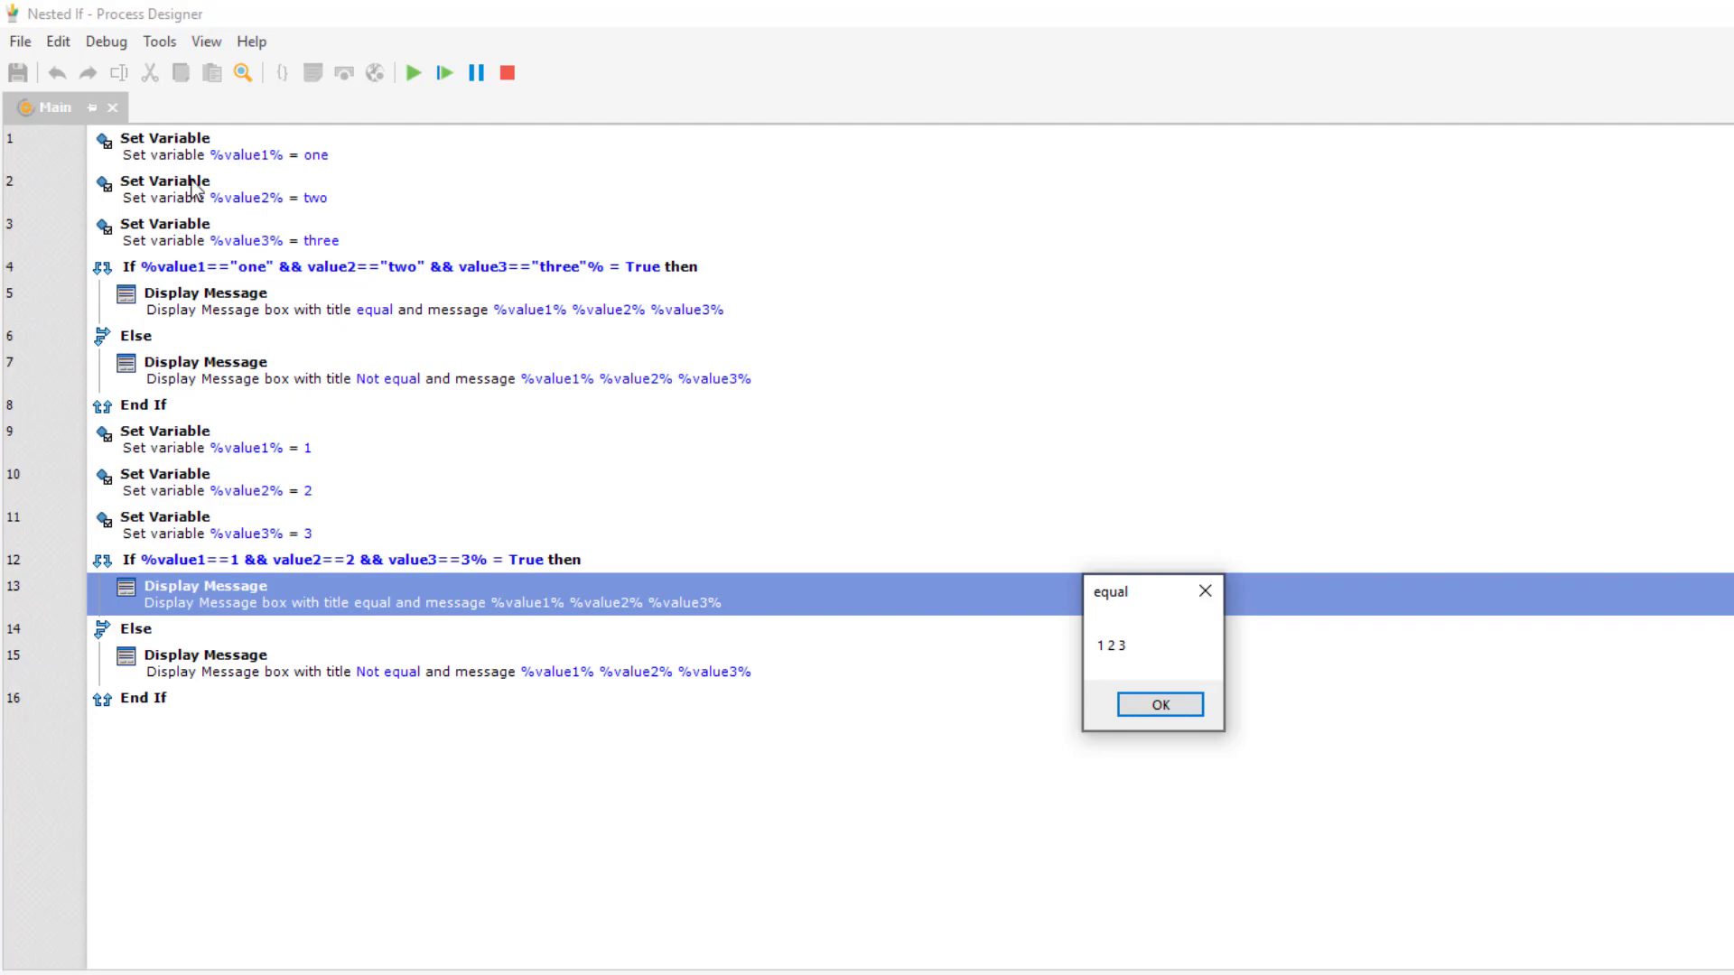
pyautogui.moveTo(264, 174)
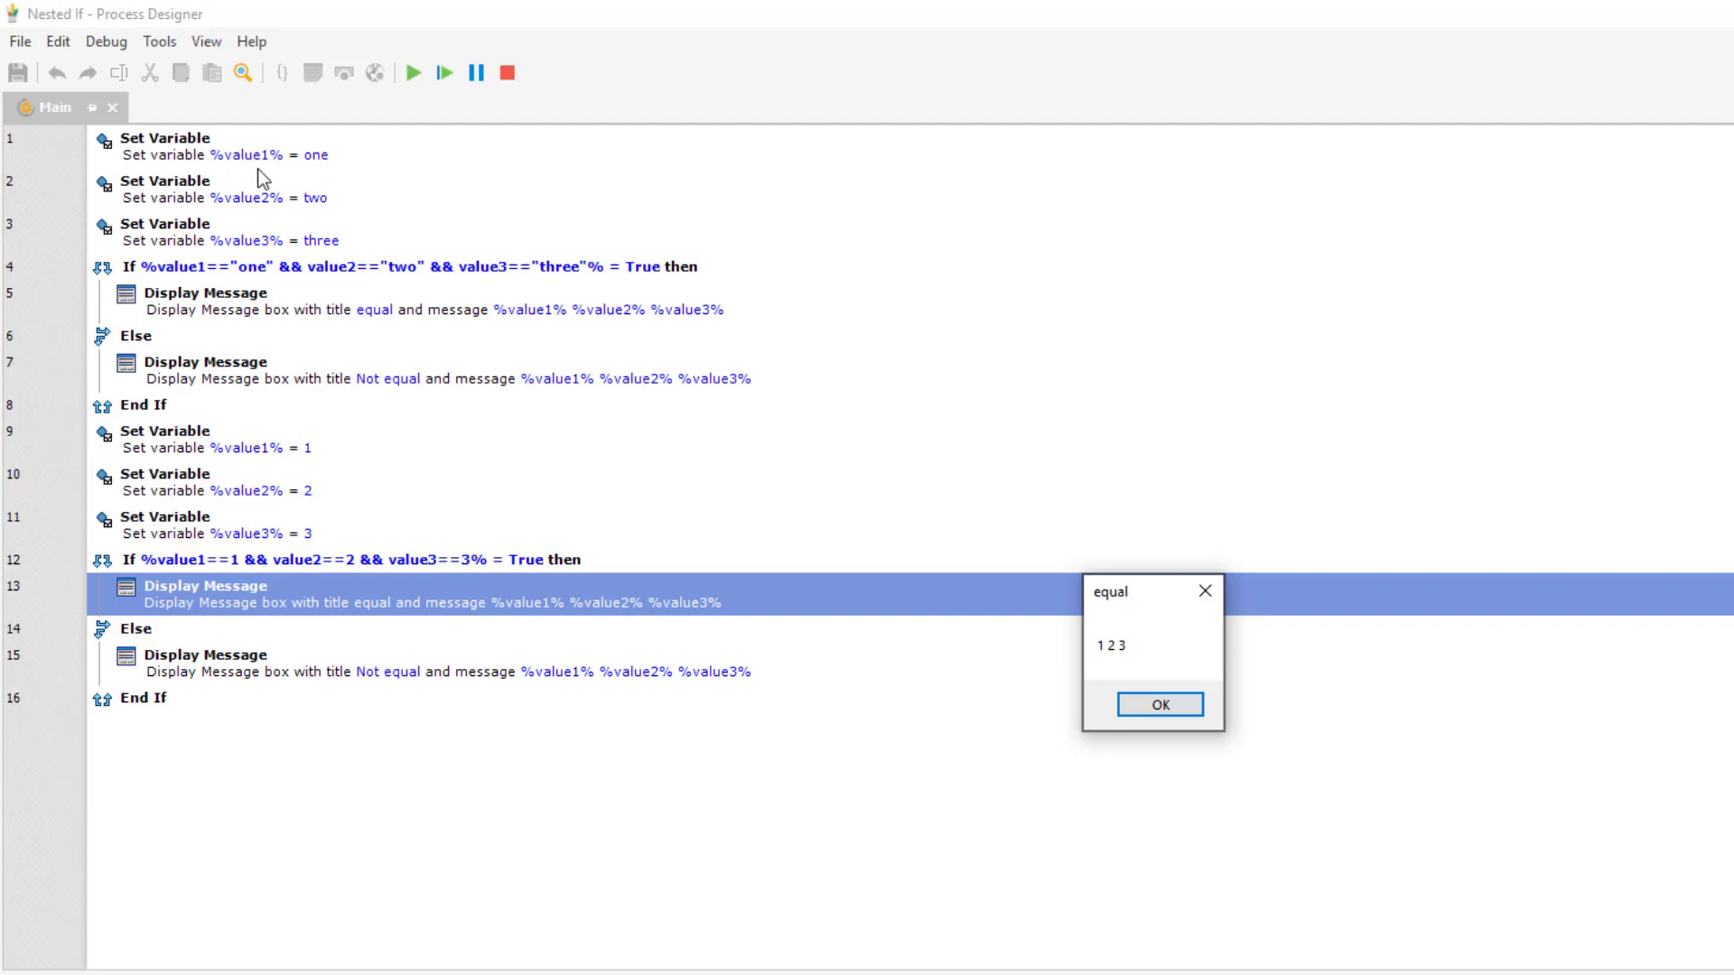
pyautogui.moveTo(278, 452)
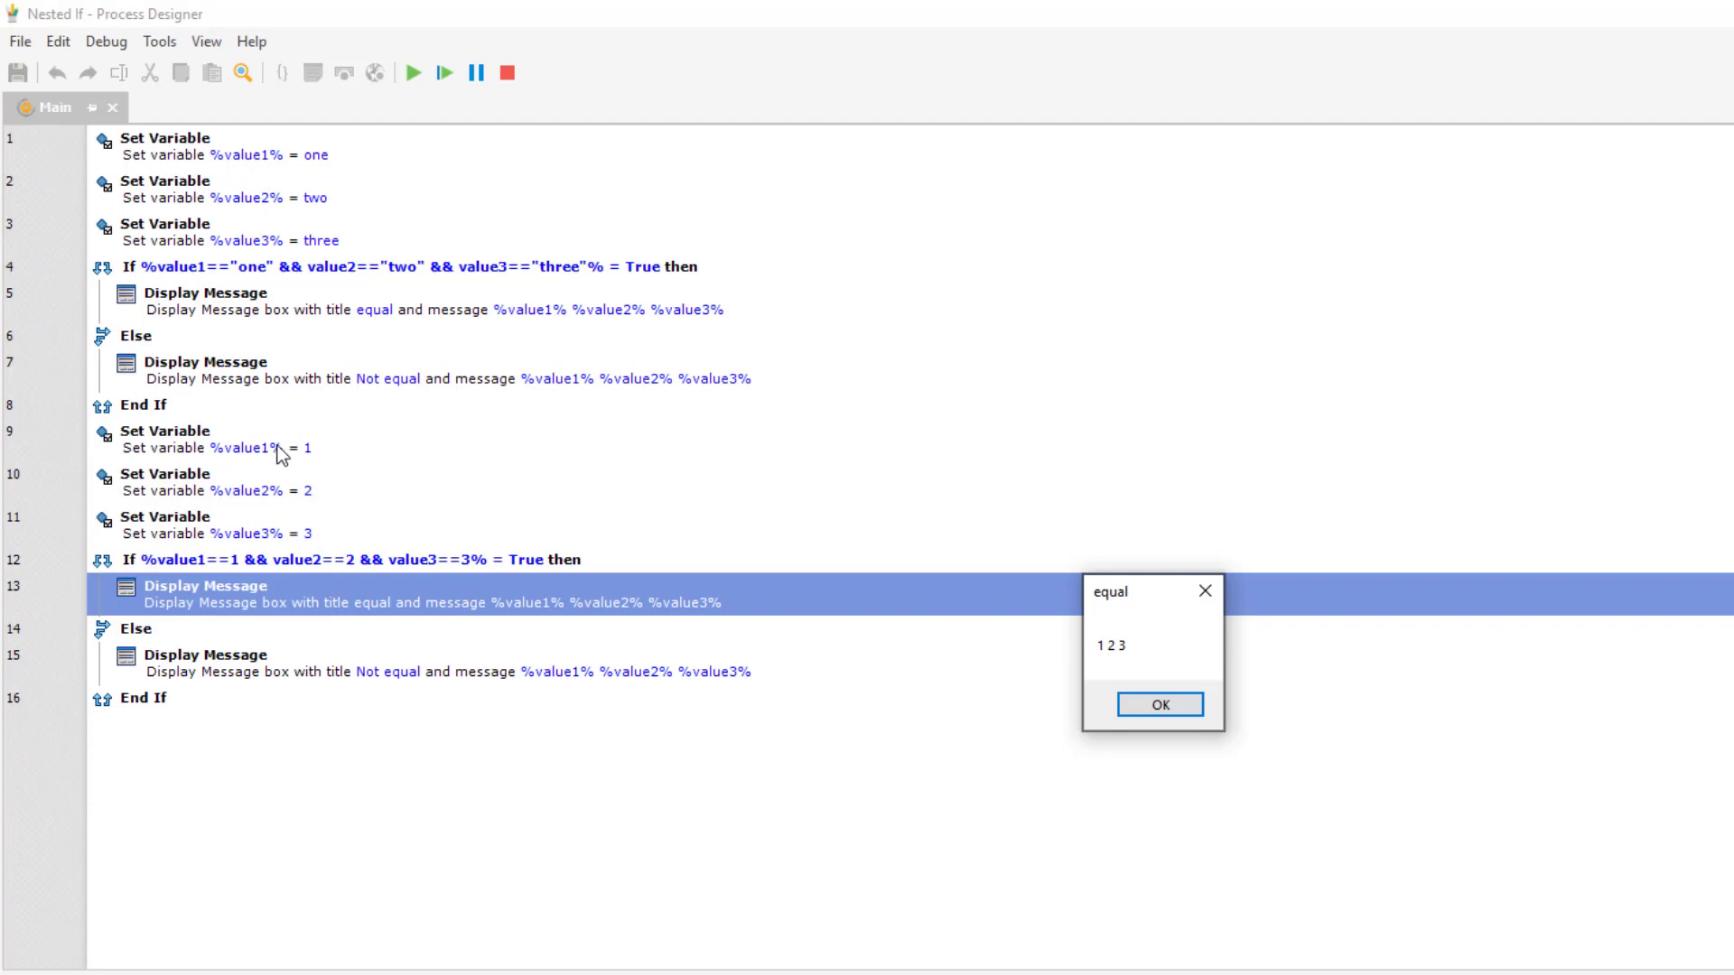
pyautogui.moveTo(263, 582)
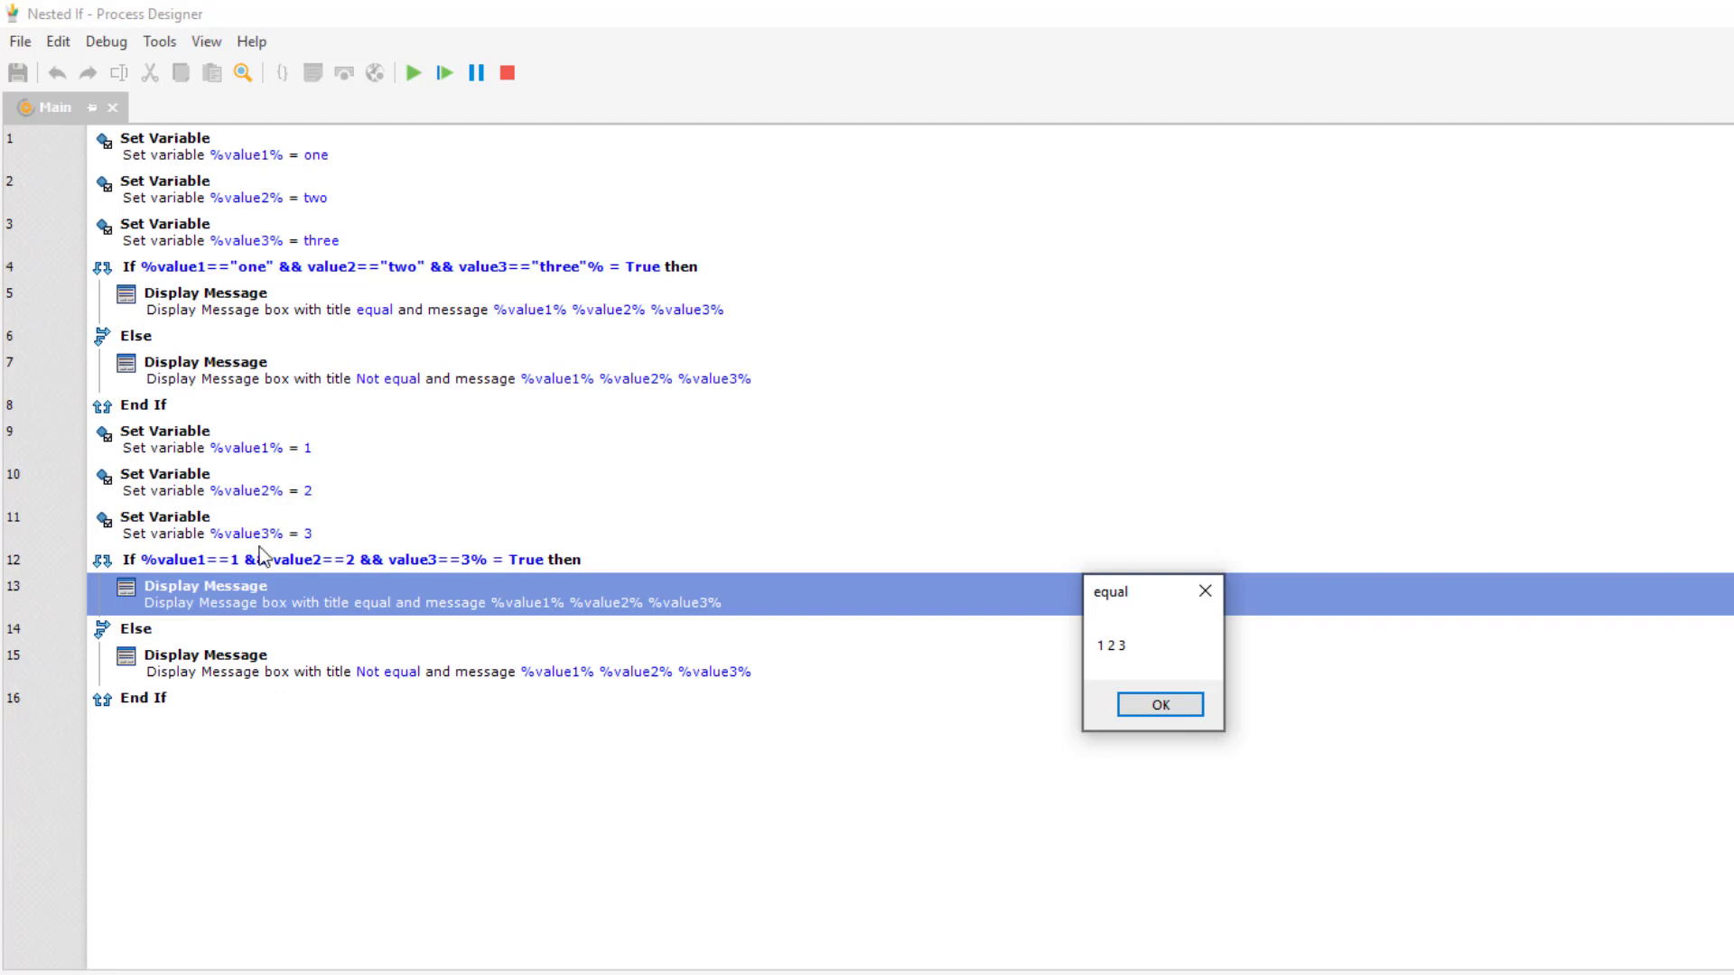
pyautogui.moveTo(745, 552)
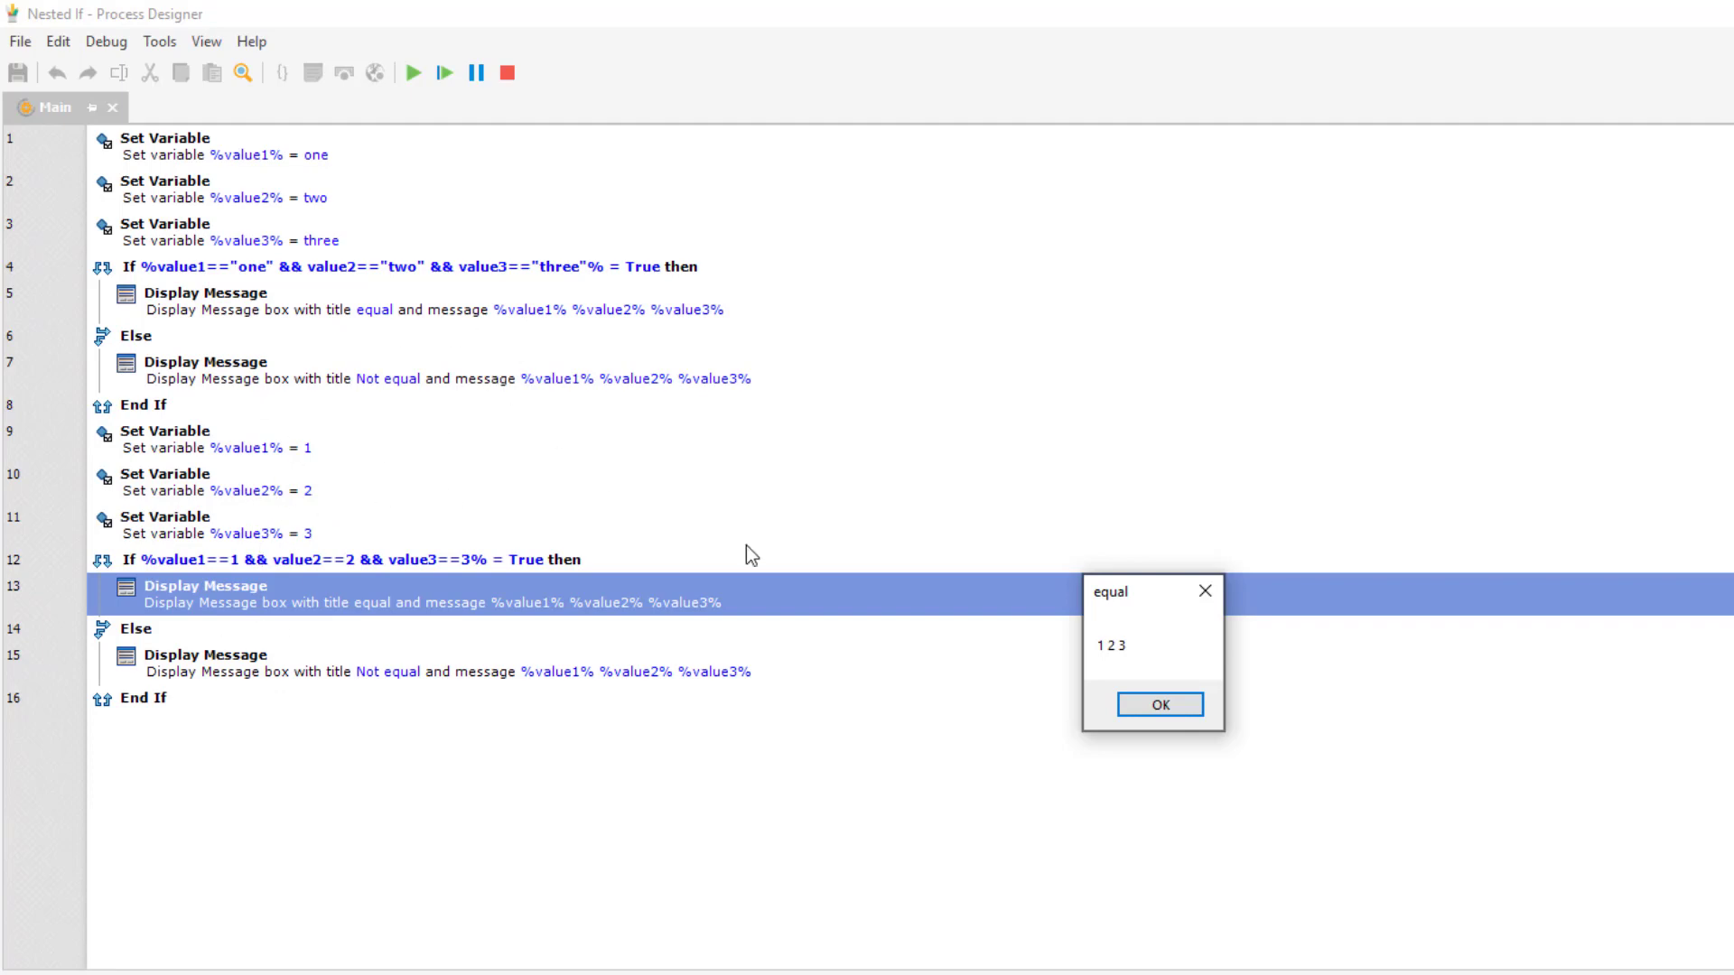
pyautogui.click(1159, 703)
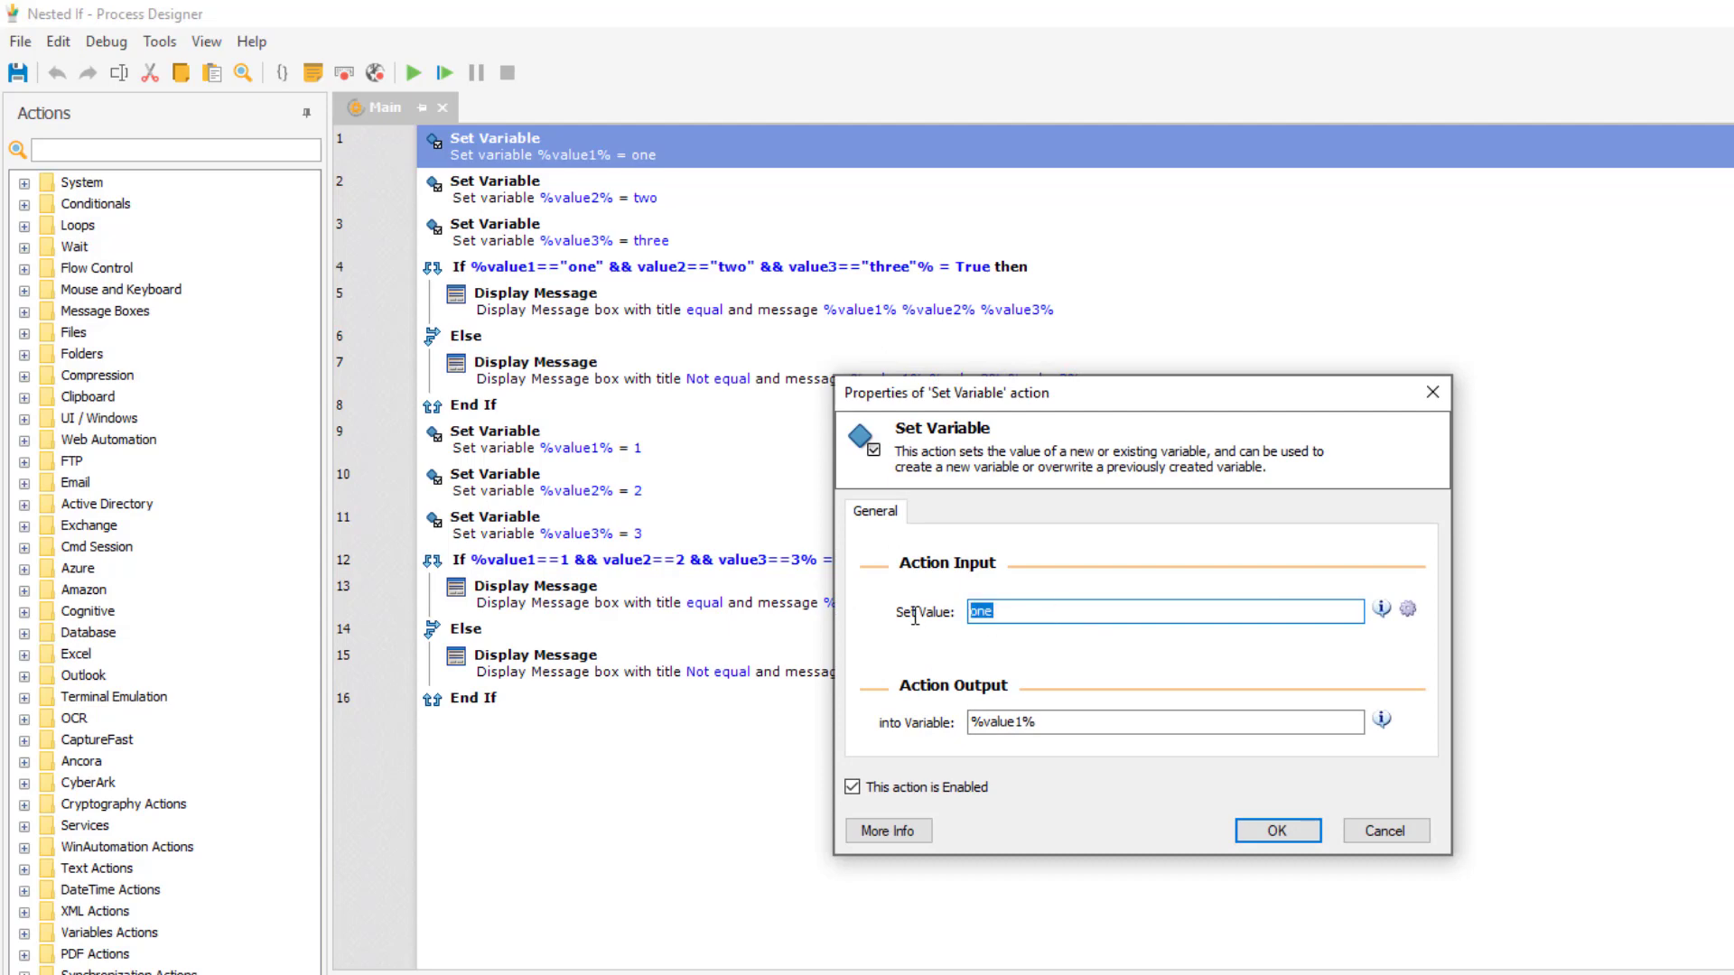
# - Change the line 1 value1 assignment to apple
pyautogui.write('apple')
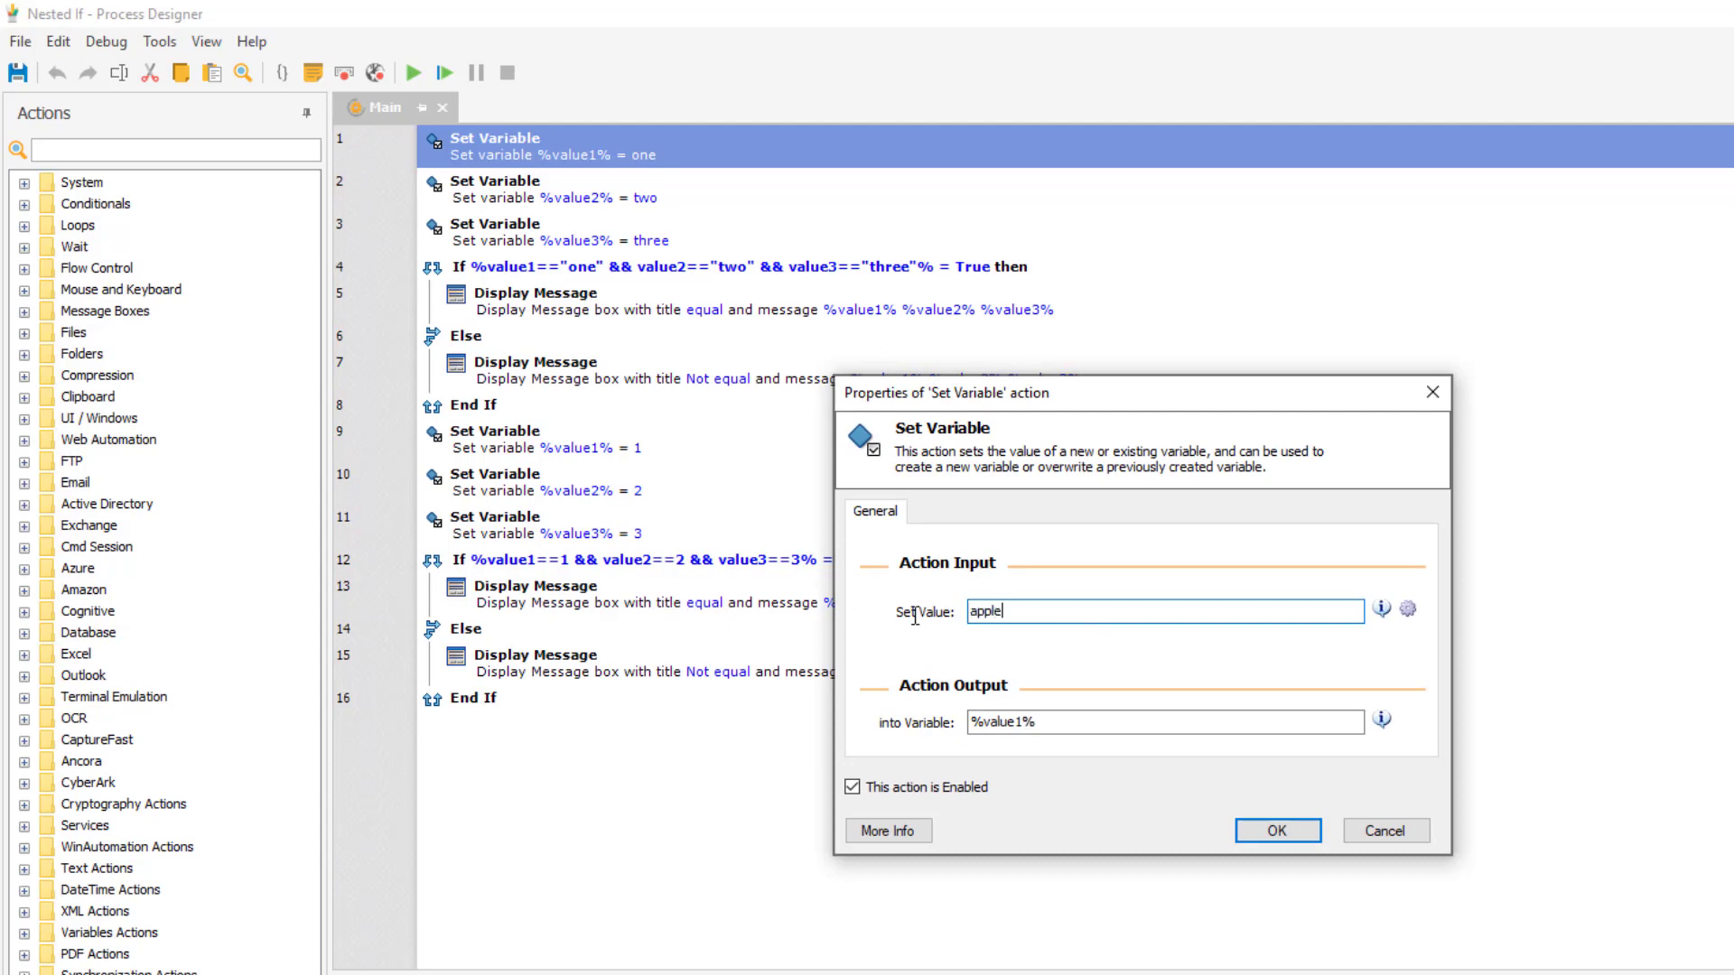
pyautogui.click(1290, 831)
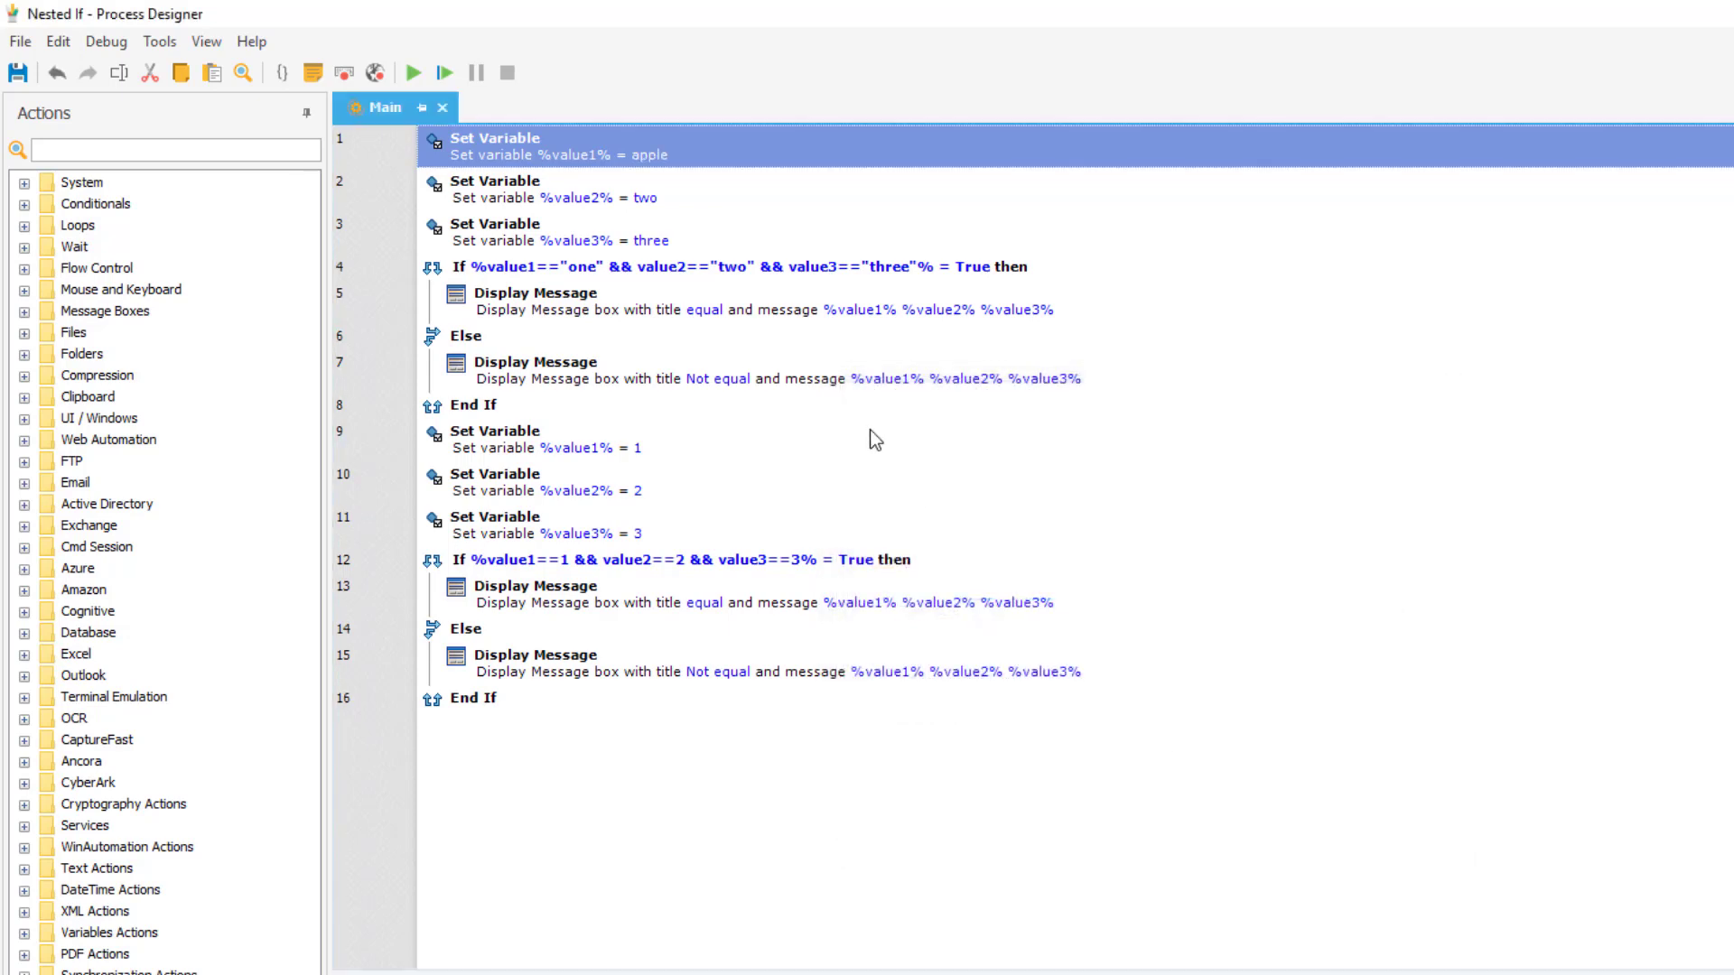
pyautogui.moveTo(625, 456)
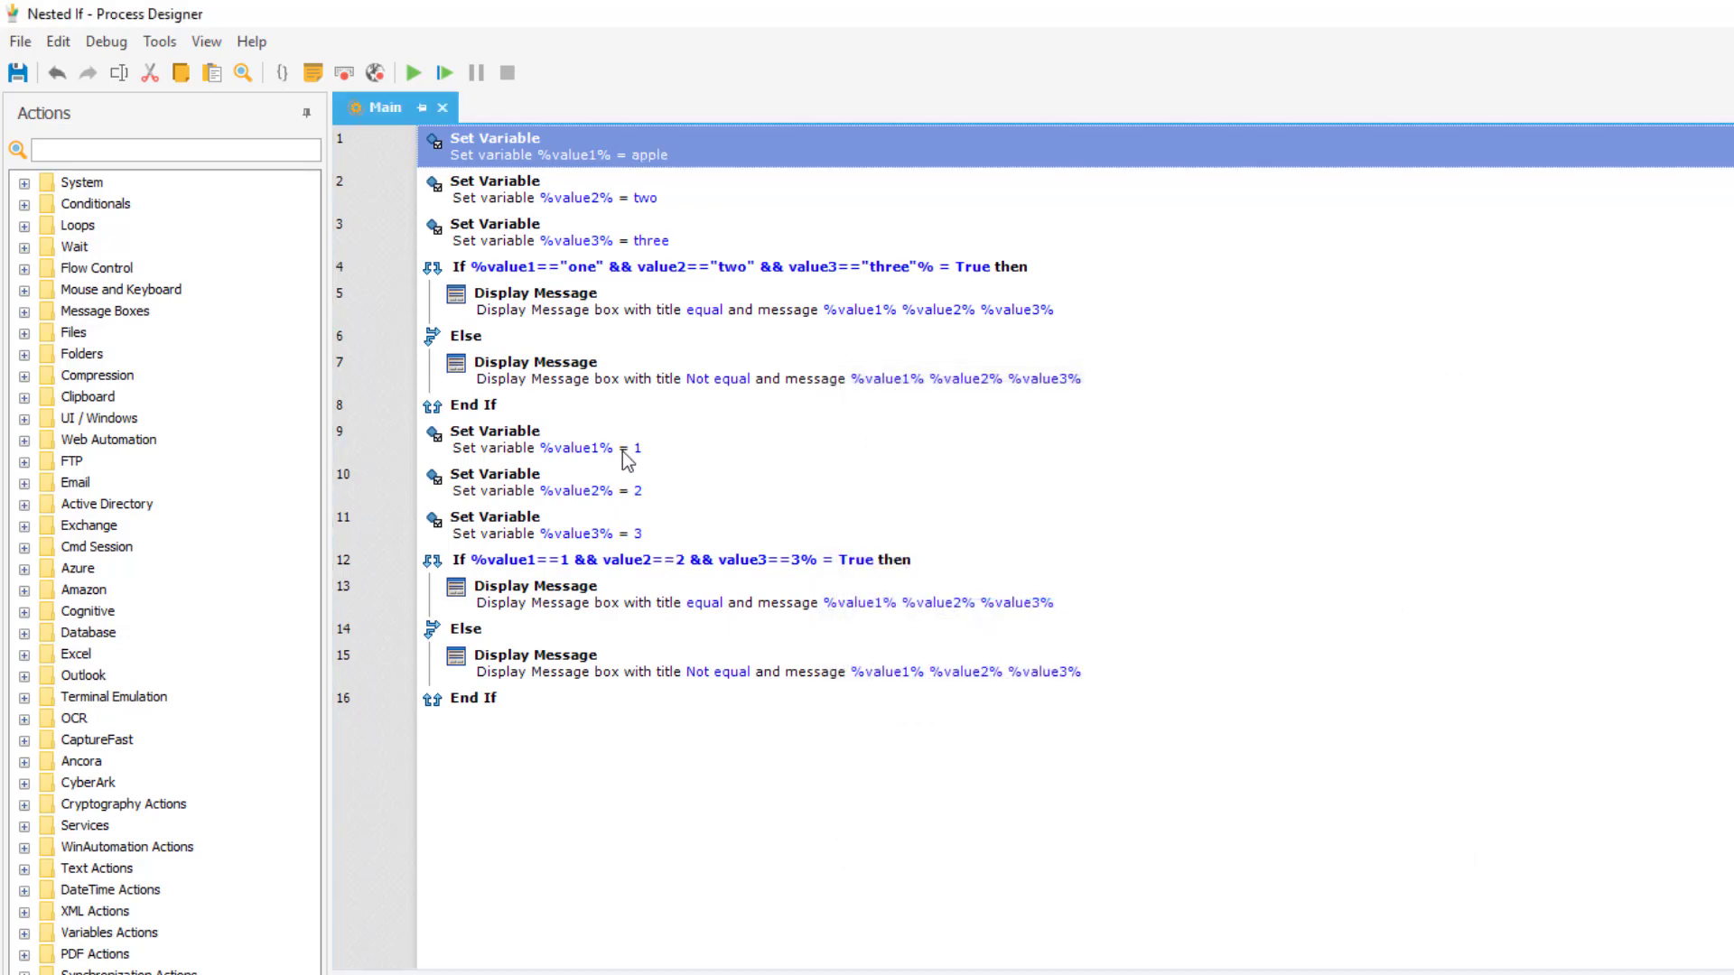
# - Change the line 9 value1 assignment to 20
pyautogui.doubleClick(532, 439)
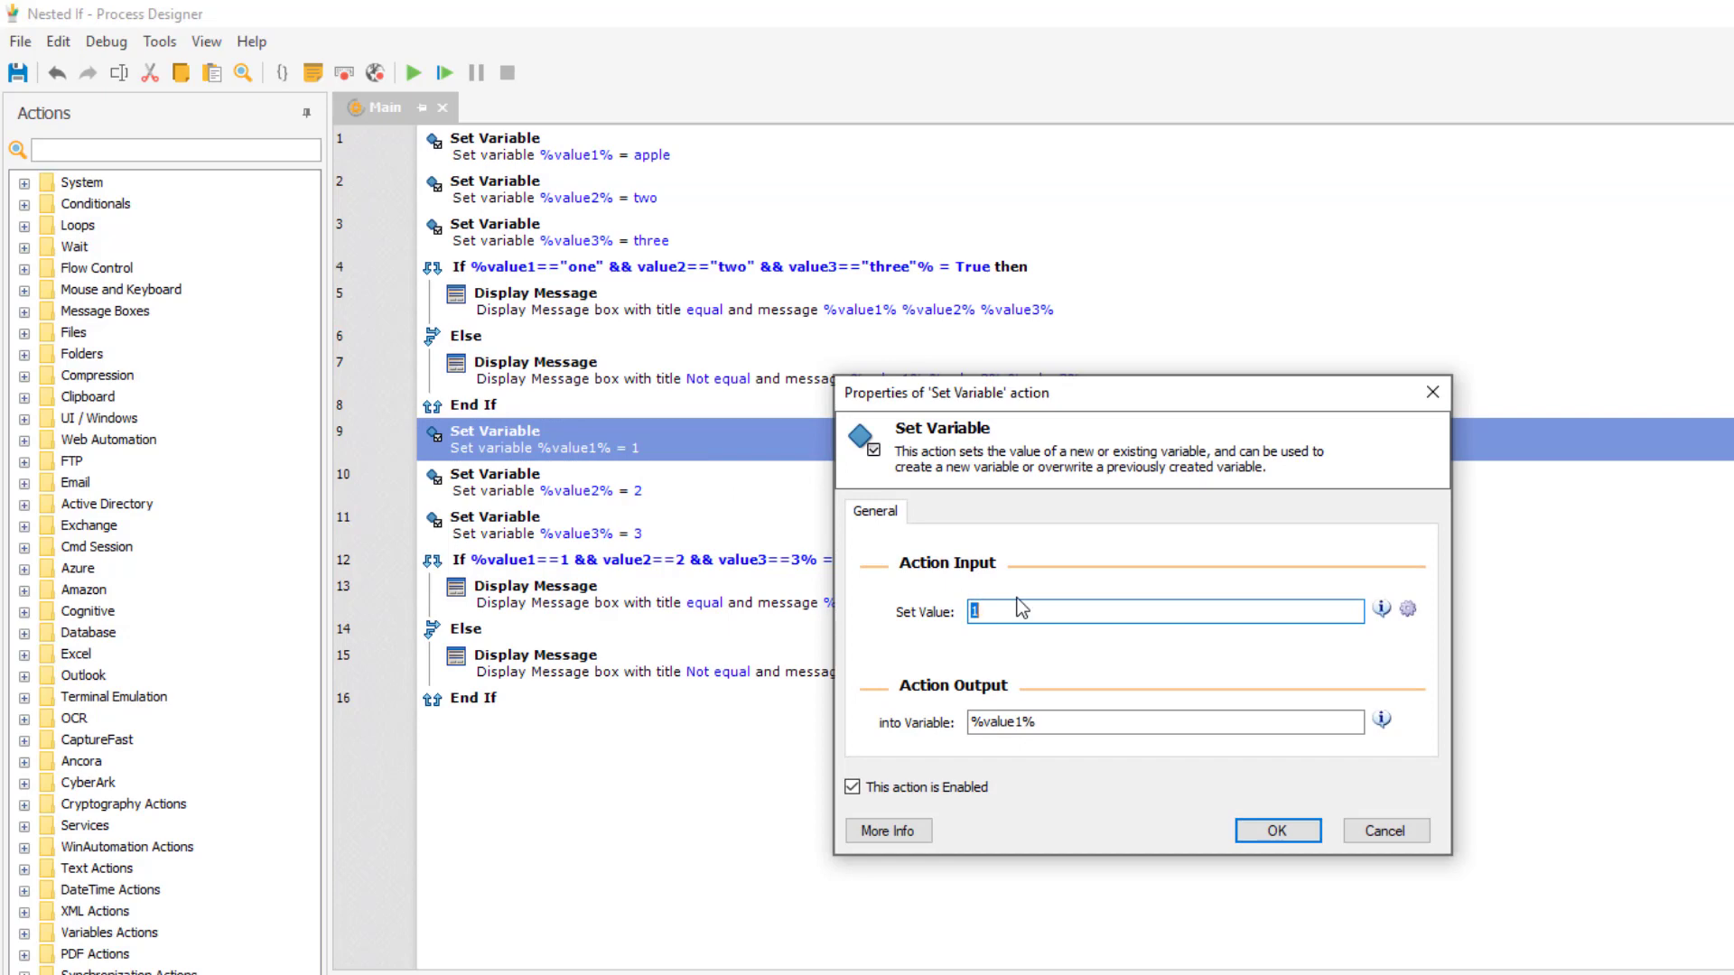
pyautogui.write('2')
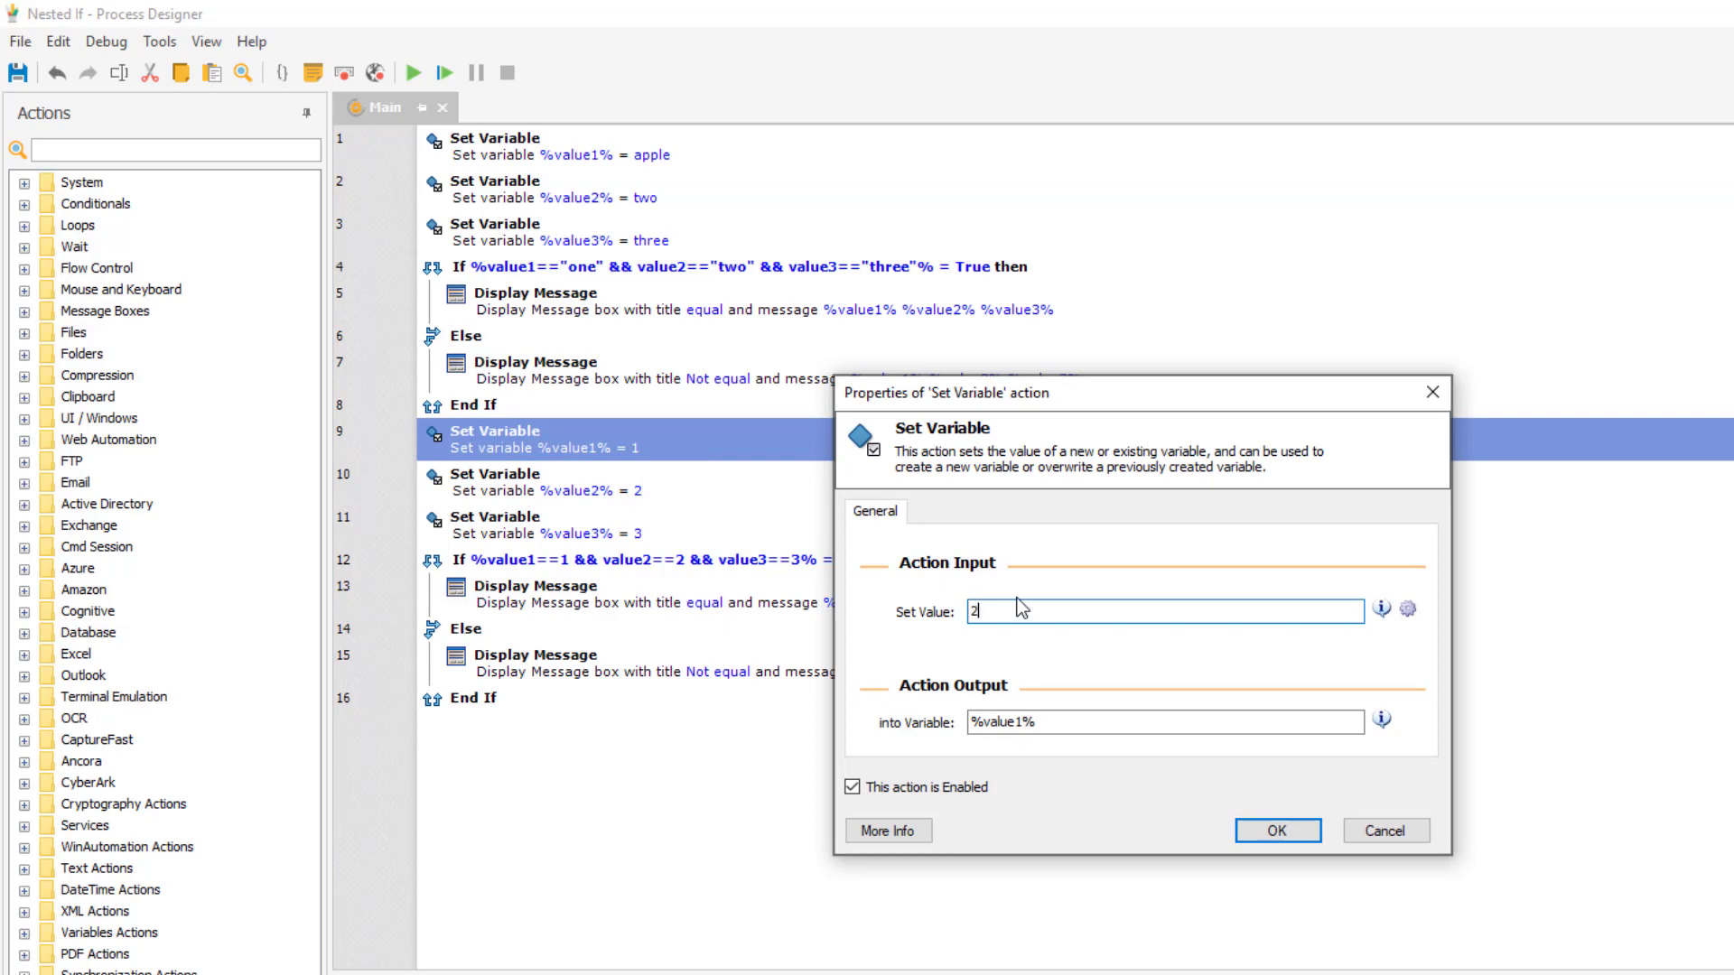
pyautogui.click(1295, 831)
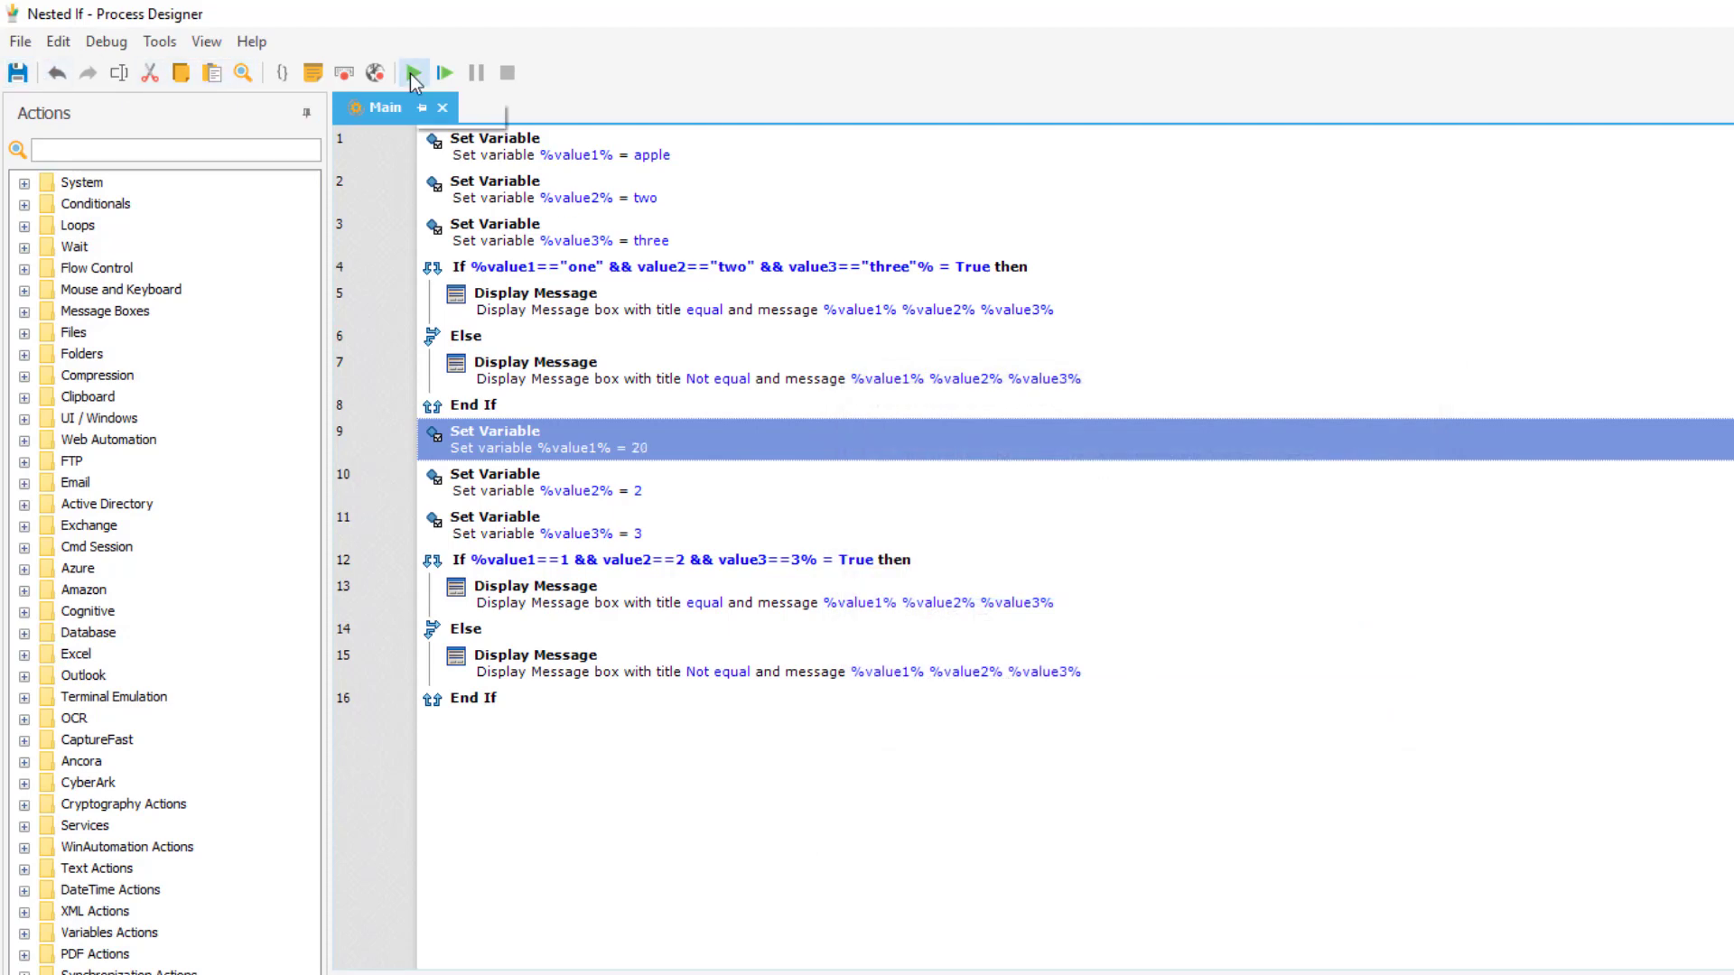
# - Rerun the process and acknowledge the 'Not equal' message showing apple two three
pyautogui.click(413, 72)
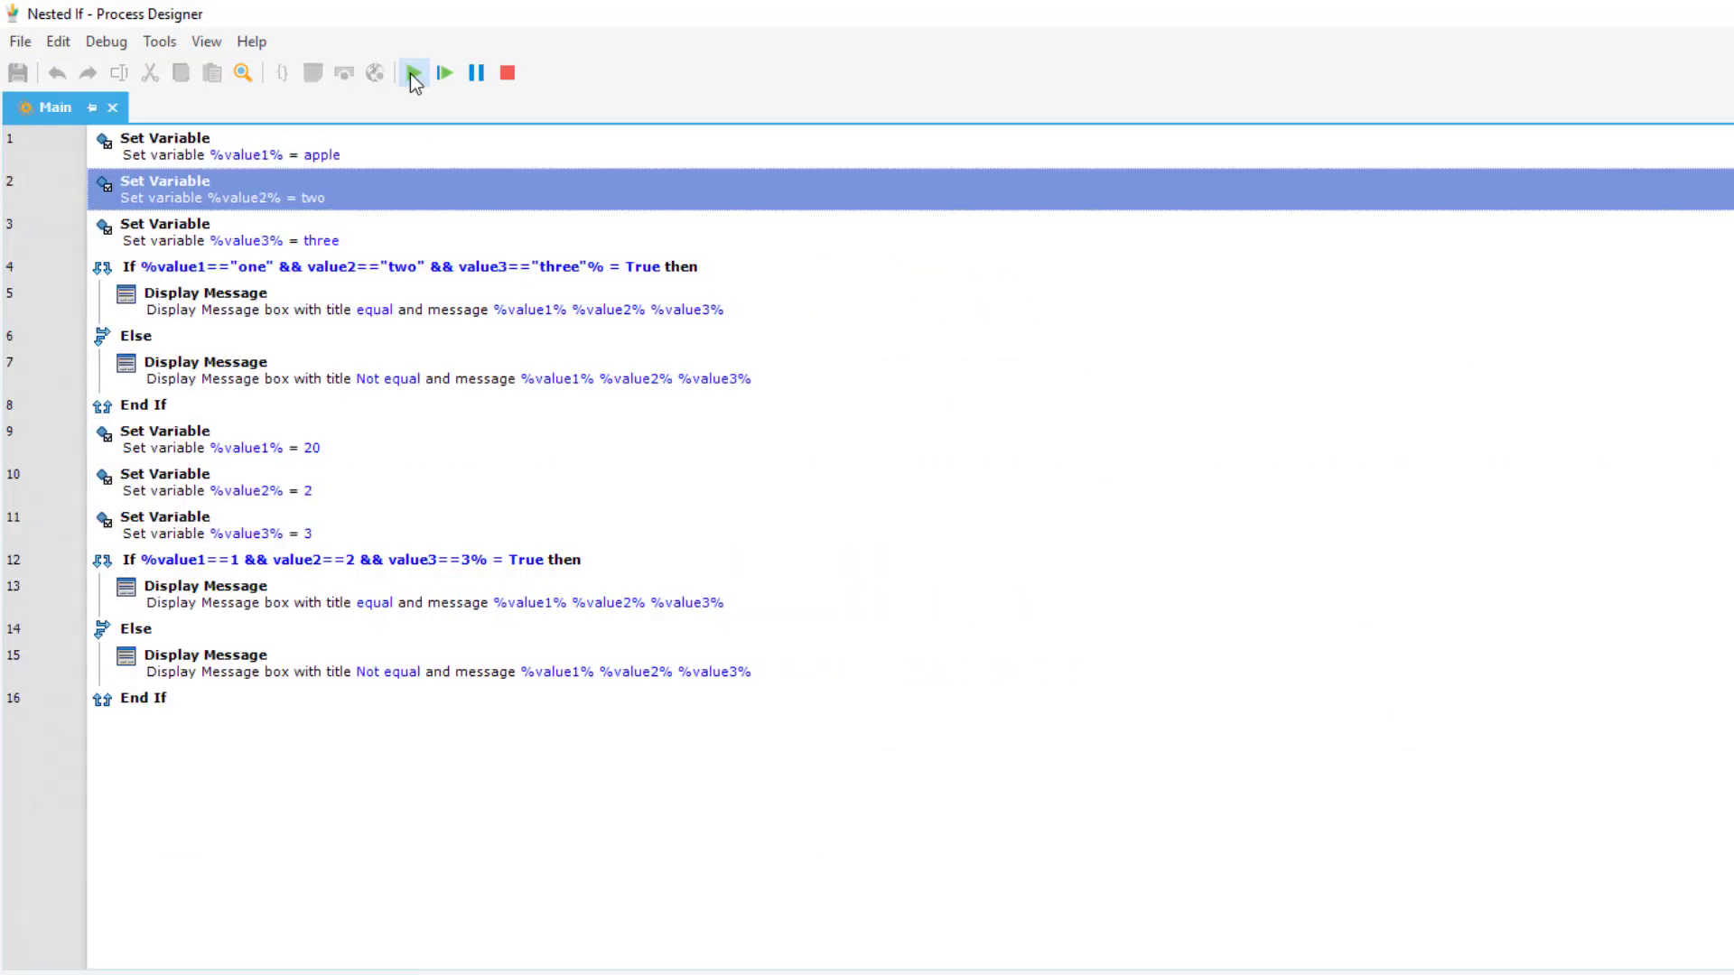
pyautogui.click(413, 72)
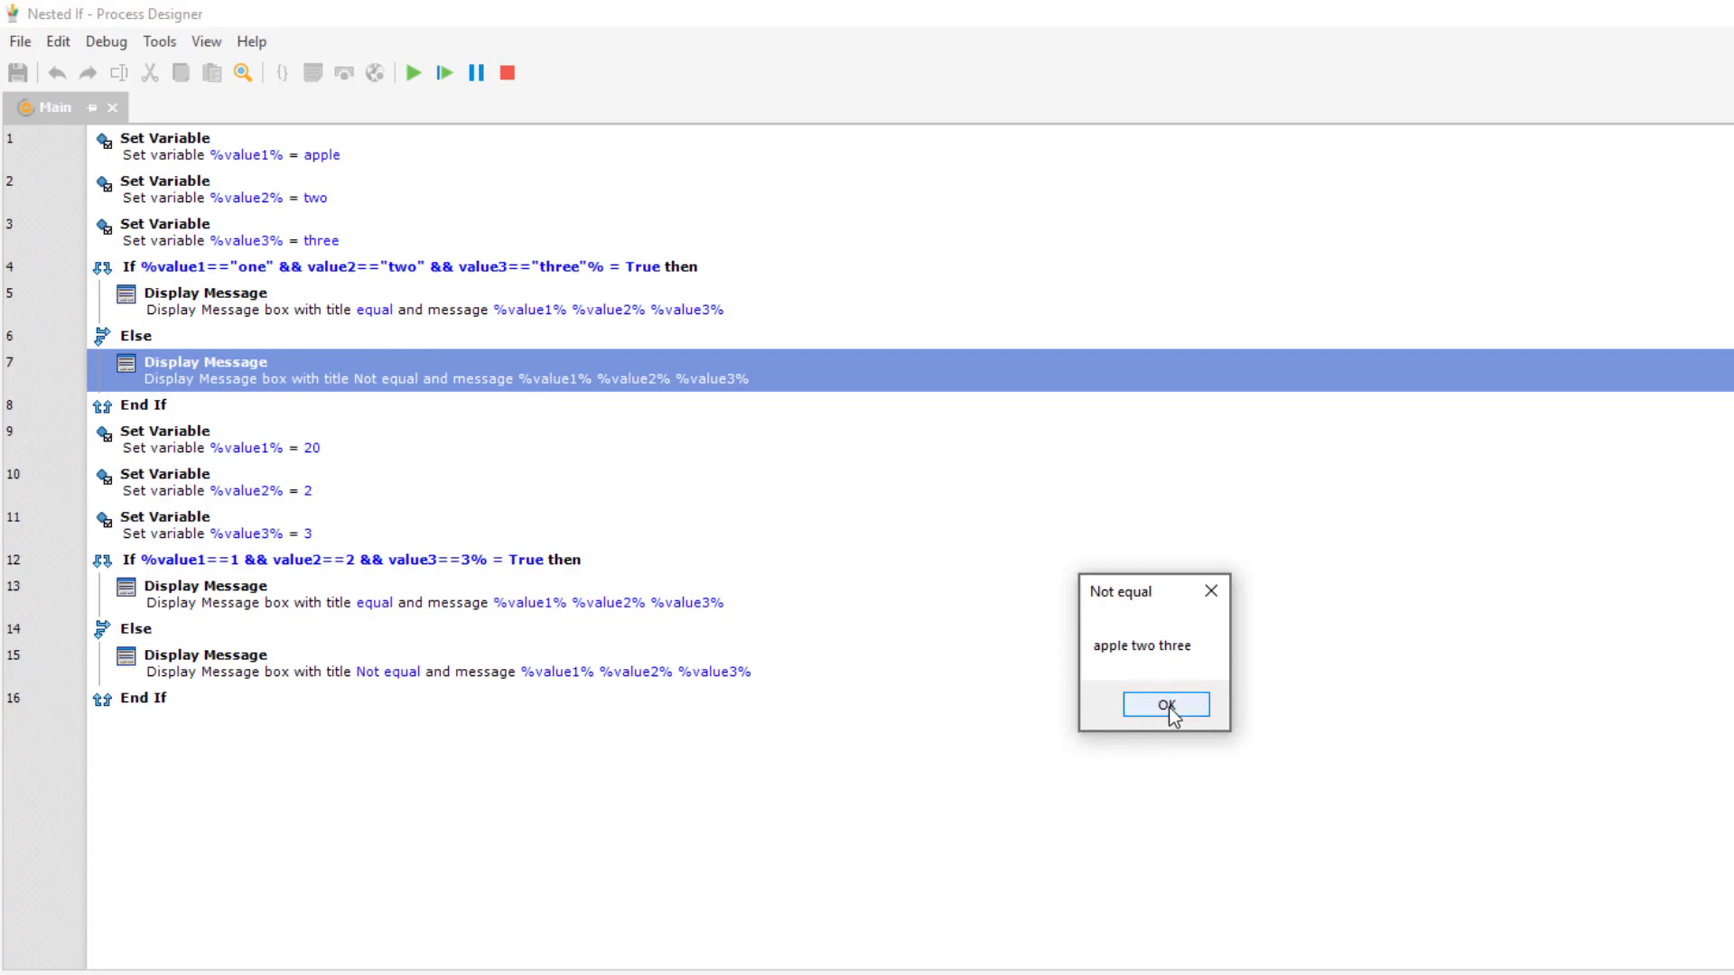
pyautogui.click(1165, 705)
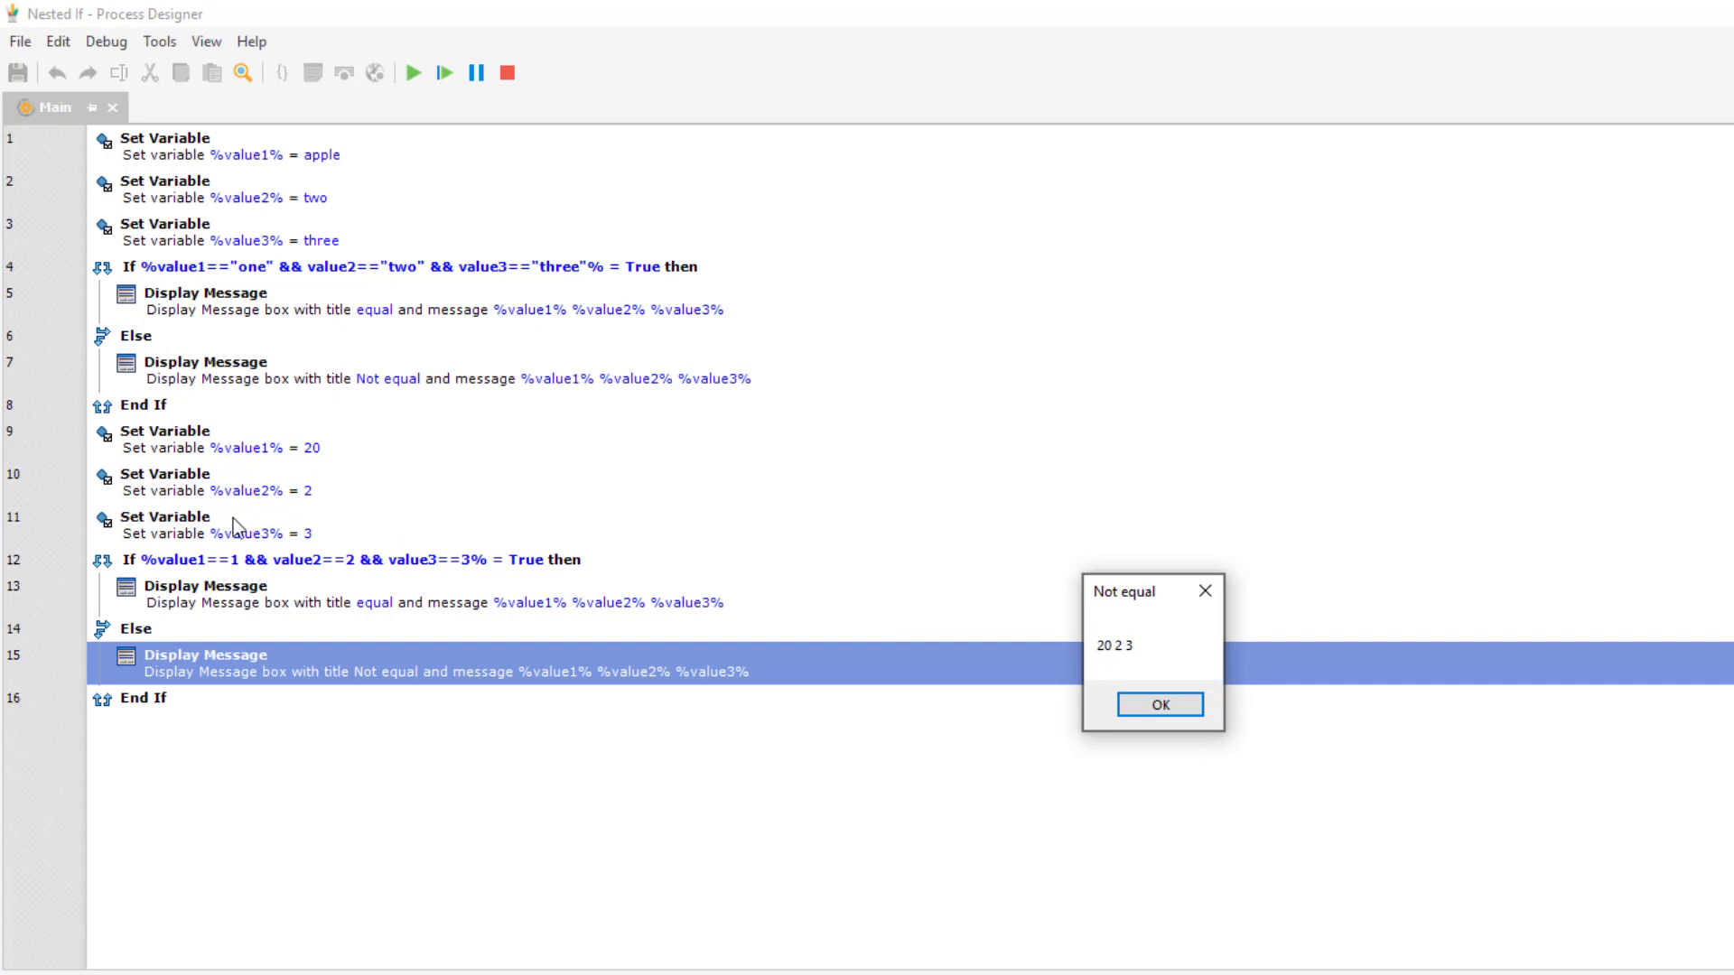
pyautogui.moveTo(394, 656)
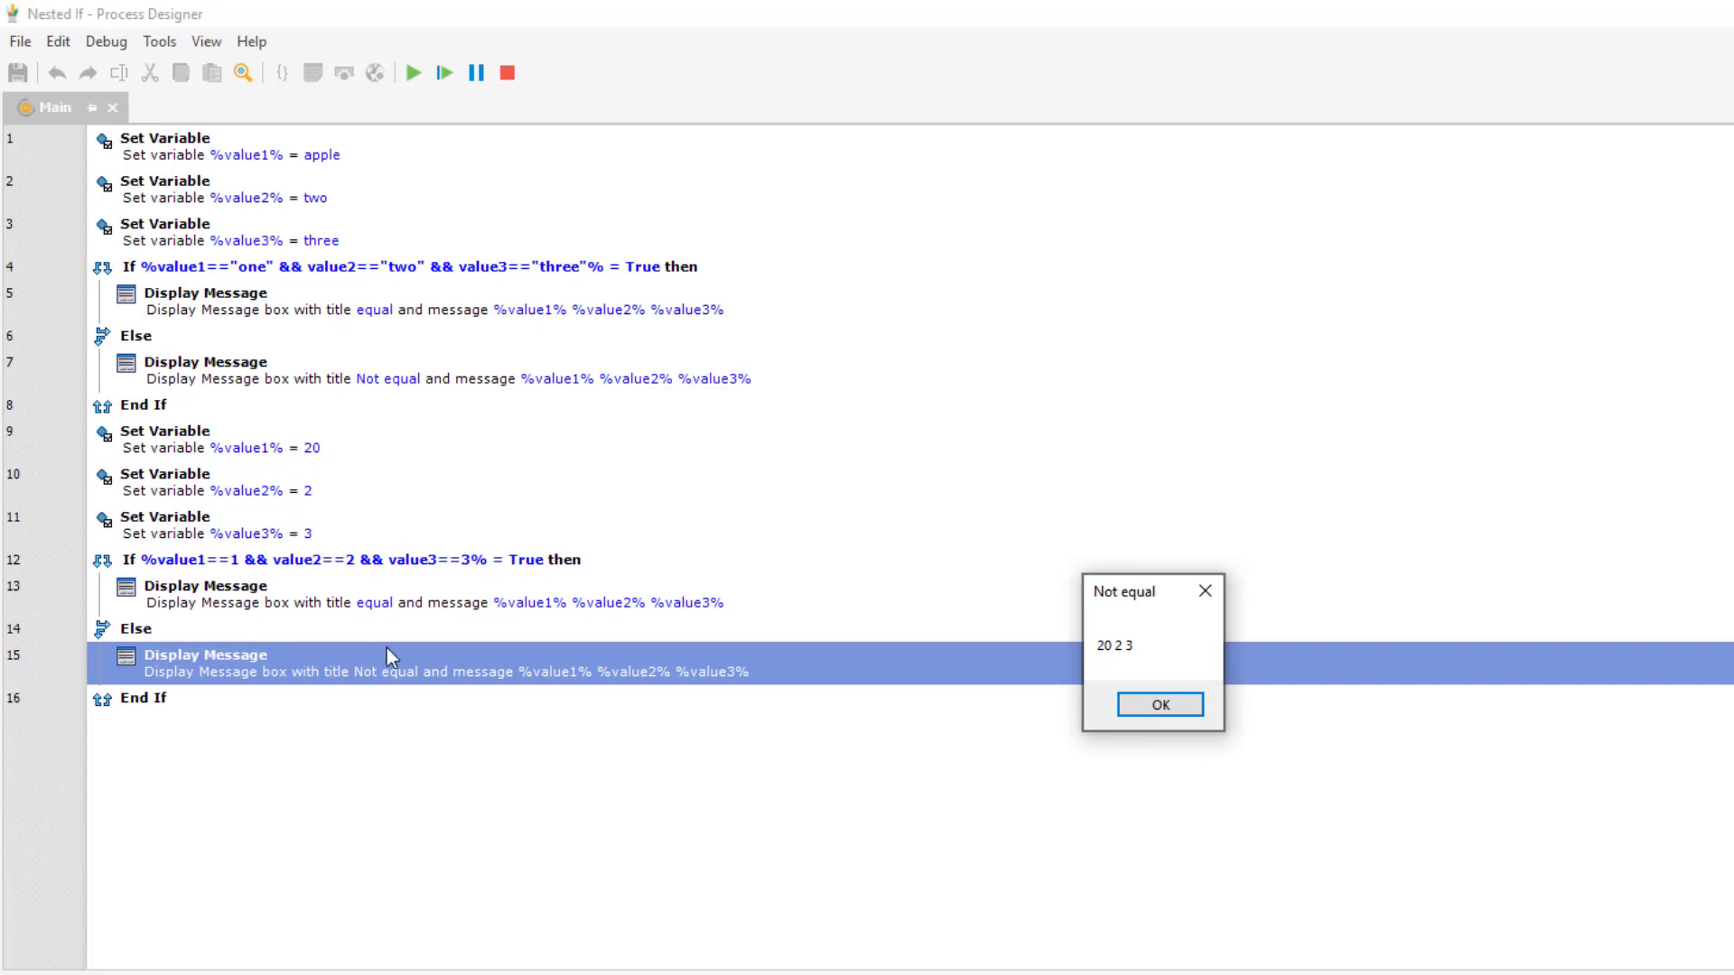
pyautogui.moveTo(550, 705)
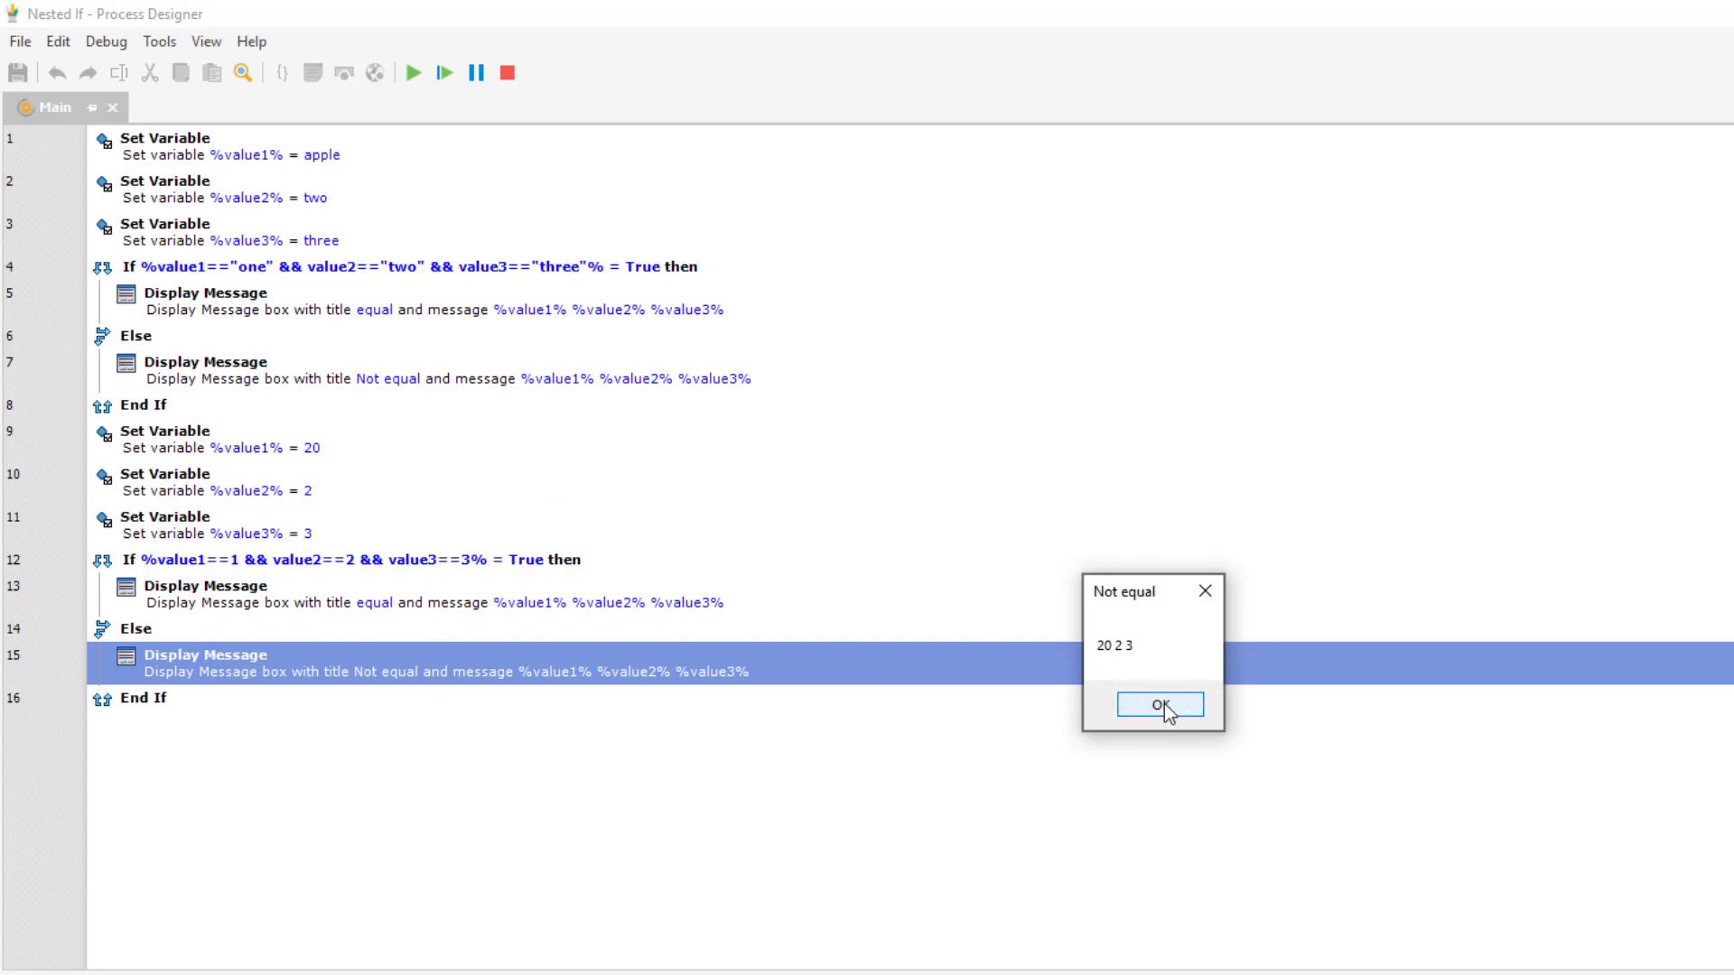
pyautogui.moveTo(577, 438)
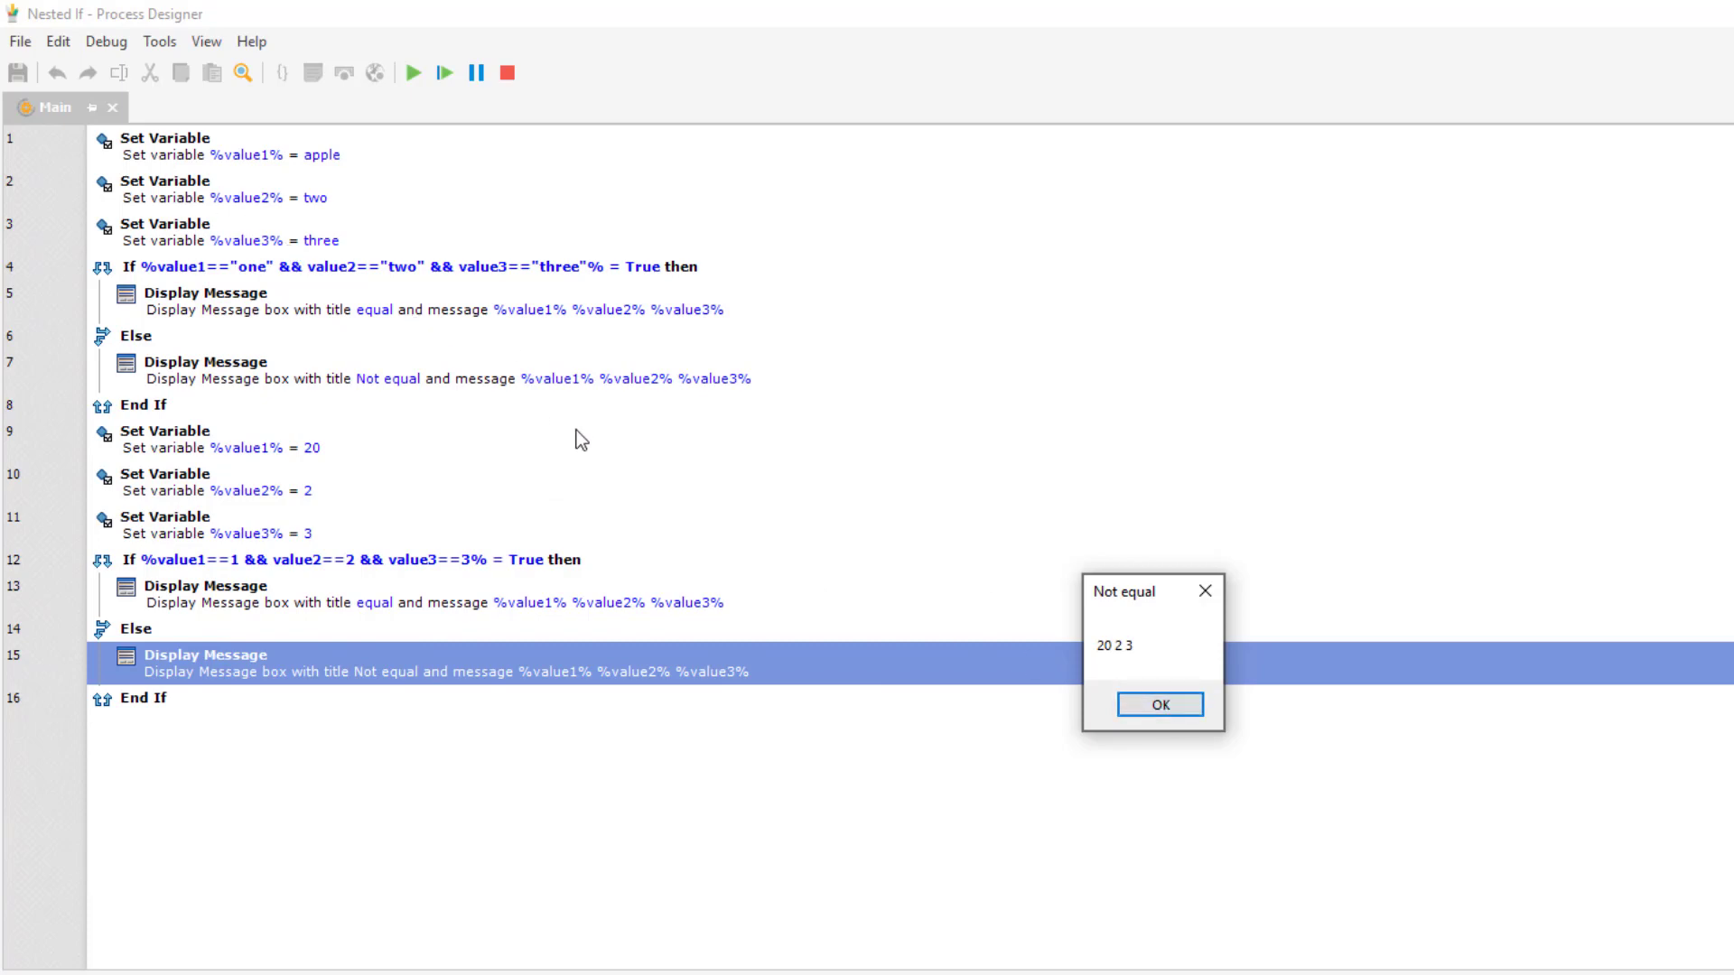
pyautogui.moveTo(173, 322)
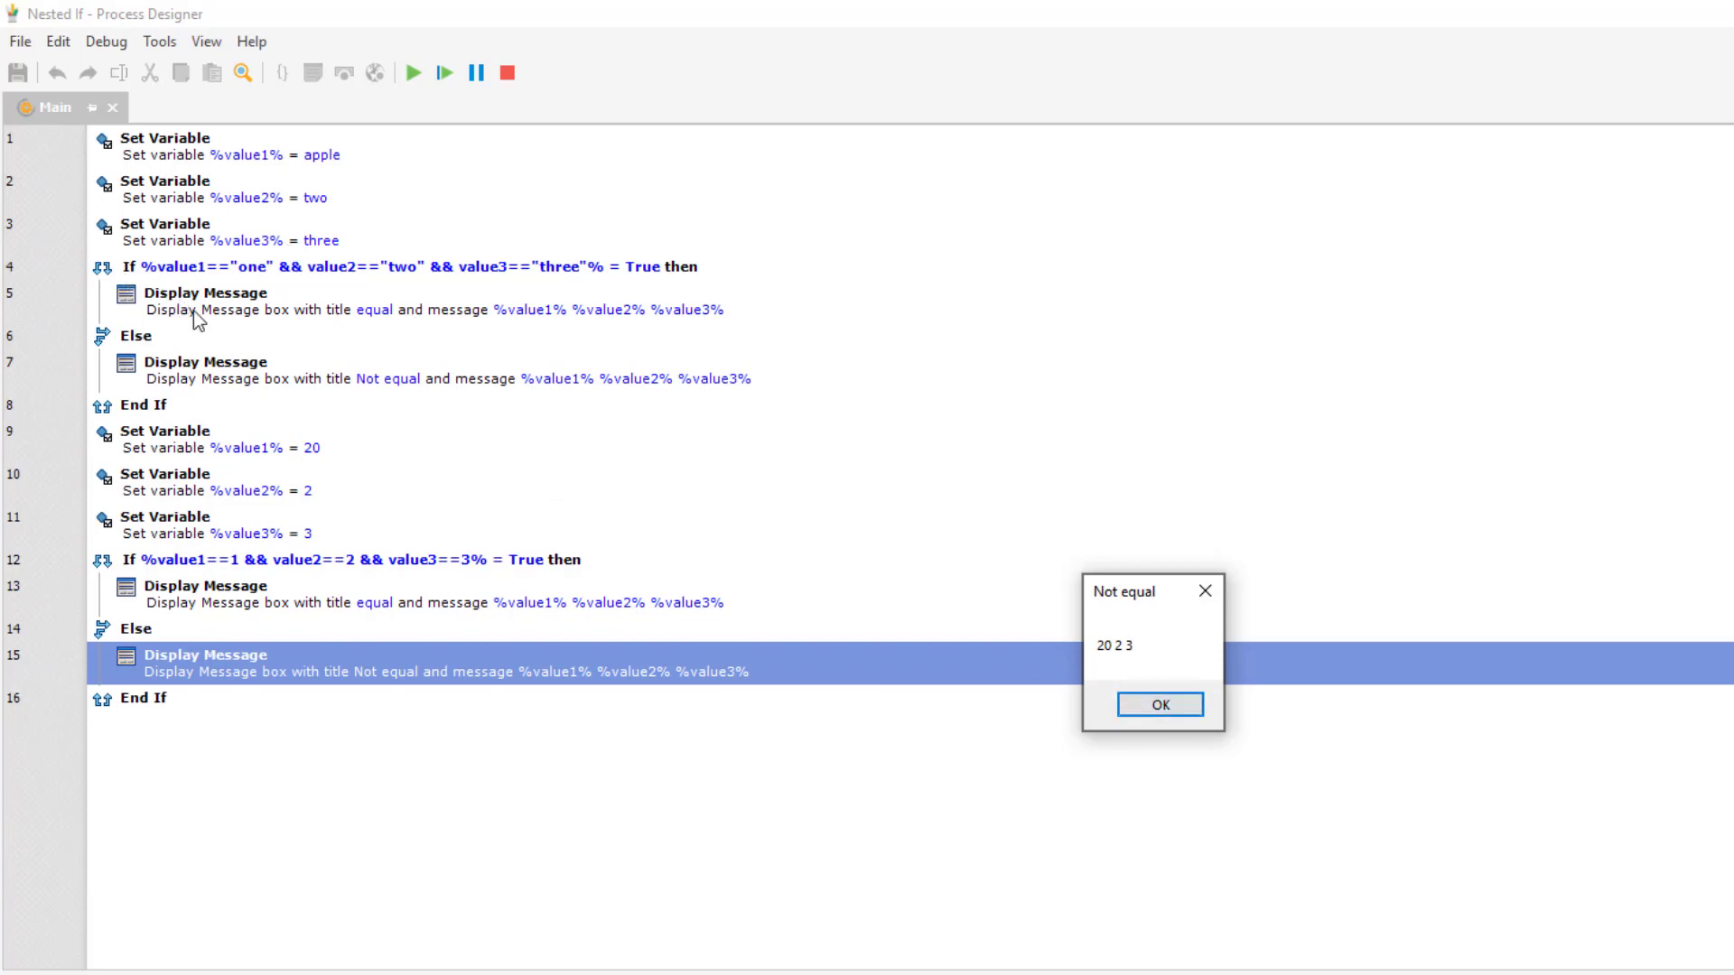
pyautogui.moveTo(314, 396)
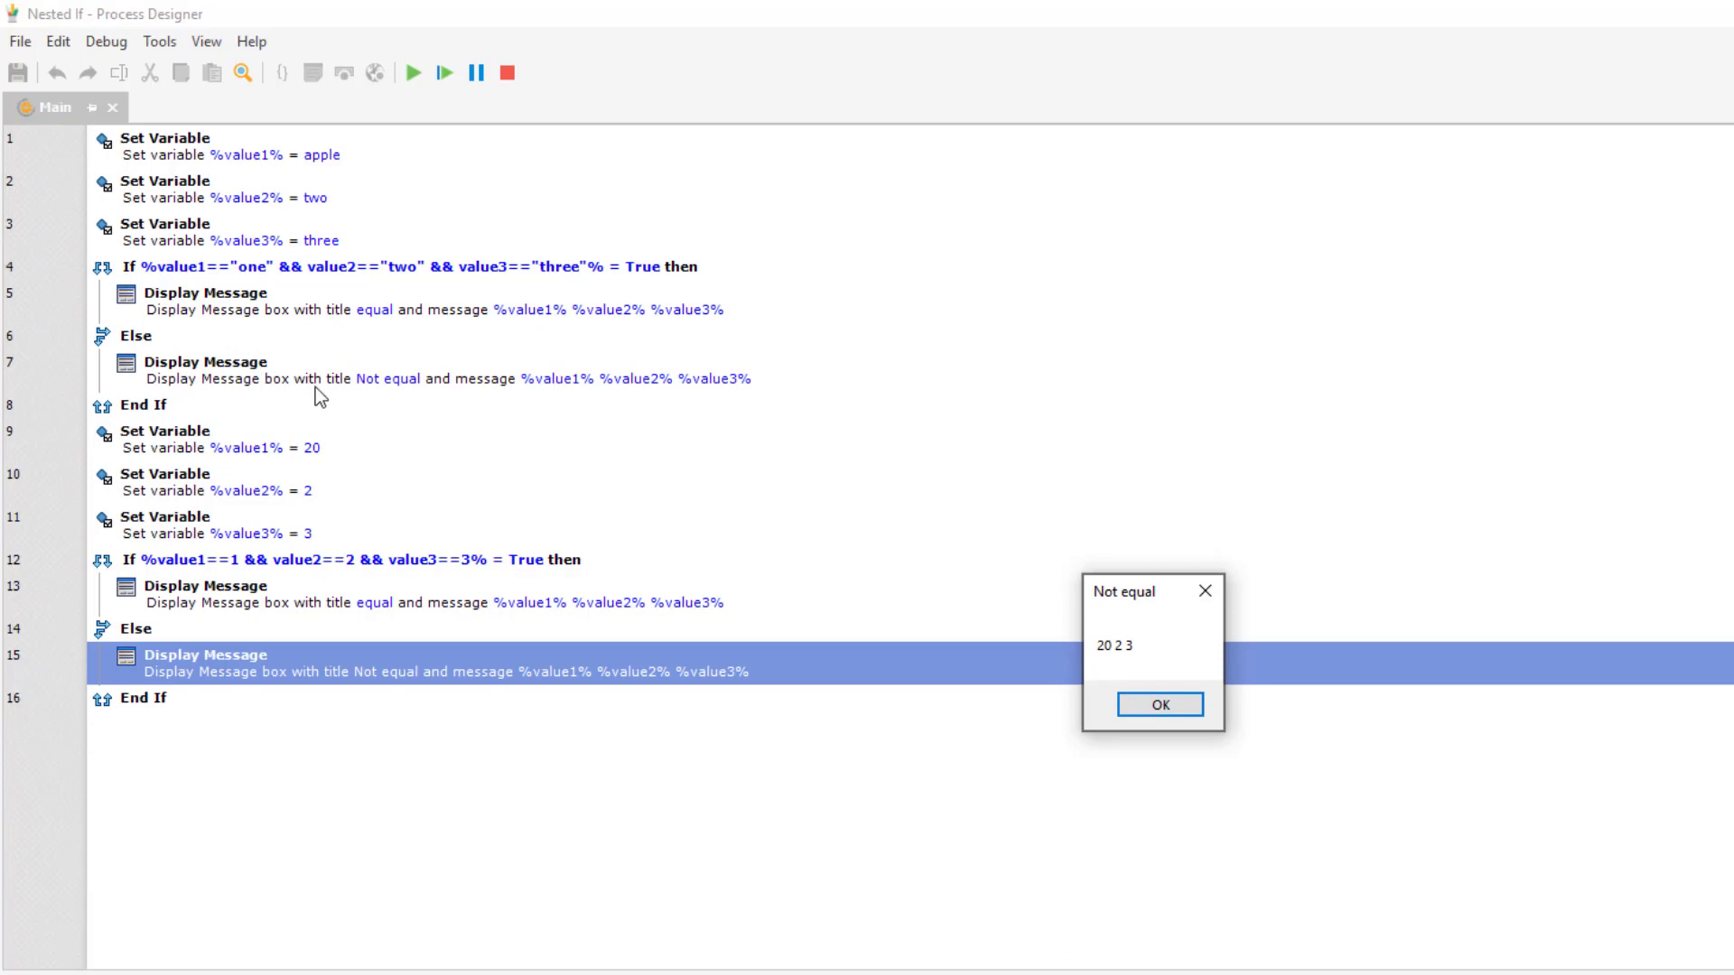
pyautogui.moveTo(359, 448)
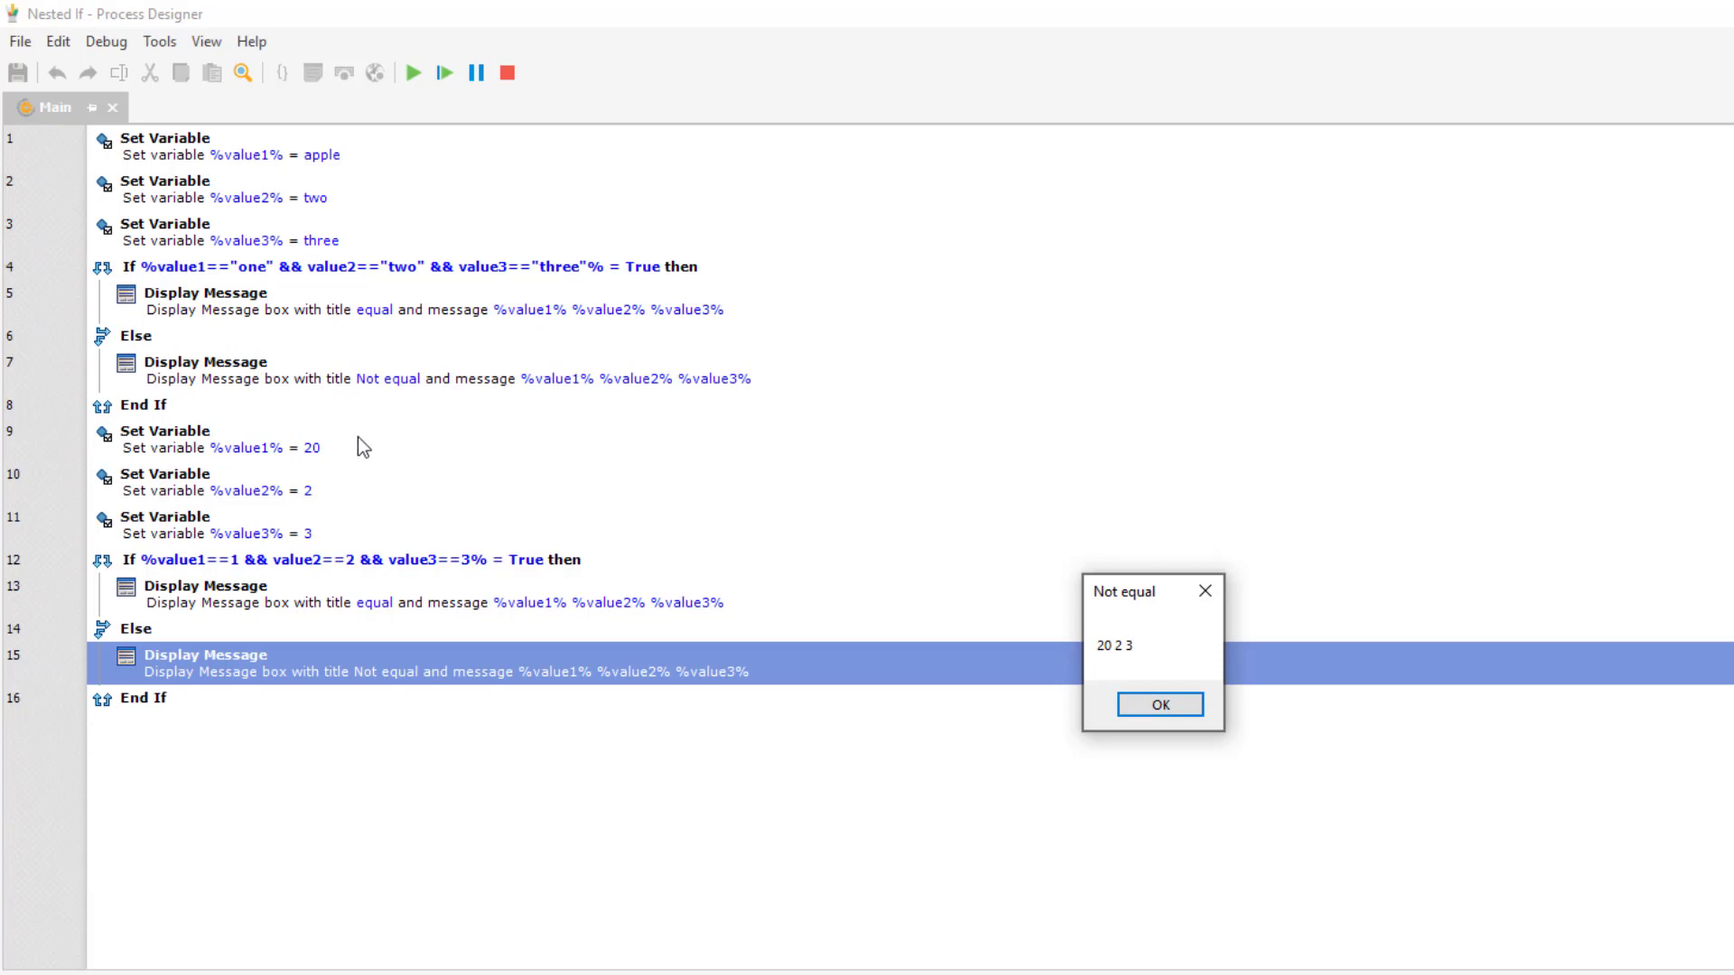
pyautogui.moveTo(451, 448)
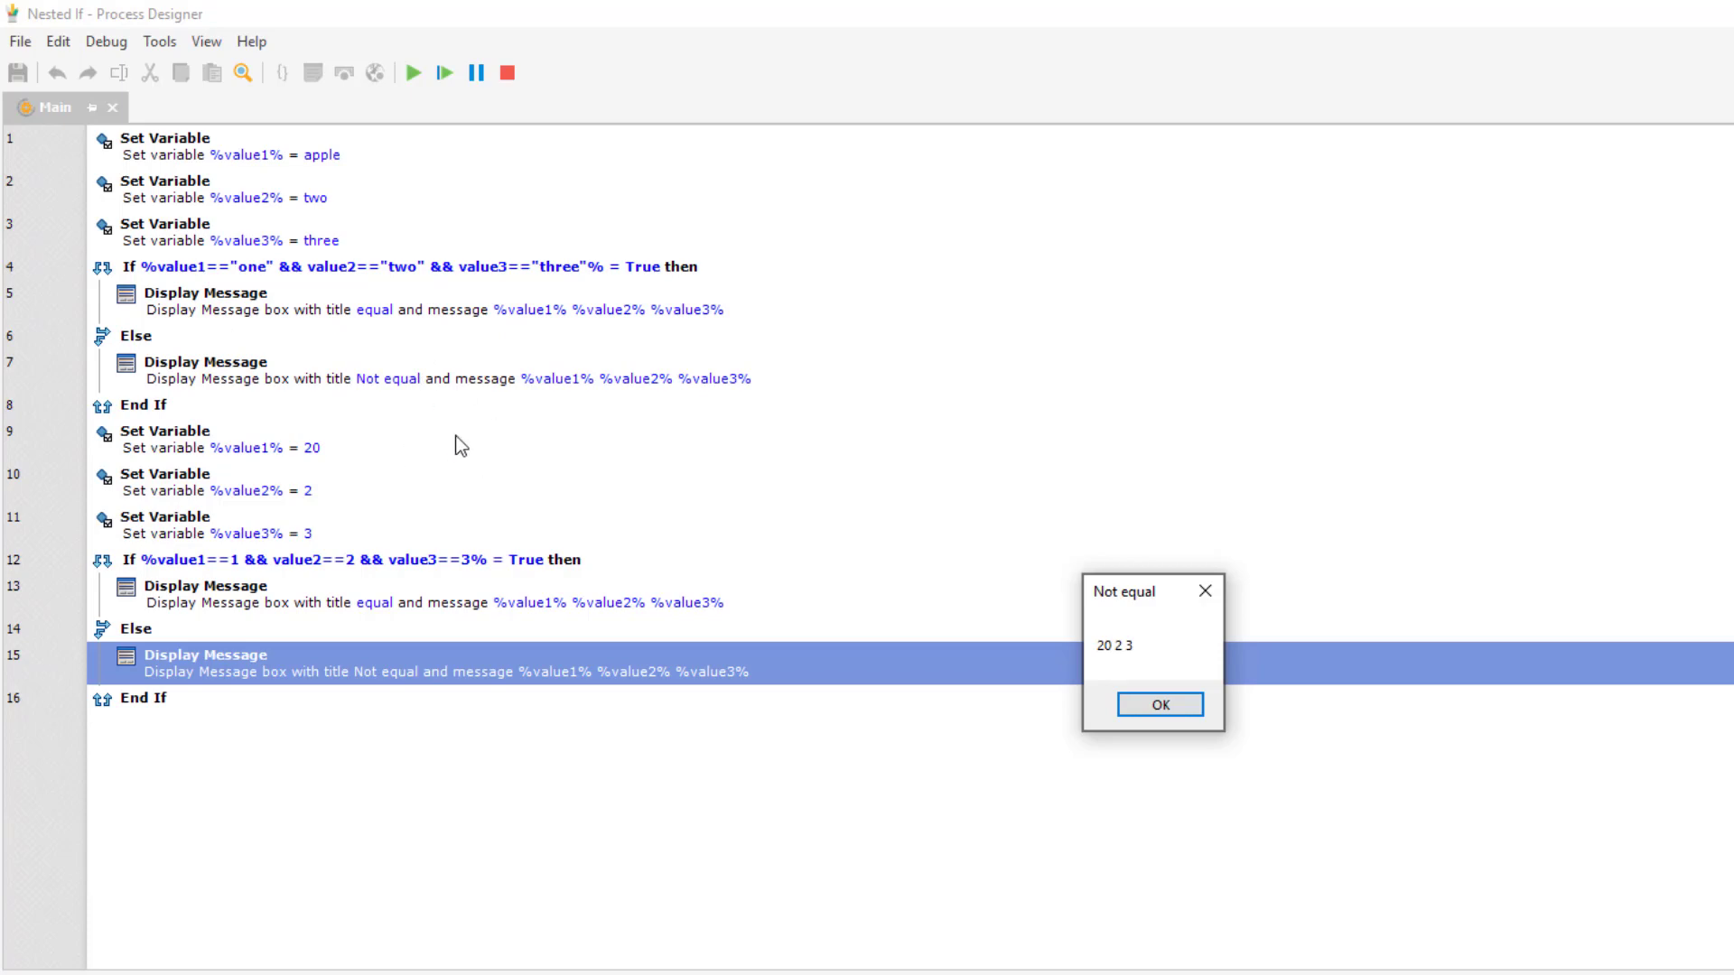
pyautogui.moveTo(1189, 676)
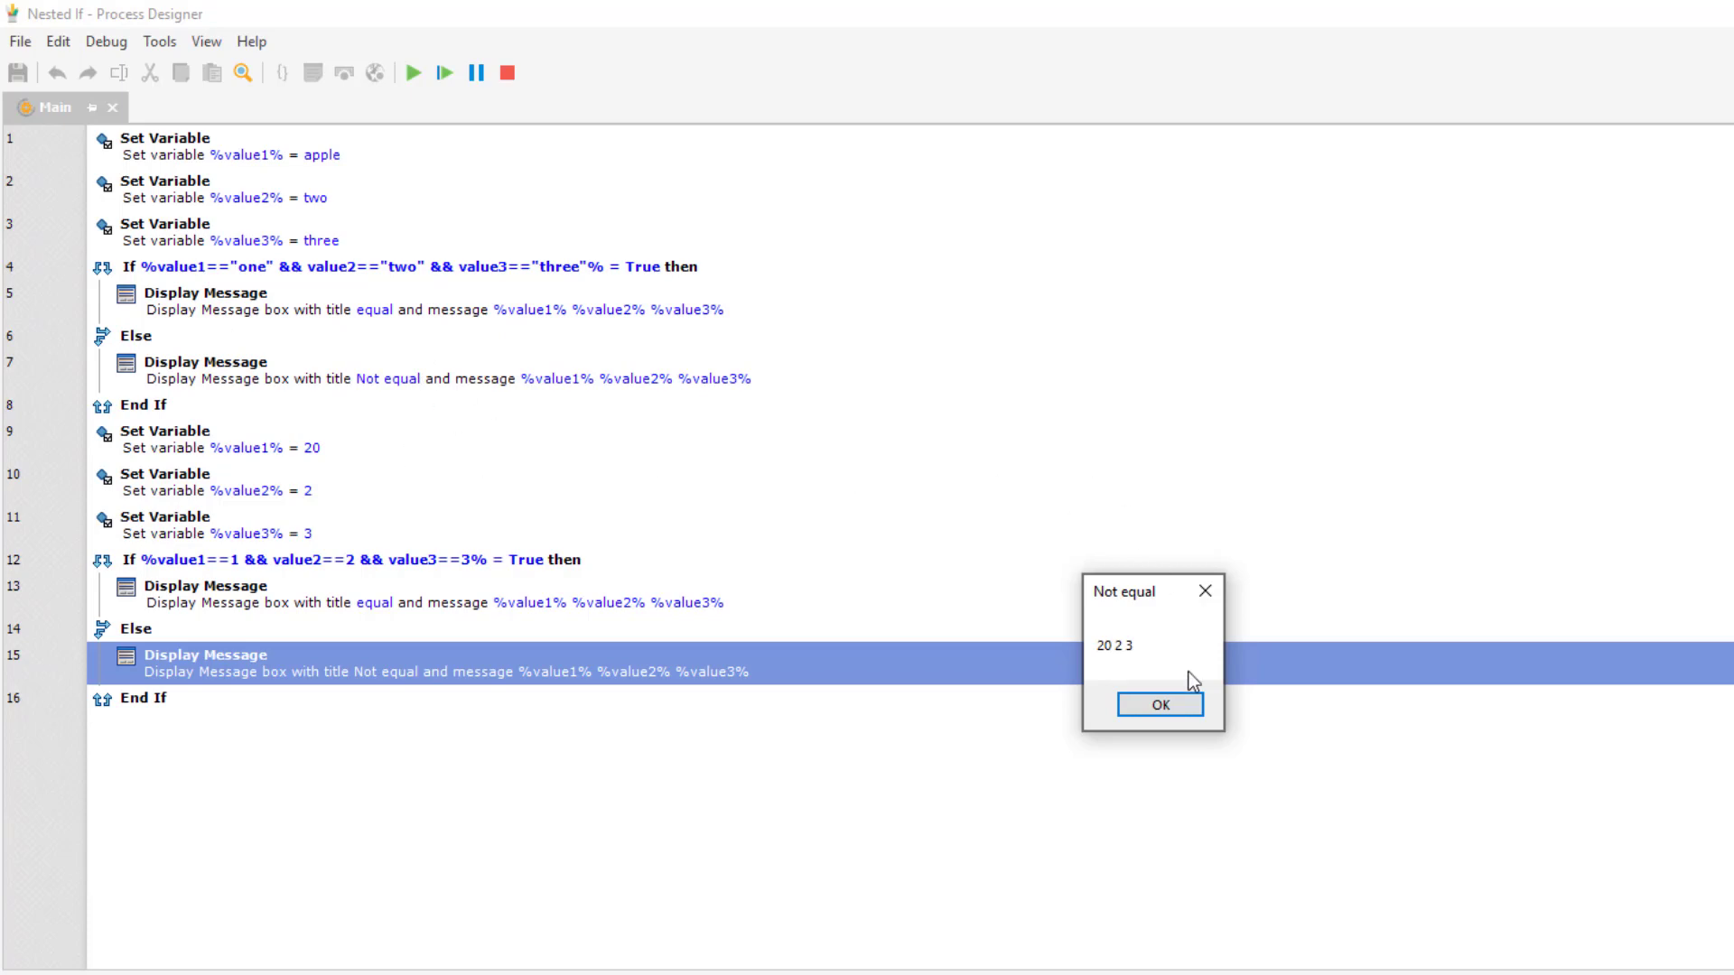